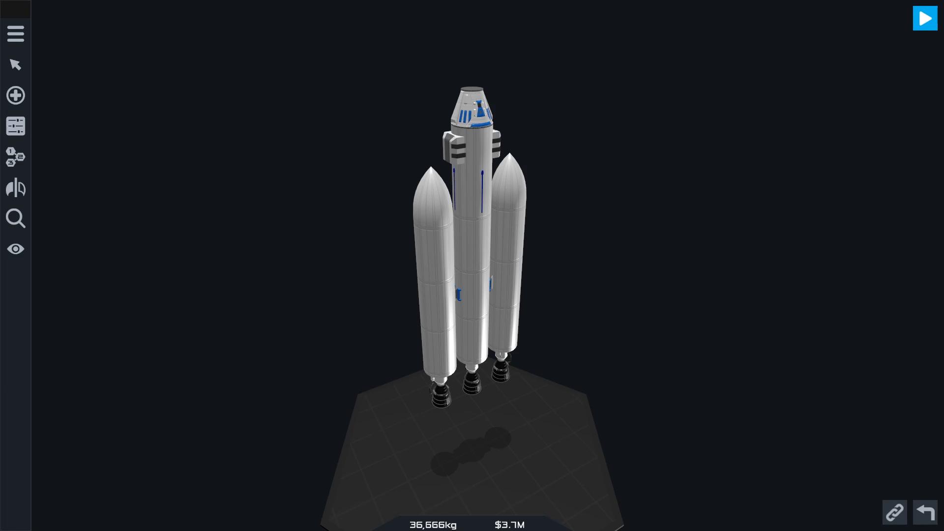
pyautogui.moveTo(188, 390)
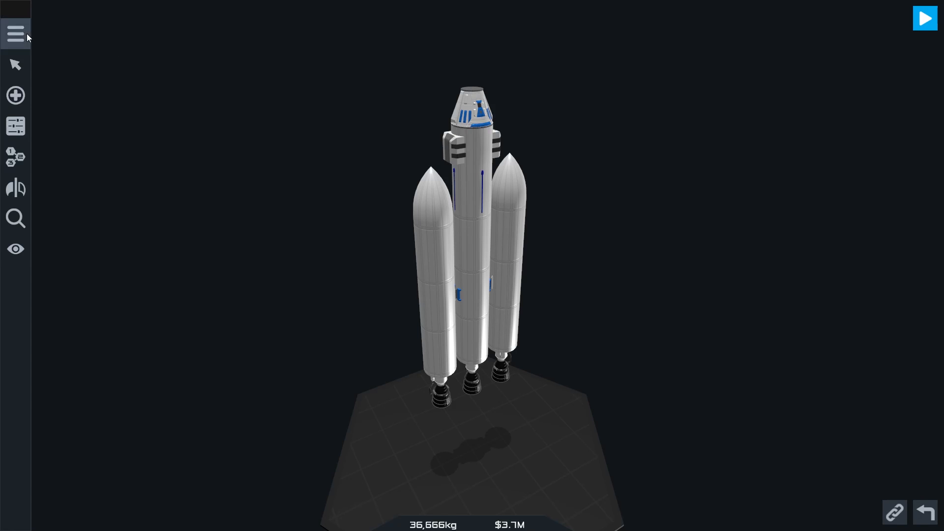
# - Open the flight program editor for the three-booster rocket from the designer menu
pyautogui.click(16, 34)
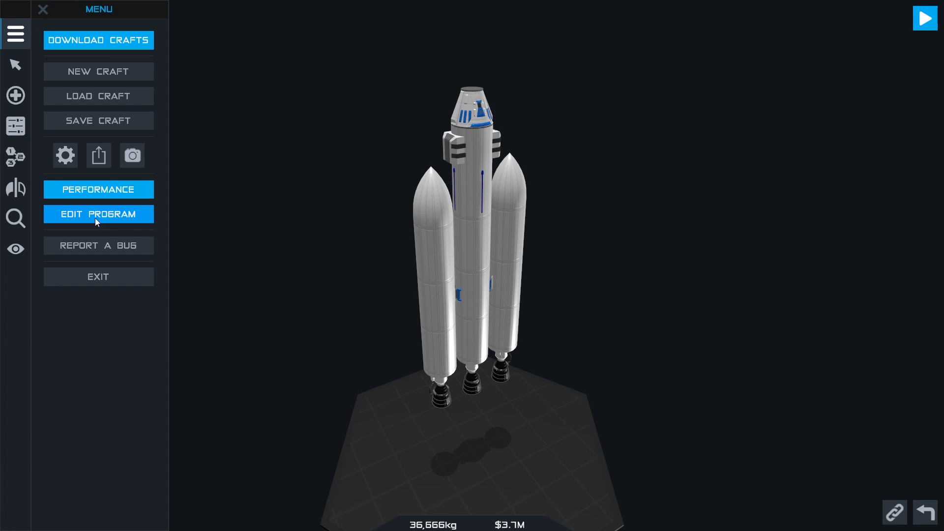
pyautogui.click(97, 213)
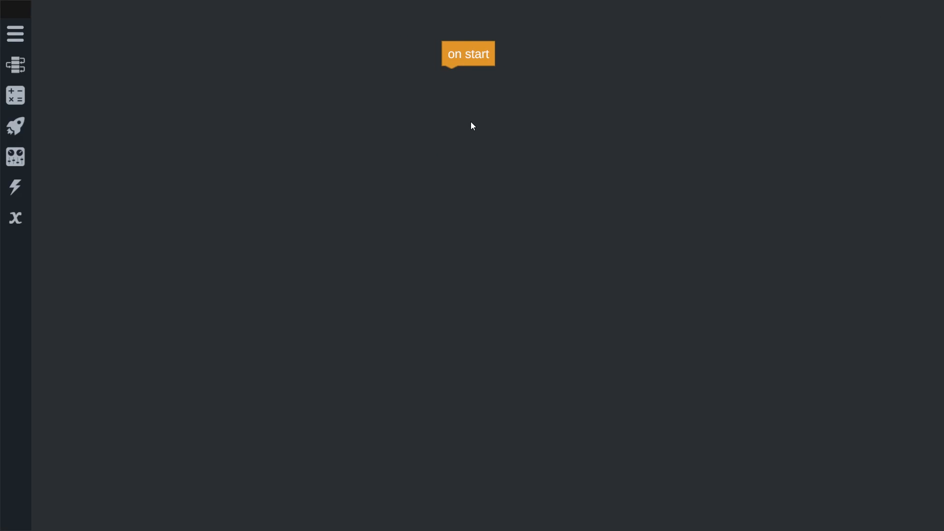
pyautogui.moveTo(470, 73)
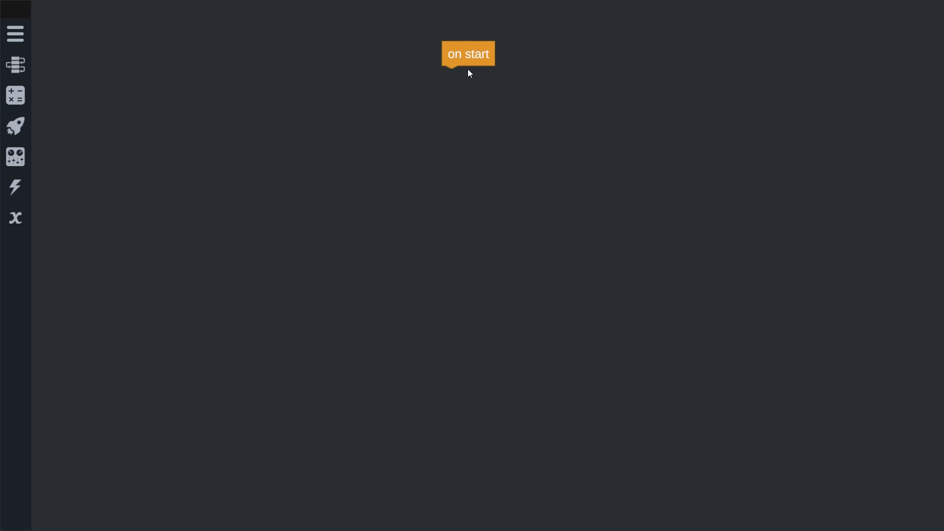
pyautogui.moveTo(455, 74)
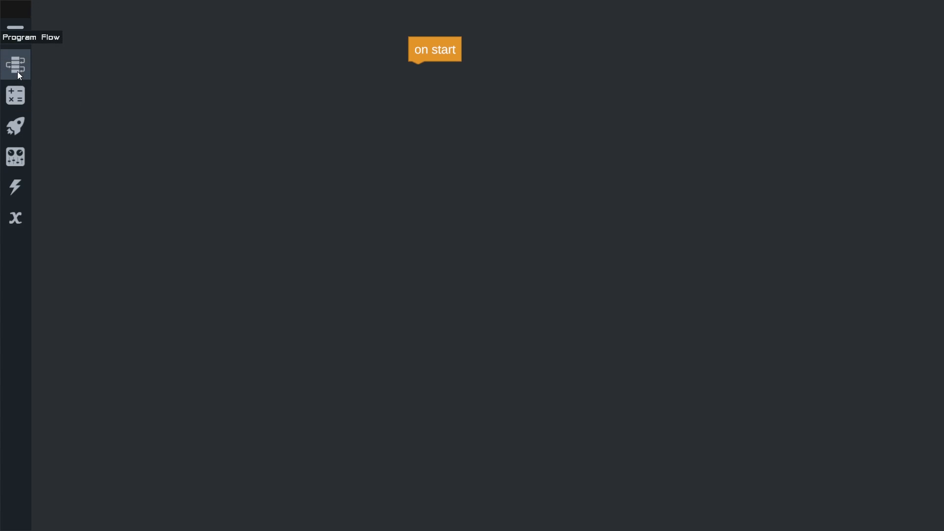
# - Begin the countdown under on start: display T - 3, wait 1 second, display T - 2
pyautogui.click(15, 65)
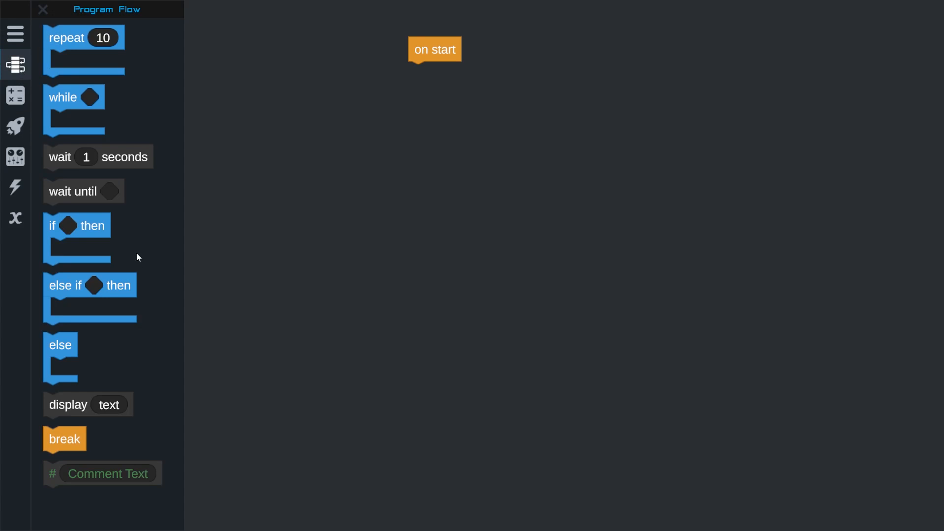
pyautogui.moveTo(68, 405); pyautogui.dragTo(371, 171)
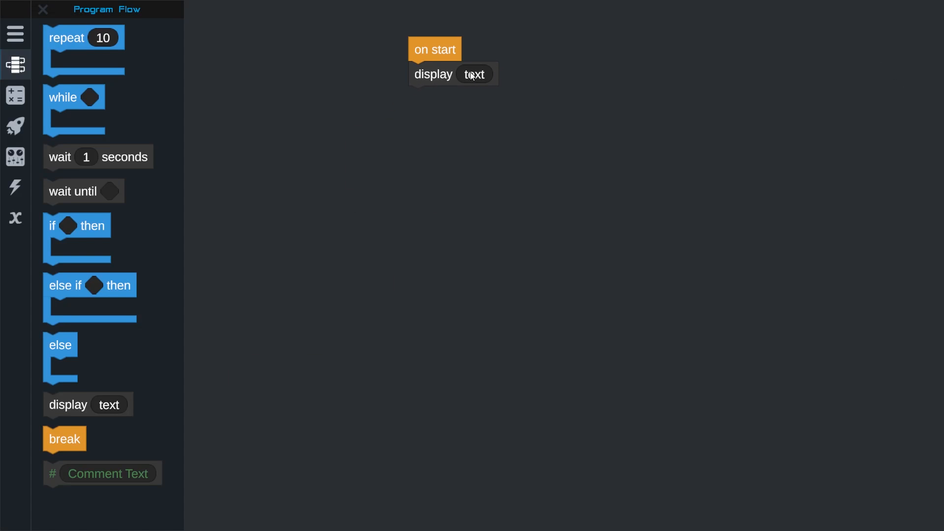
pyautogui.write('T - 3')
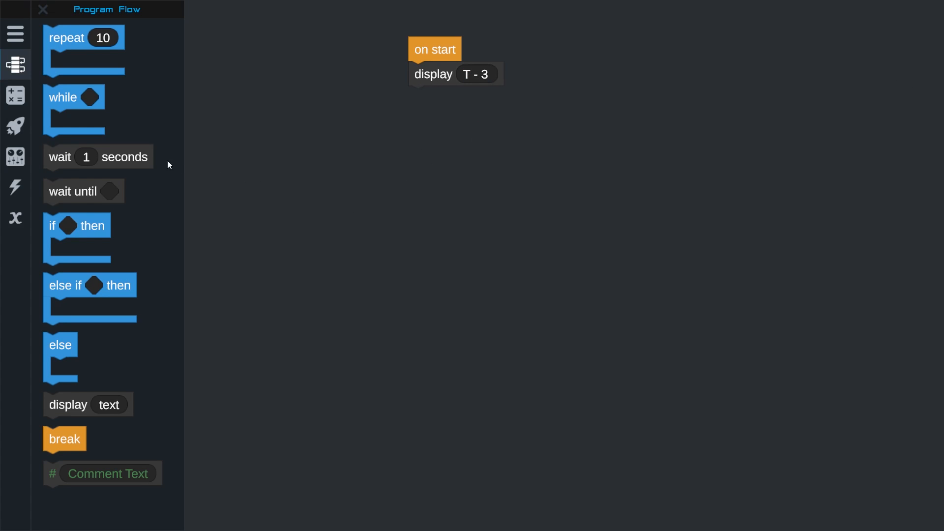
pyautogui.moveTo(97, 158); pyautogui.dragTo(461, 98)
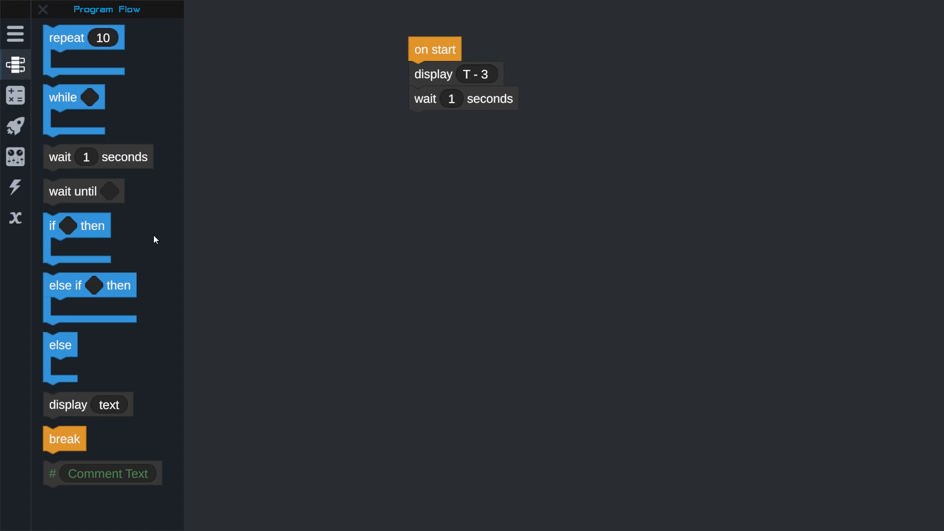
pyautogui.moveTo(87, 404); pyautogui.dragTo(409, 178)
pyautogui.write('T')
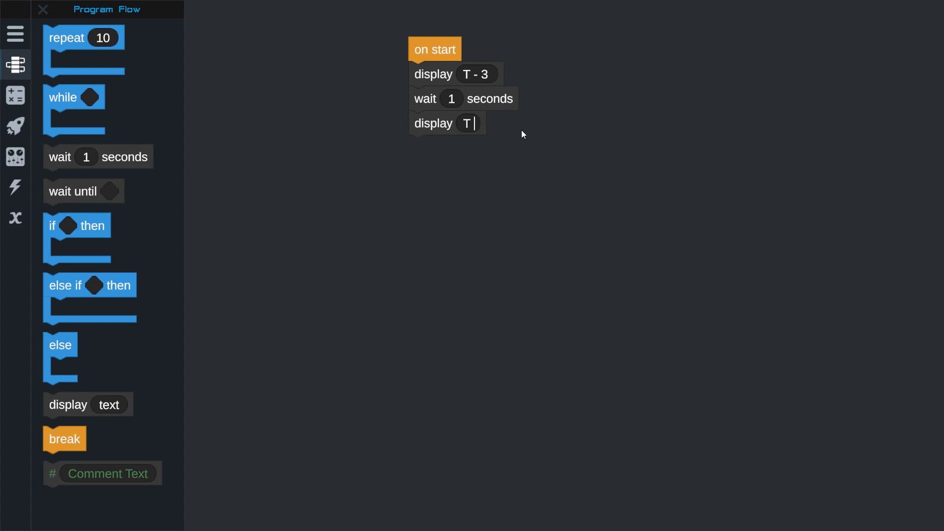
pyautogui.write('- 2')
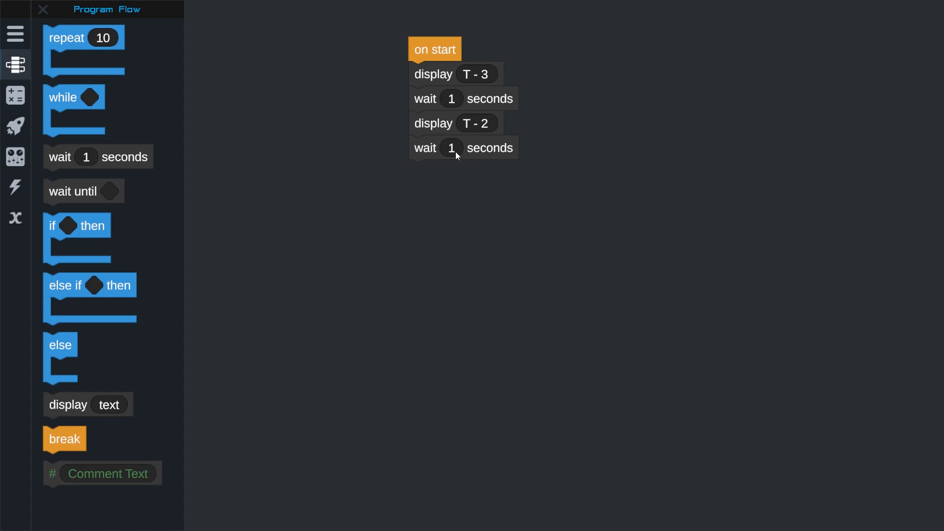
pyautogui.moveTo(83, 391)
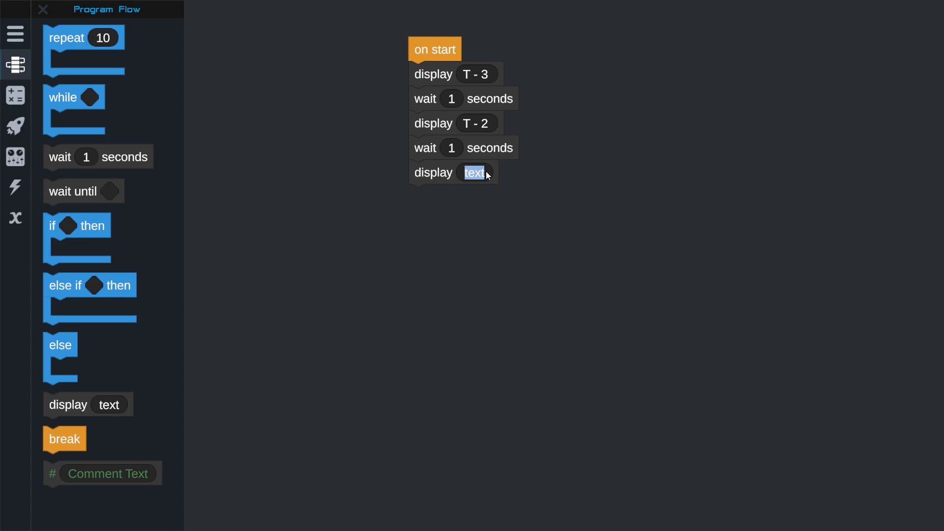
# - Finish the countdown with T - 1, a one-second wait, and BLAST OFF!
pyautogui.write('T - 1')
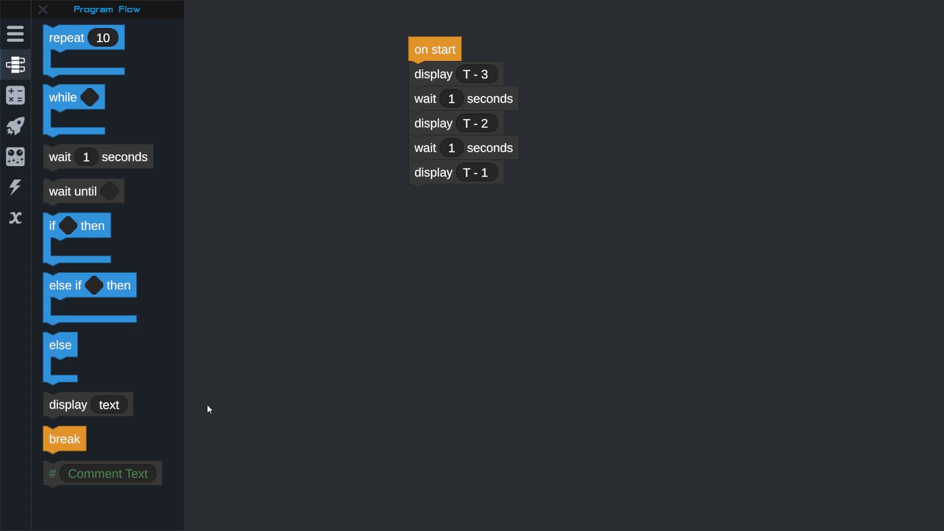
pyautogui.moveTo(98, 156); pyautogui.dragTo(461, 200)
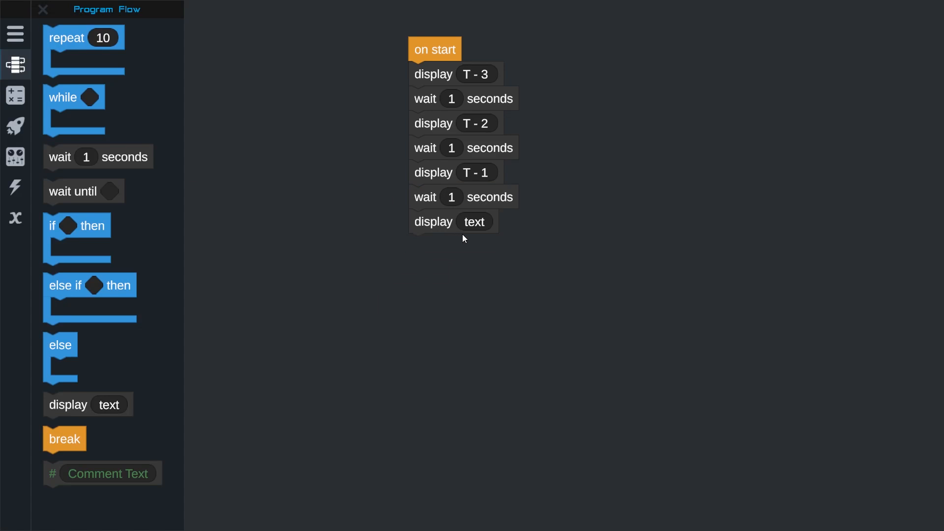
pyautogui.write('BLAST')
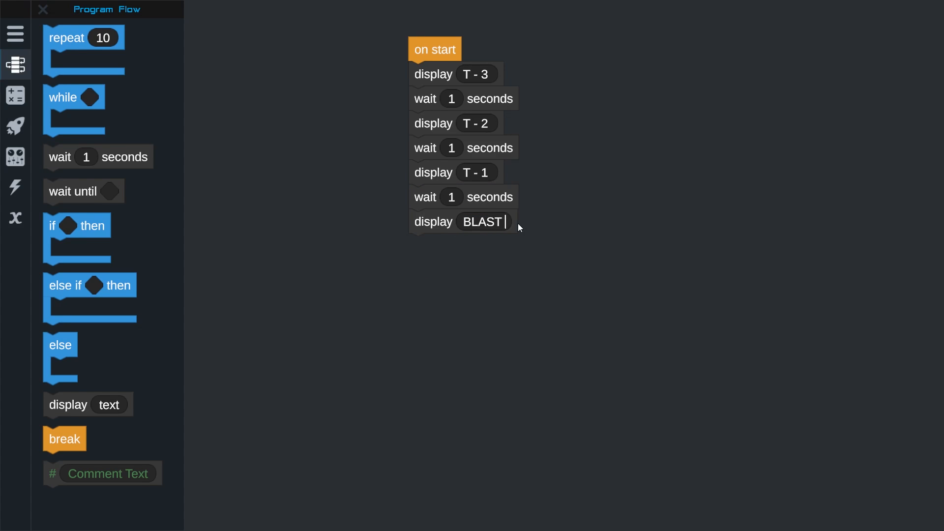
pyautogui.write('OFF!')
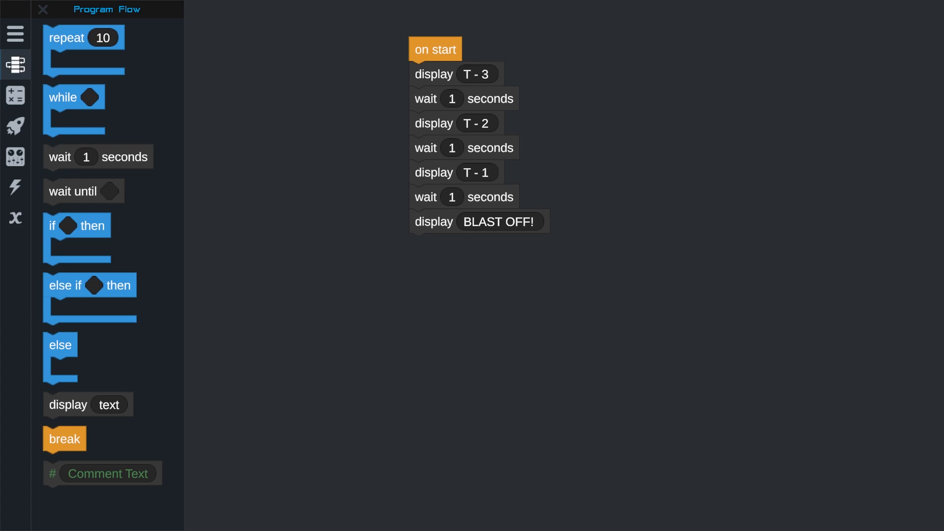
# - After BLAST OFF!, set throttle to 1, correcting an invalid value of 2
pyautogui.click(16, 125)
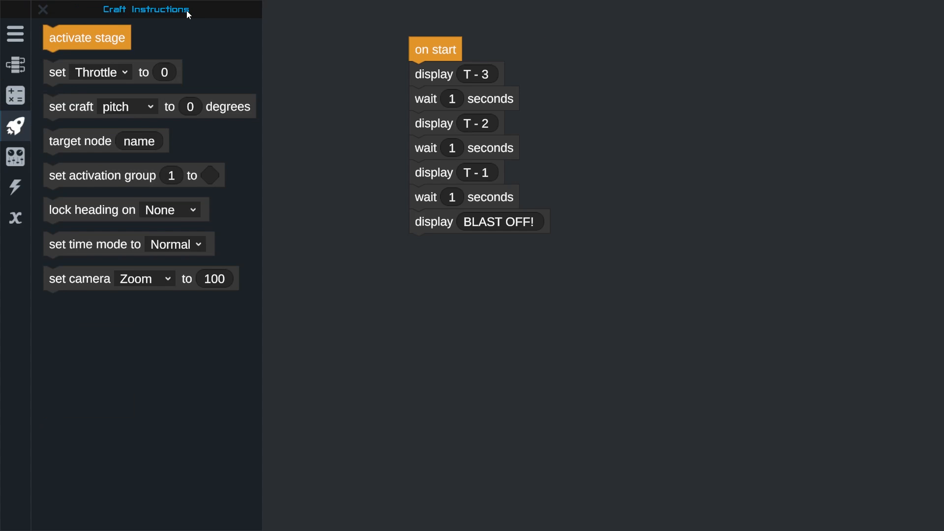
pyautogui.moveTo(112, 71); pyautogui.dragTo(387, 192)
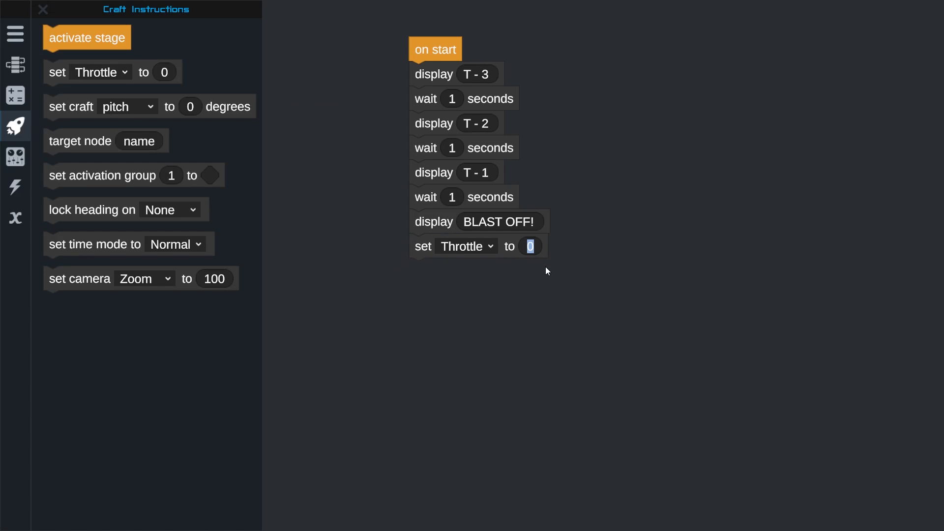
pyautogui.write('1')
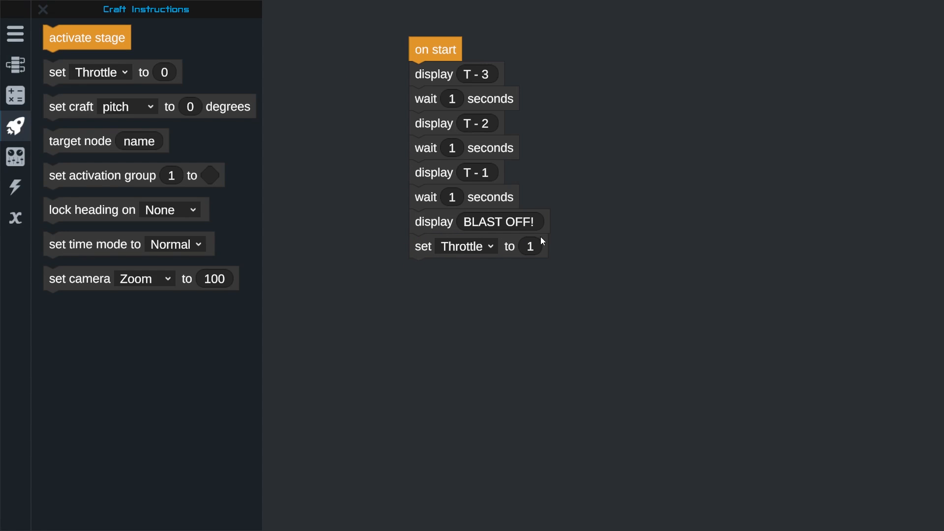
pyautogui.click(530, 246)
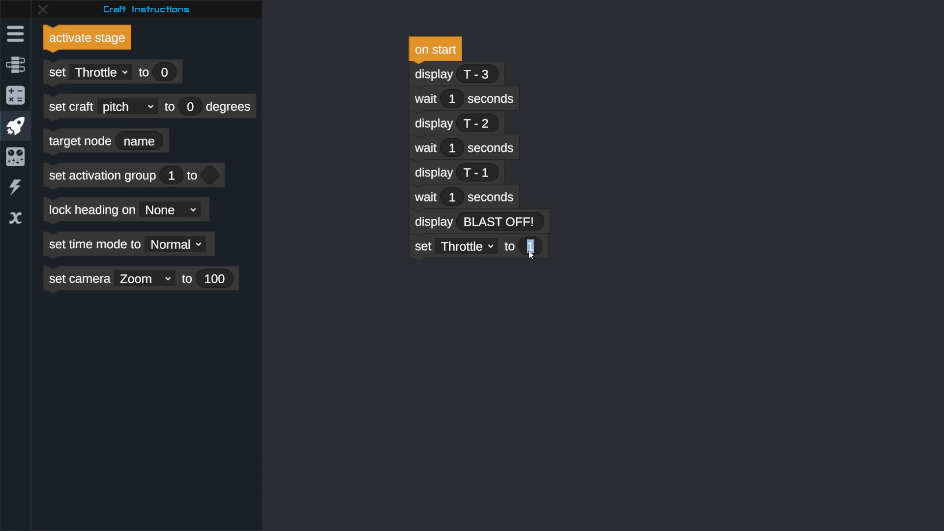
pyautogui.write('2')
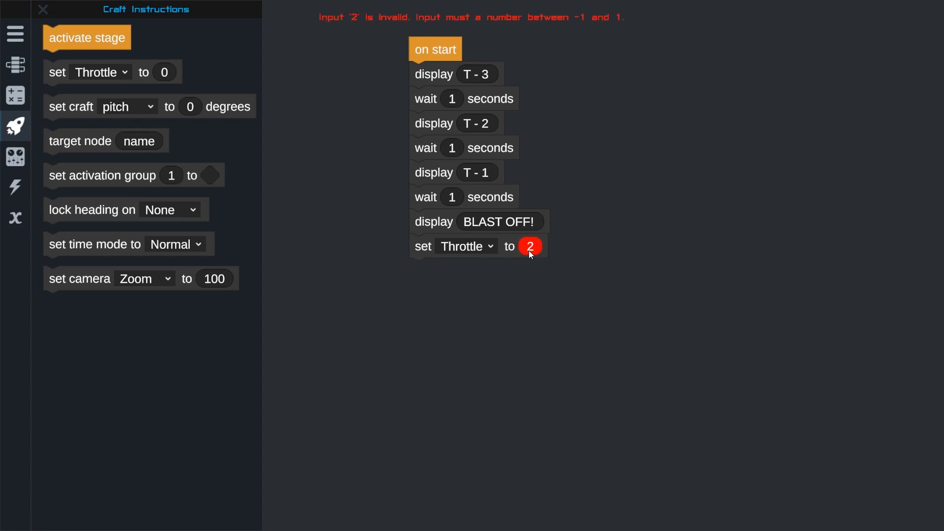
pyautogui.click(530, 246)
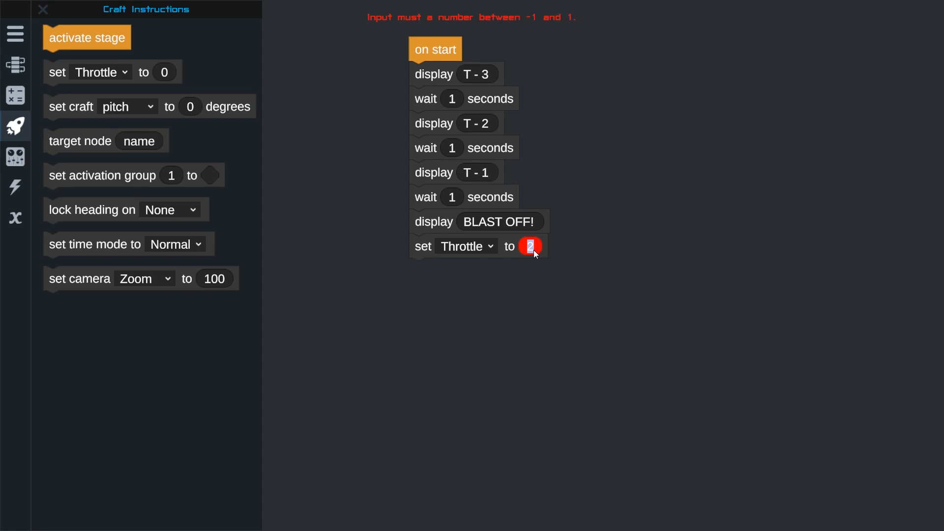
pyautogui.write('1')
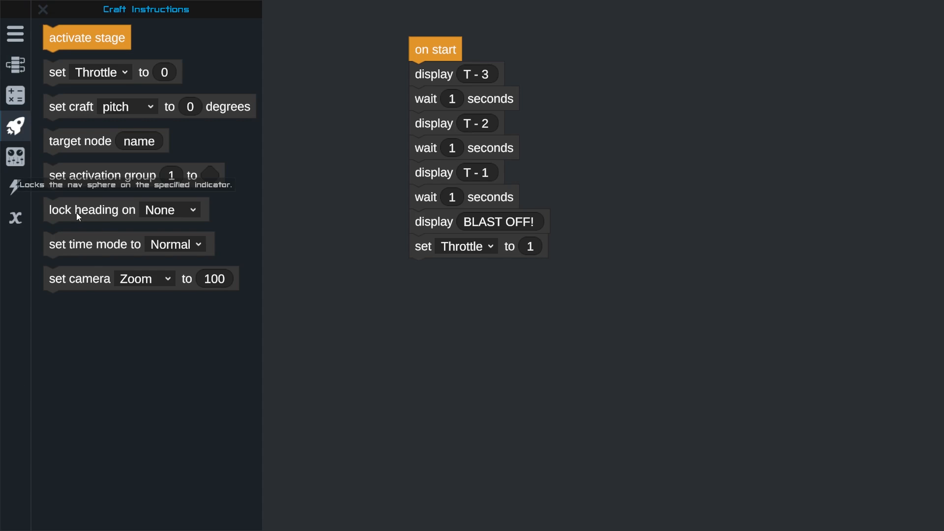
pyautogui.moveTo(74, 209)
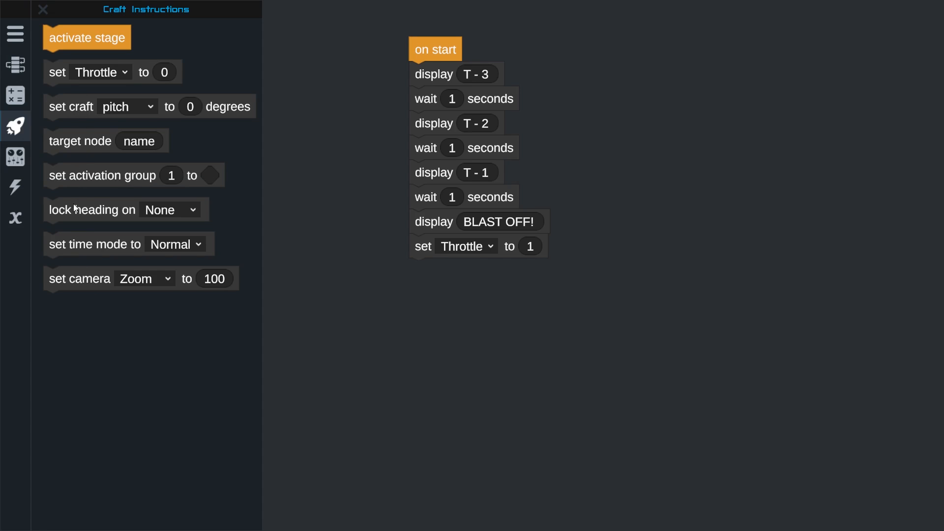
# - Lock heading on Current and then activate the next stage
pyautogui.moveTo(90, 209); pyautogui.dragTo(458, 270)
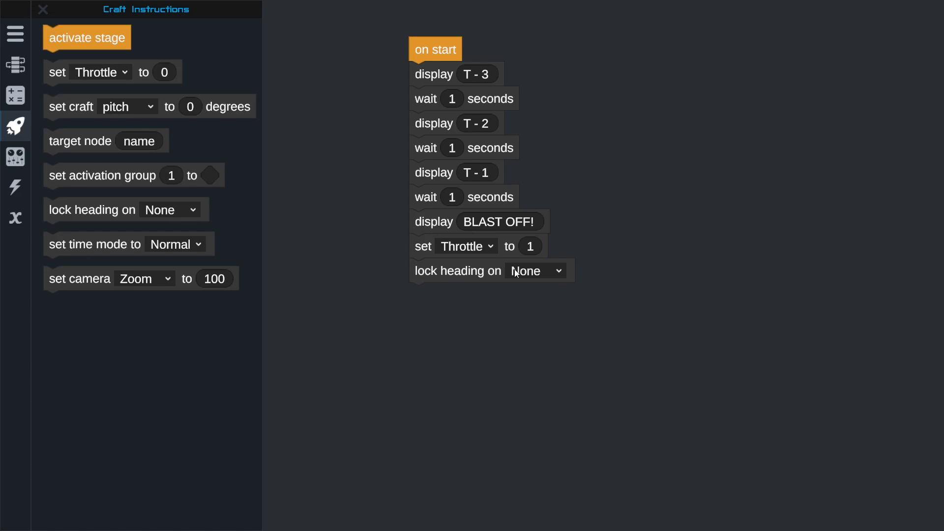
pyautogui.click(535, 270)
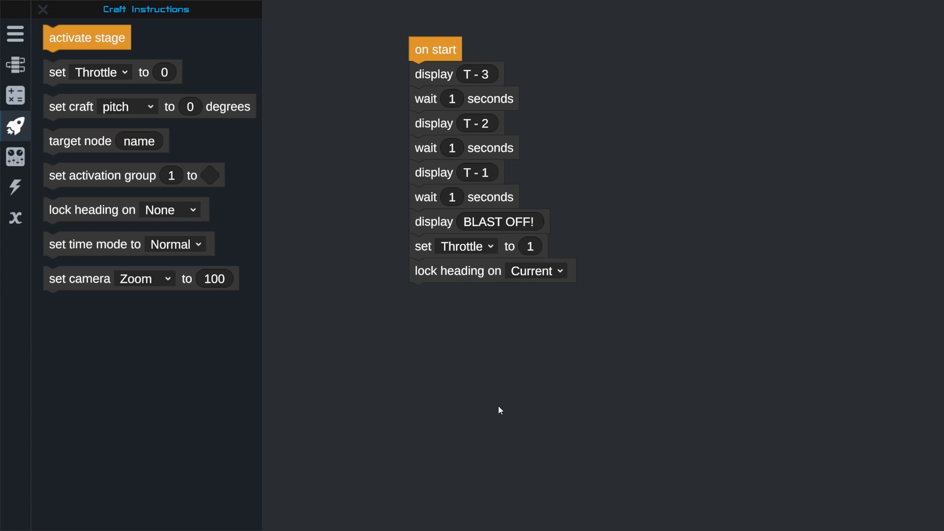
pyautogui.moveTo(503, 386)
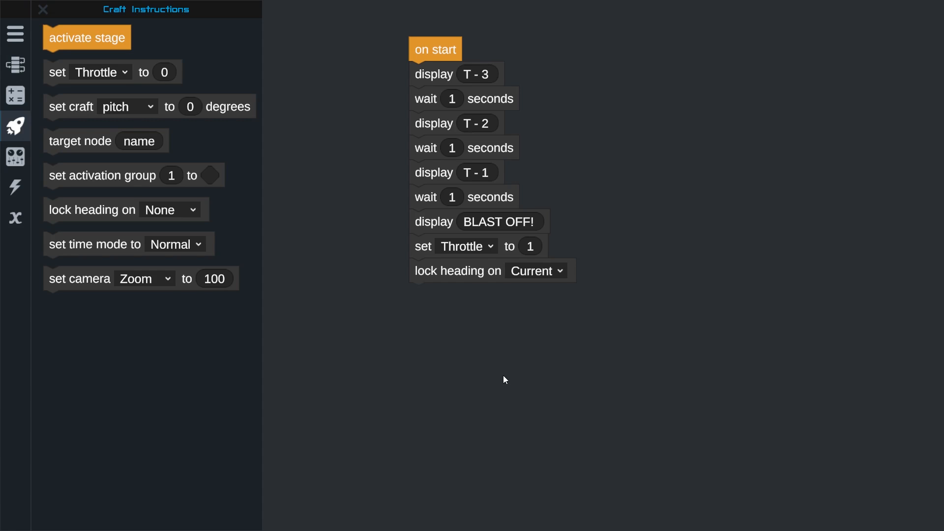
pyautogui.moveTo(249, 121)
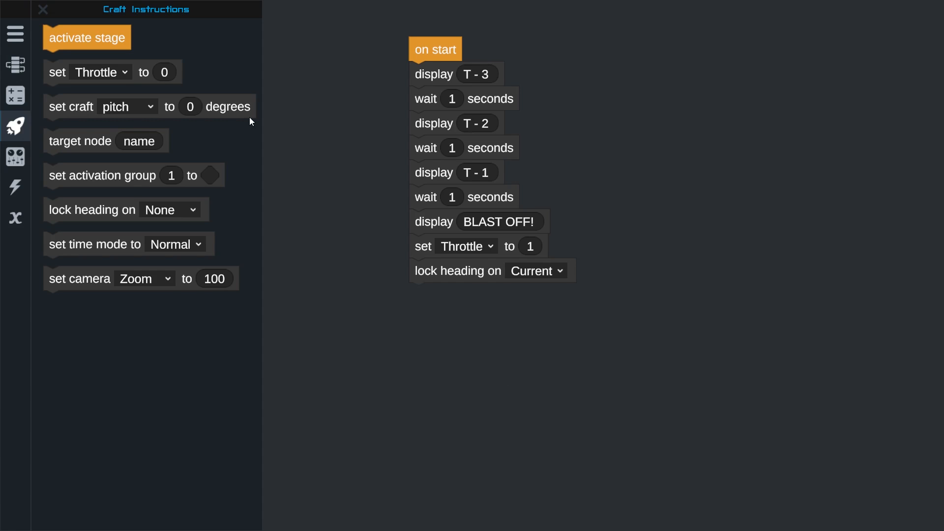
pyautogui.moveTo(97, 46)
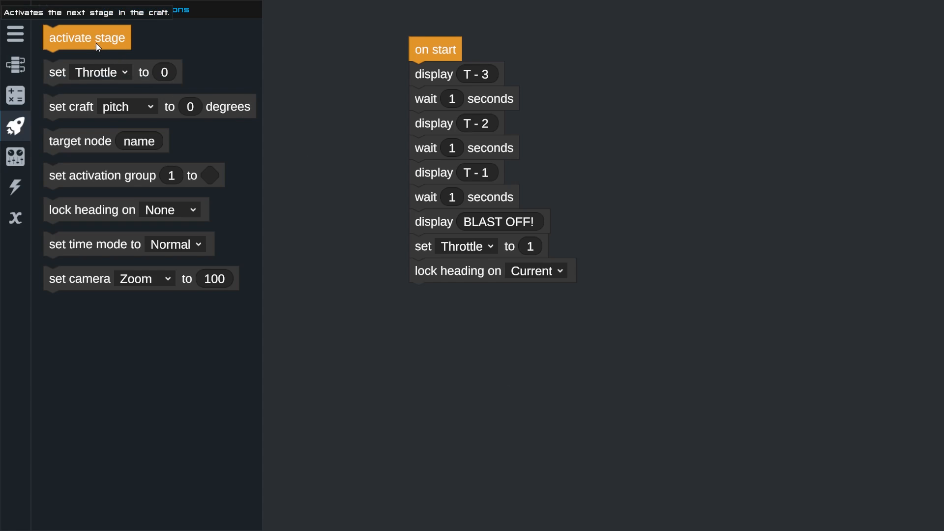
pyautogui.moveTo(87, 37); pyautogui.dragTo(448, 292)
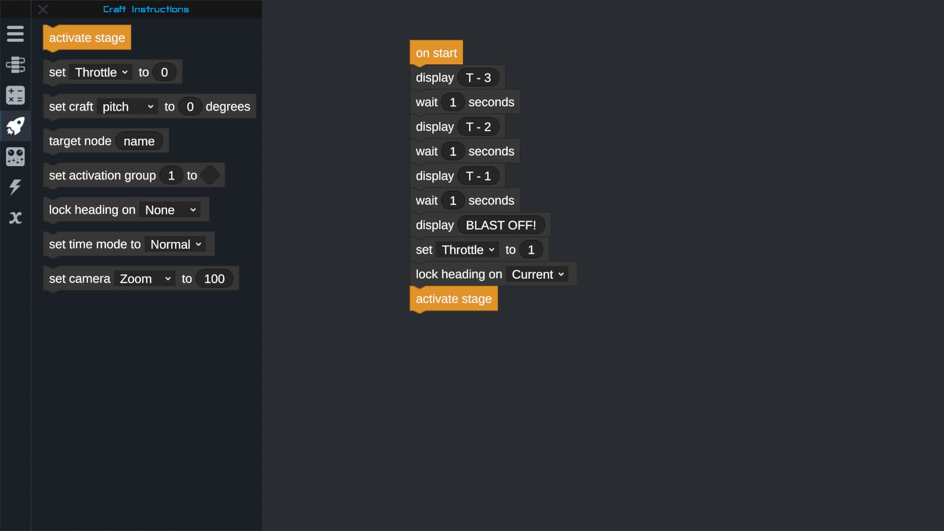
# - Save the program to the craft and launch the rocket to test it
pyautogui.click(14, 33)
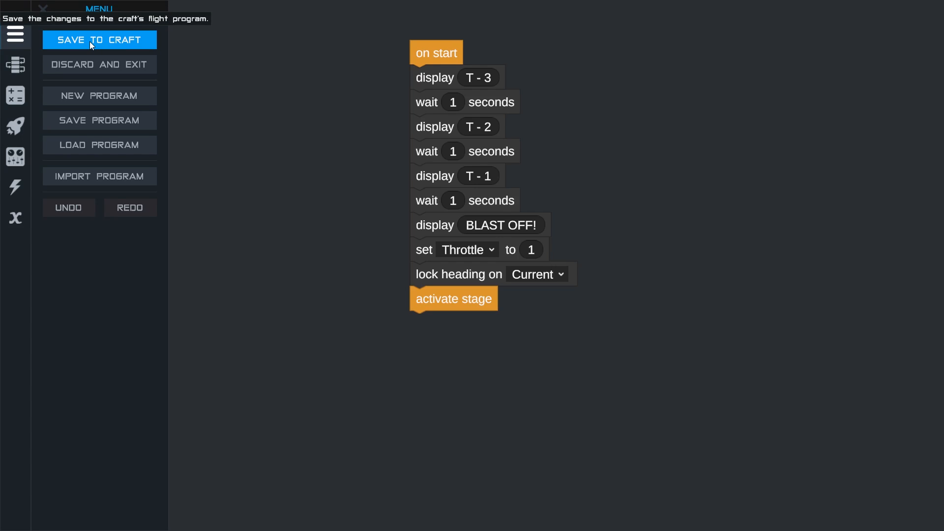
pyautogui.click(98, 39)
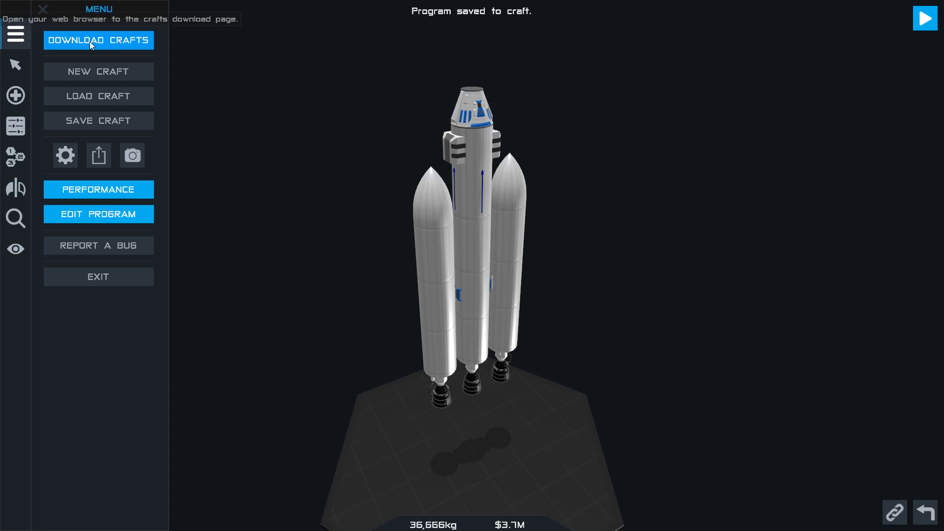
pyautogui.moveTo(643, 104)
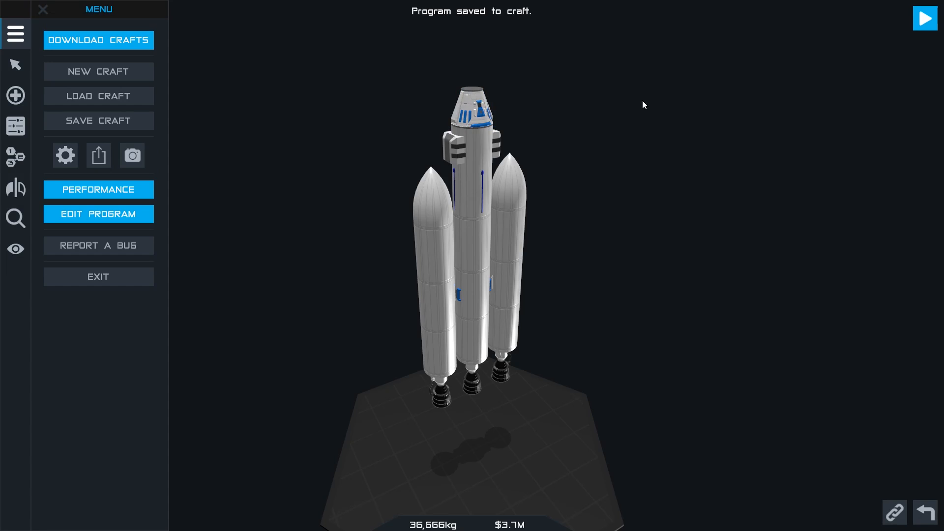
pyautogui.click(925, 18)
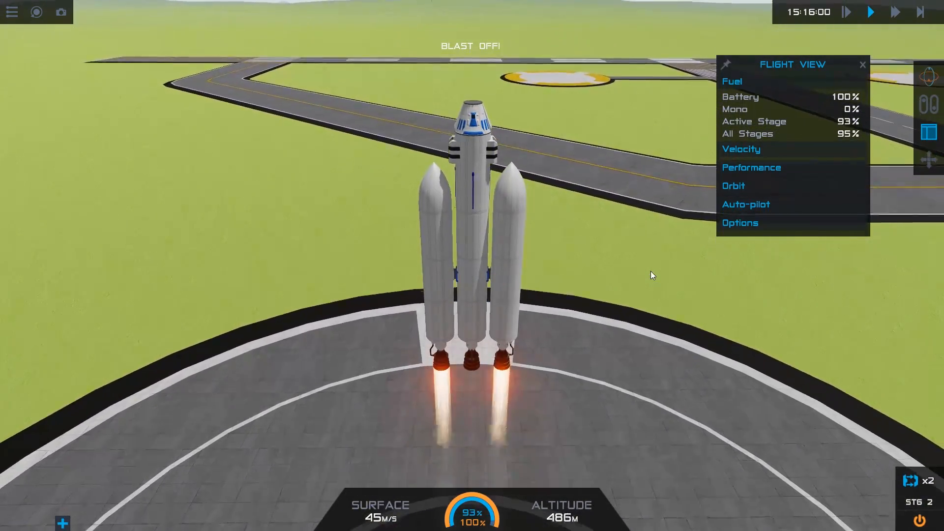
# - End the test flight after liftoff and exit back to the editor
pyautogui.click(12, 11)
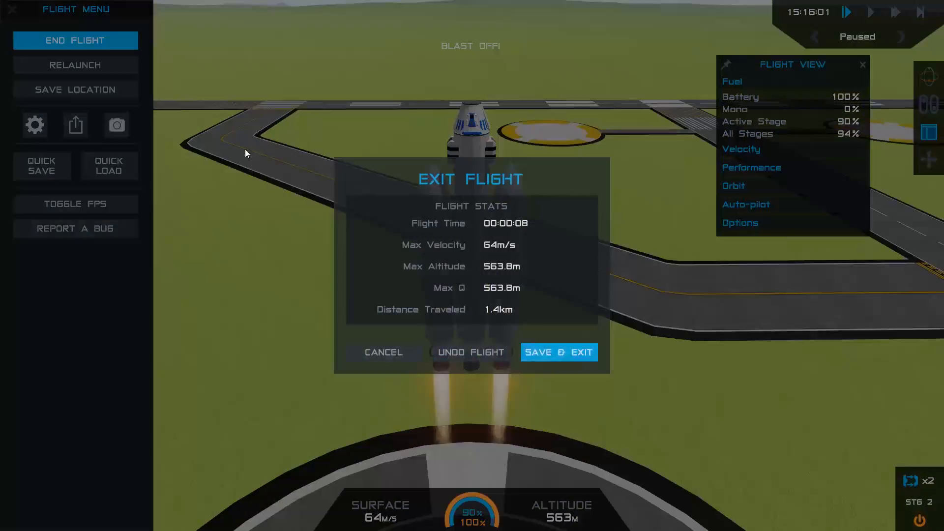
pyautogui.click(558, 352)
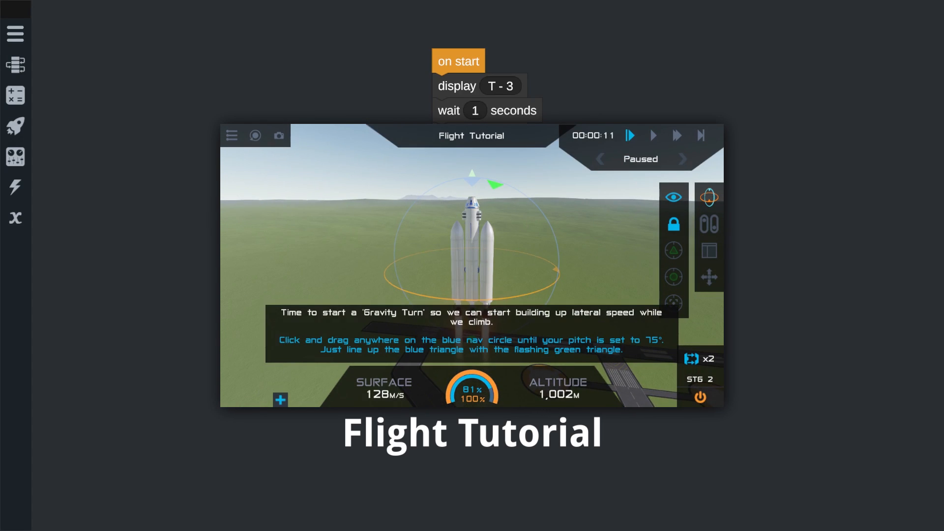
# - Add a wait-until step after activate stage with a greater-than comparison as its condition
pyautogui.click(16, 65)
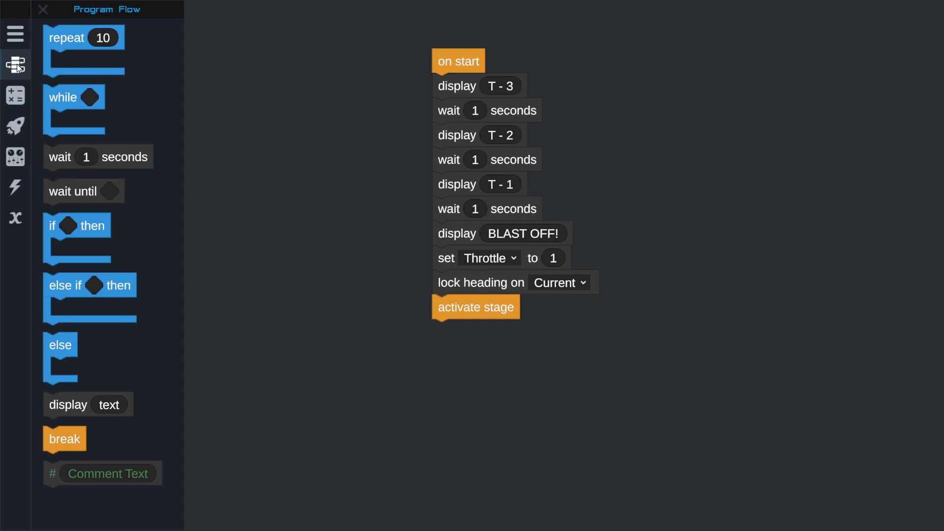
pyautogui.moveTo(83, 191); pyautogui.dragTo(103, 191)
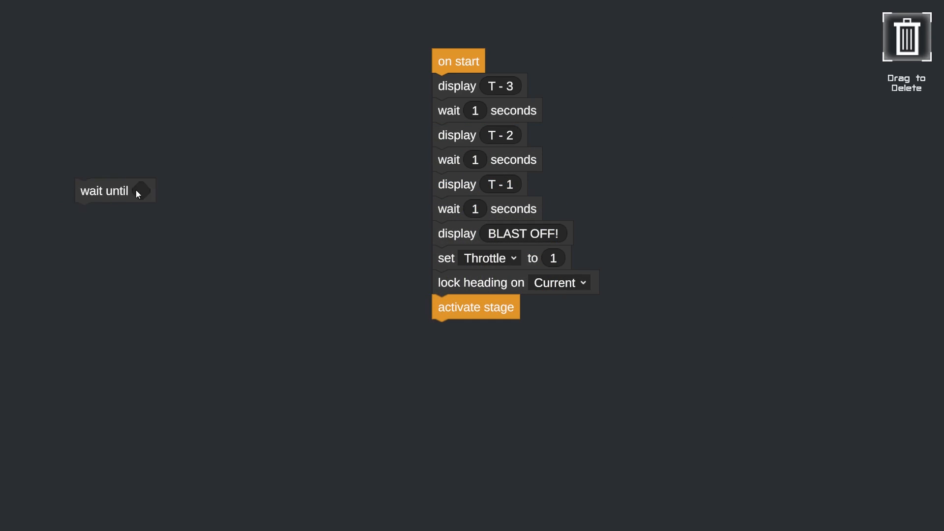
pyautogui.moveTo(103, 191); pyautogui.dragTo(473, 332)
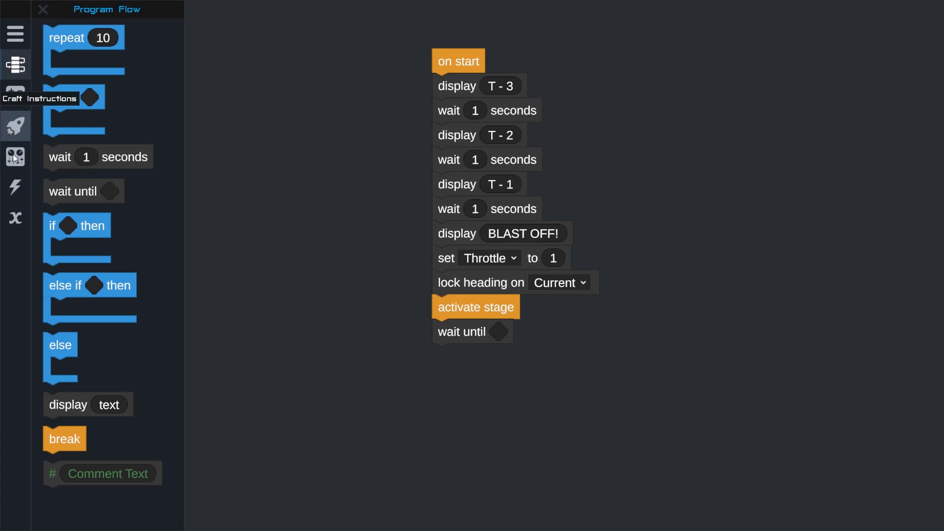
pyautogui.click(15, 95)
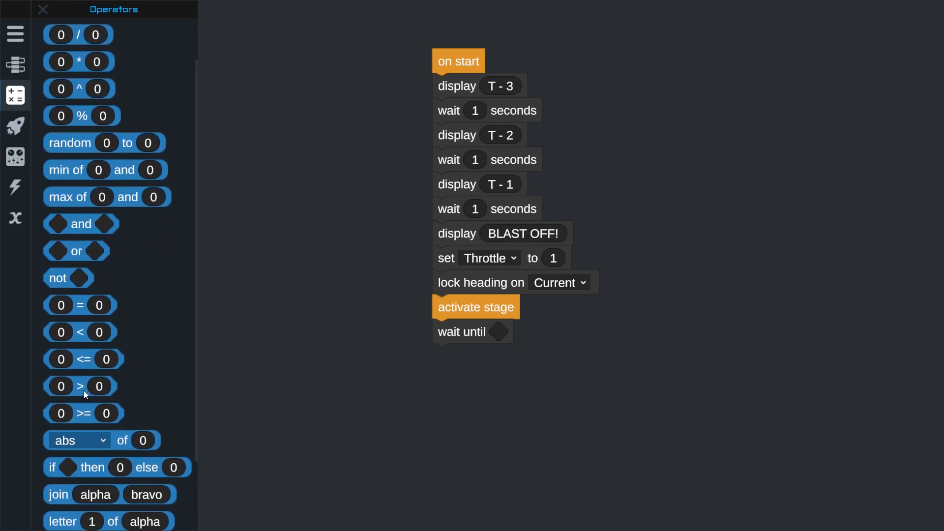
pyautogui.moveTo(79, 385); pyautogui.dragTo(505, 333)
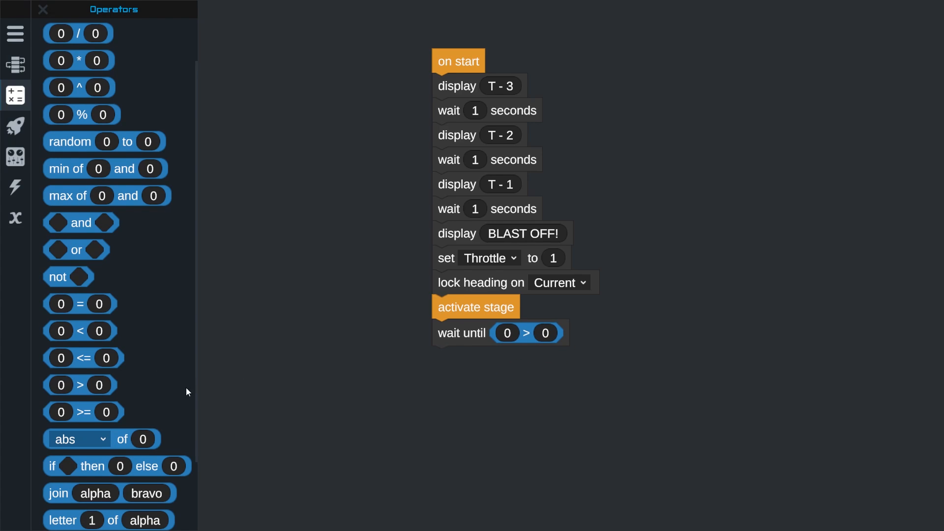
# - Compare altitude above sea level against a threshold of 1000
pyautogui.click(14, 126)
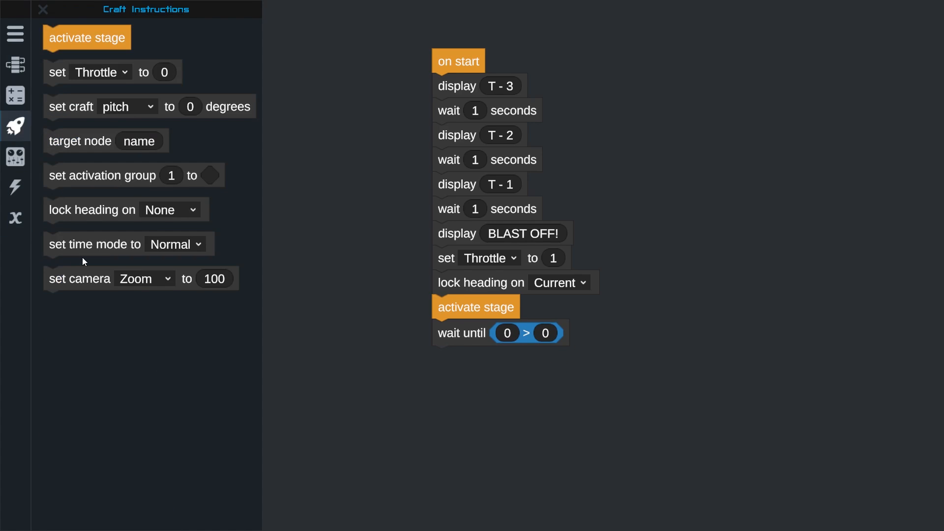
pyautogui.click(15, 156)
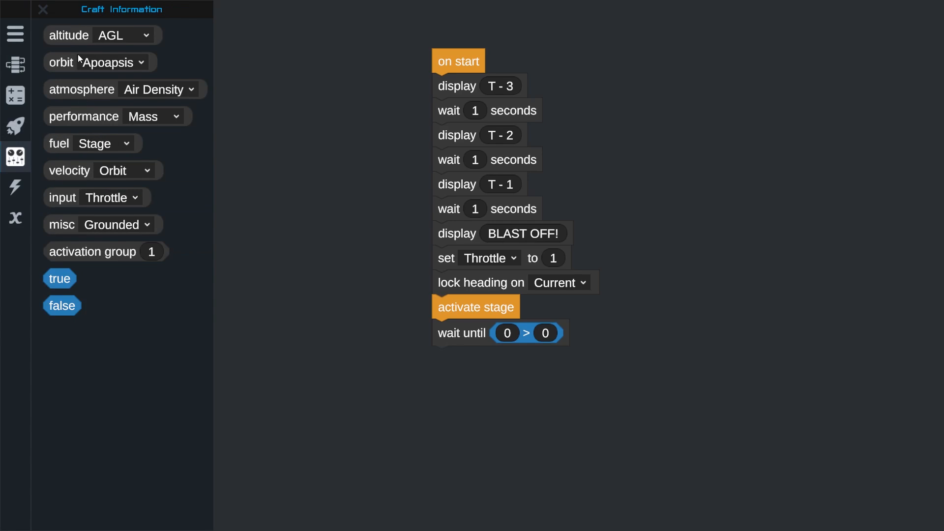
pyautogui.moveTo(69, 36); pyautogui.dragTo(514, 334)
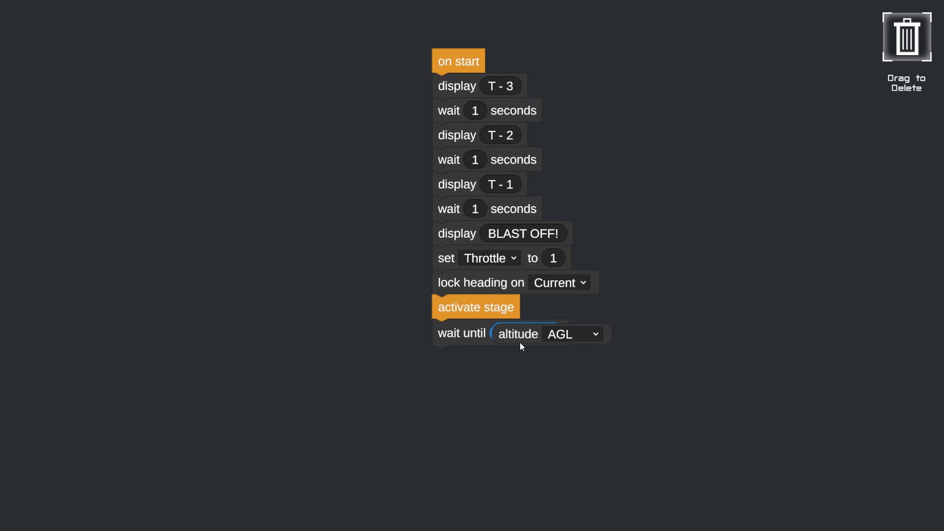
pyautogui.click(570, 335)
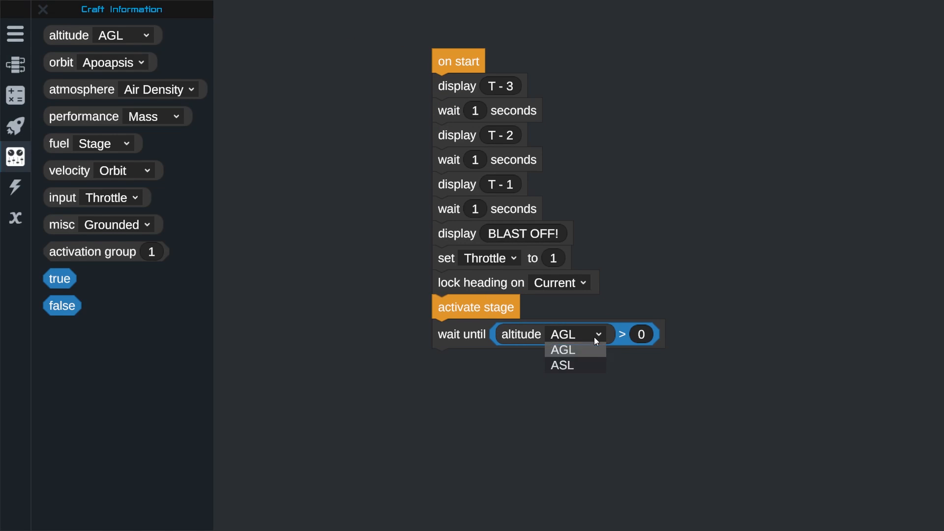
pyautogui.click(562, 366)
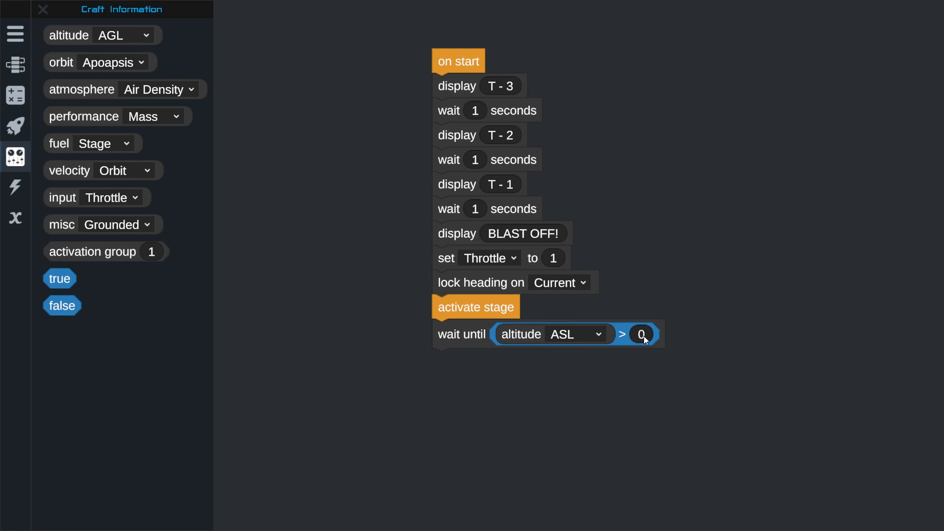
pyautogui.click(642, 334)
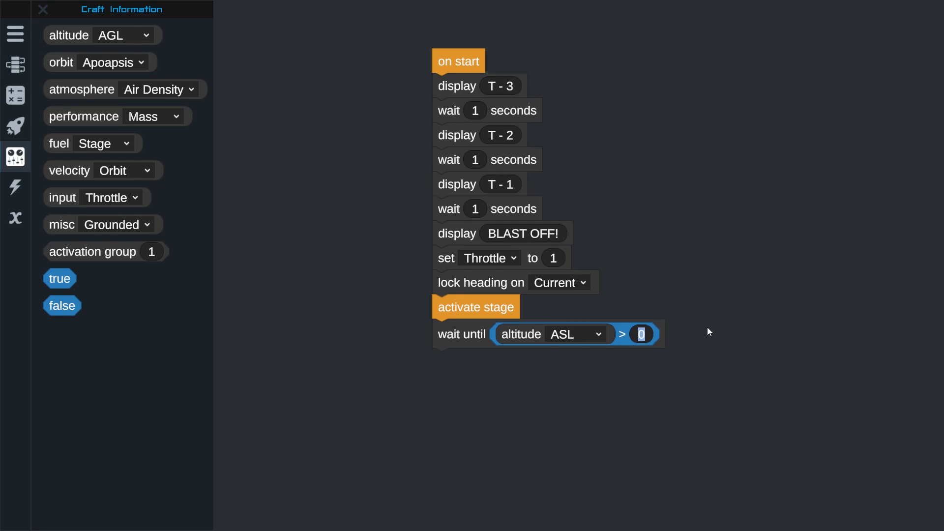
pyautogui.write('1000')
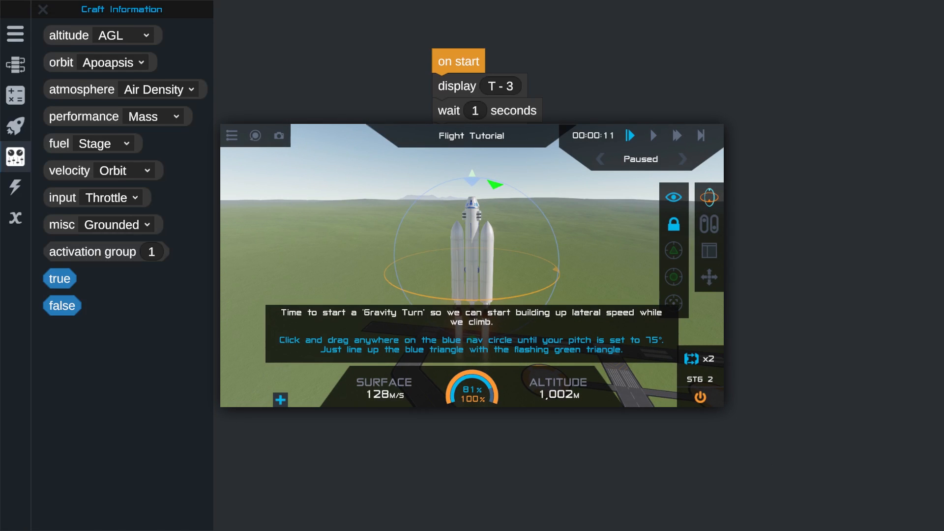
# - Set craft pitch to 75 degrees, throttle to 0.6, and display a 'Starting Gravity turn' message
pyautogui.moveTo(474, 175); pyautogui.dragTo(494, 184)
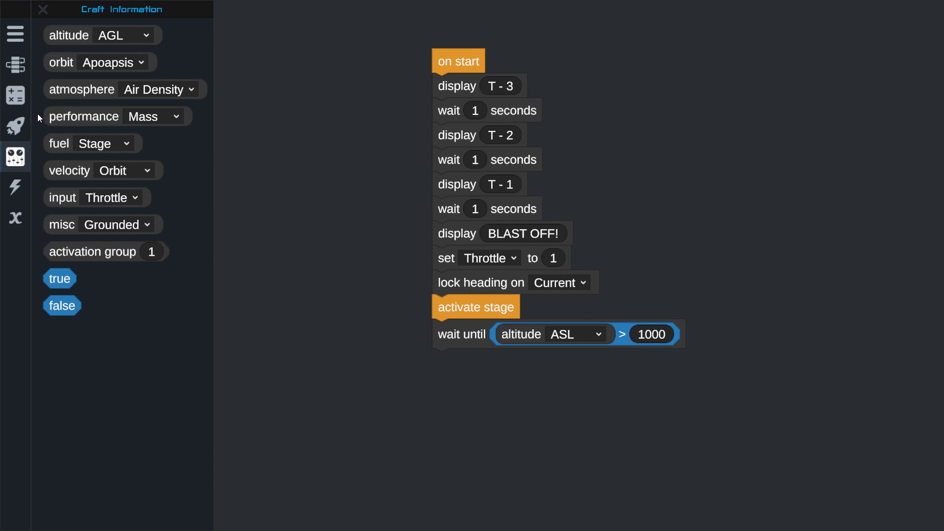
pyautogui.click(15, 125)
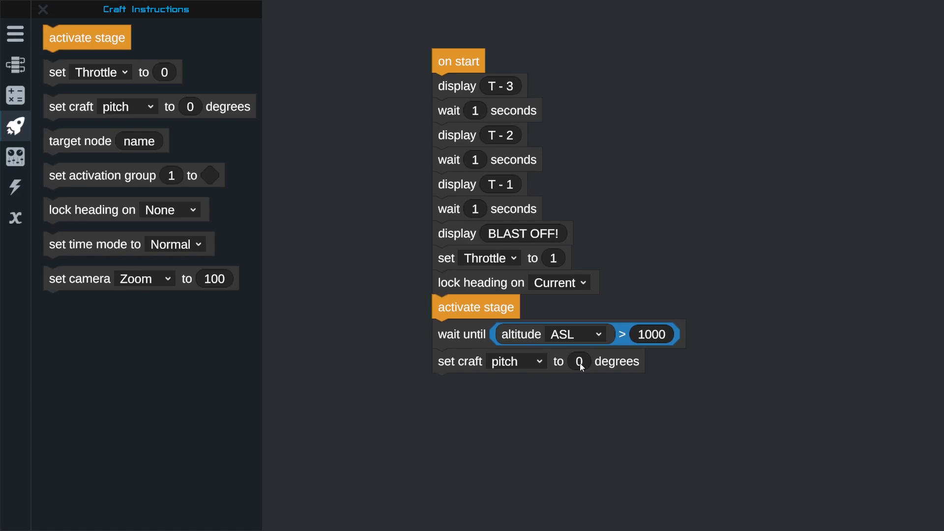
pyautogui.write('75')
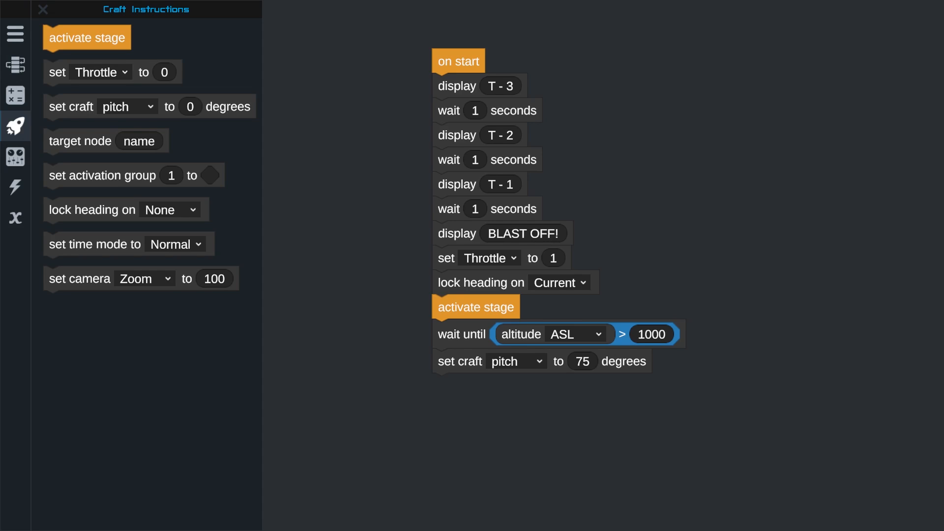
pyautogui.moveTo(296, 344)
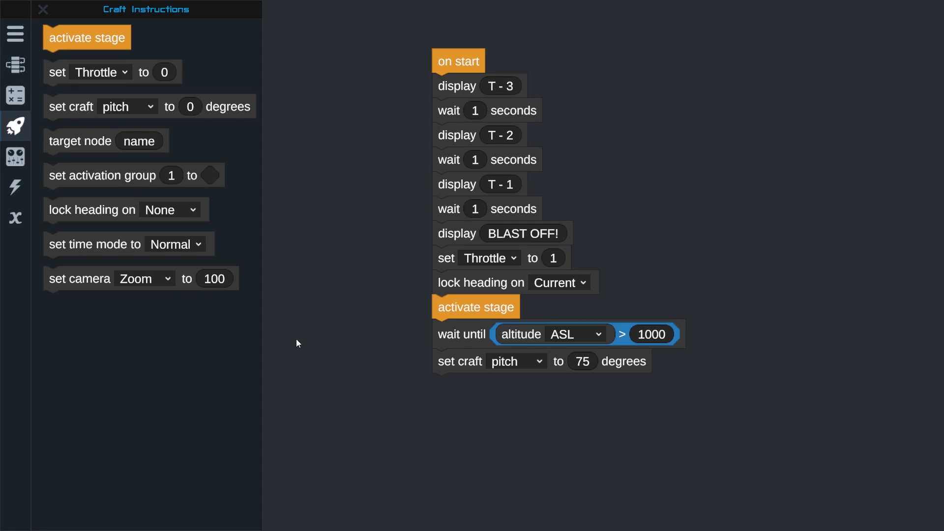
pyautogui.moveTo(57, 72)
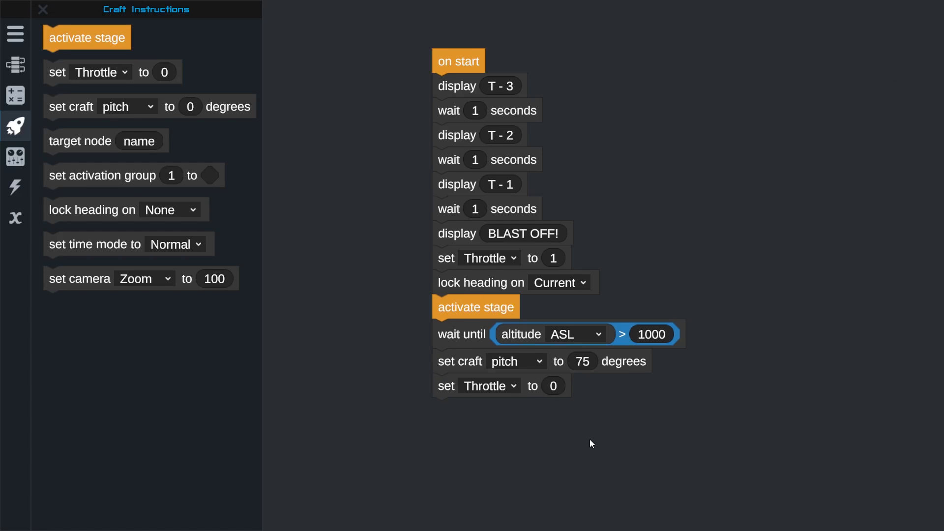
pyautogui.write('.6')
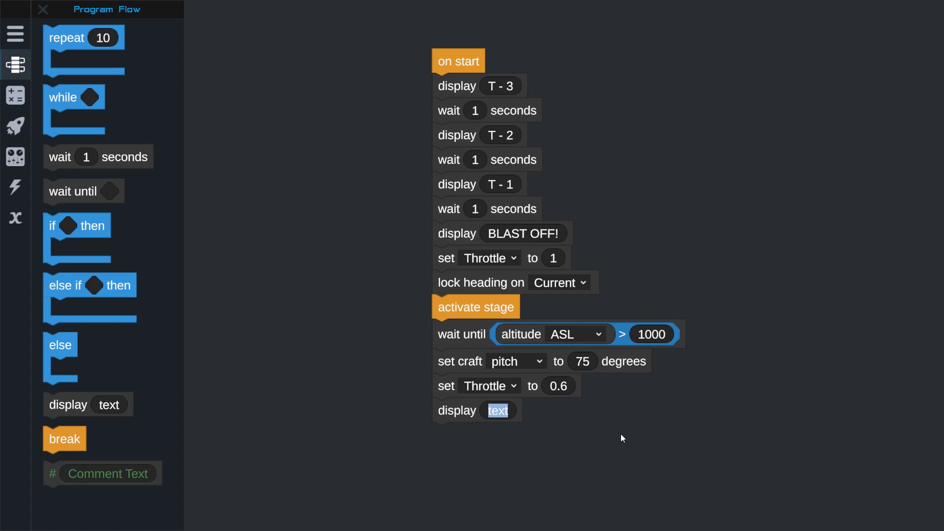
pyautogui.write('Starting Gra')
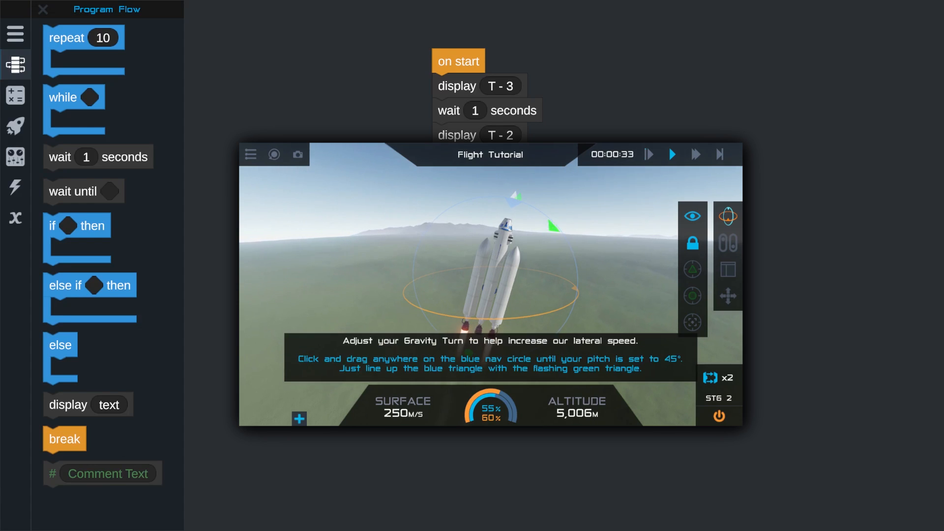
# - Duplicate the gravity-turn blocks as altitude 5000, pitch 45, no throttle block, message 'Pitching to 45 degrees'
pyautogui.click(649, 155)
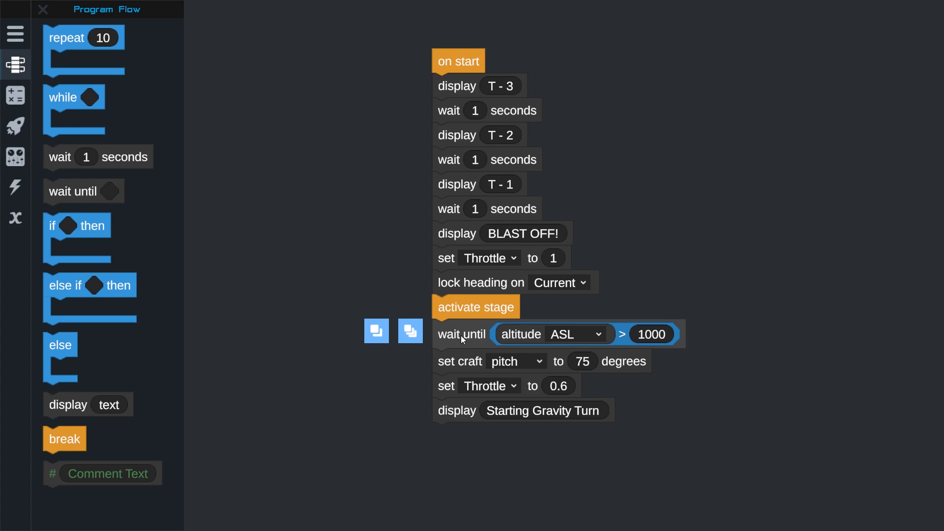
pyautogui.moveTo(418, 340)
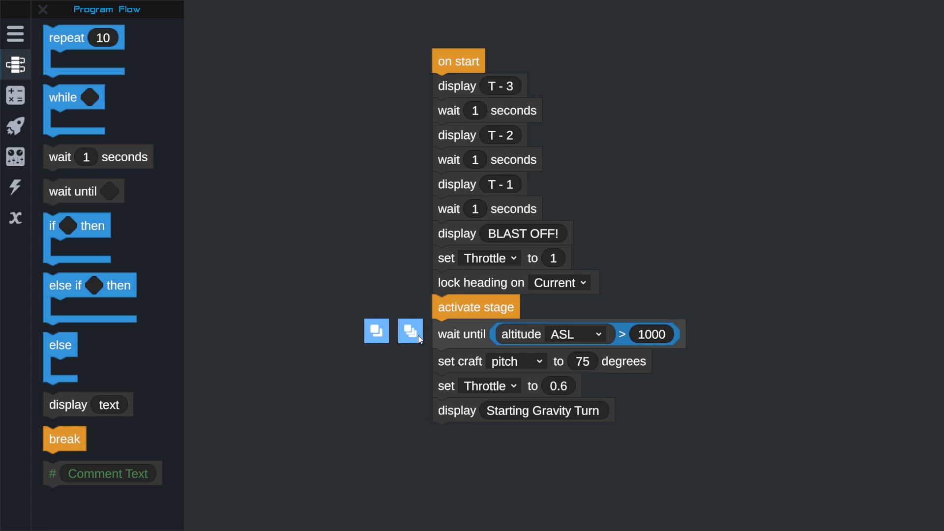
pyautogui.moveTo(415, 338)
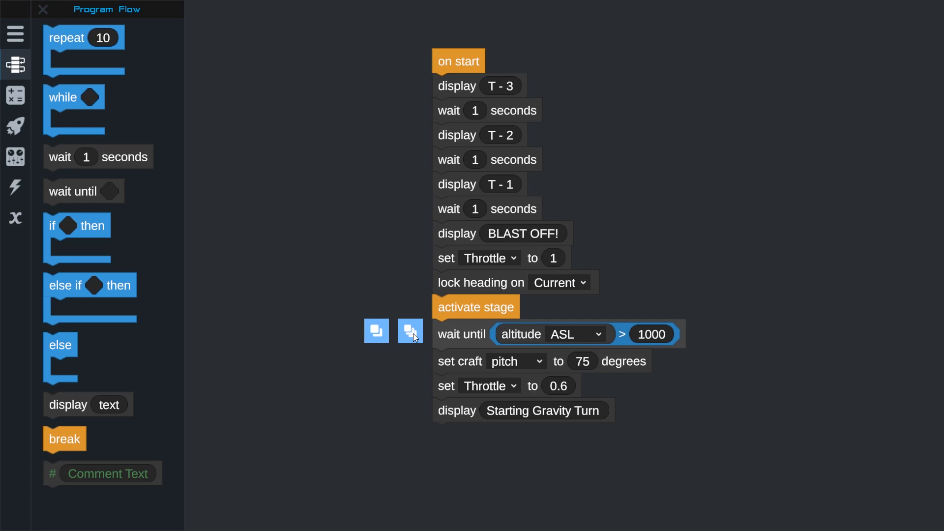
pyautogui.click(410, 331)
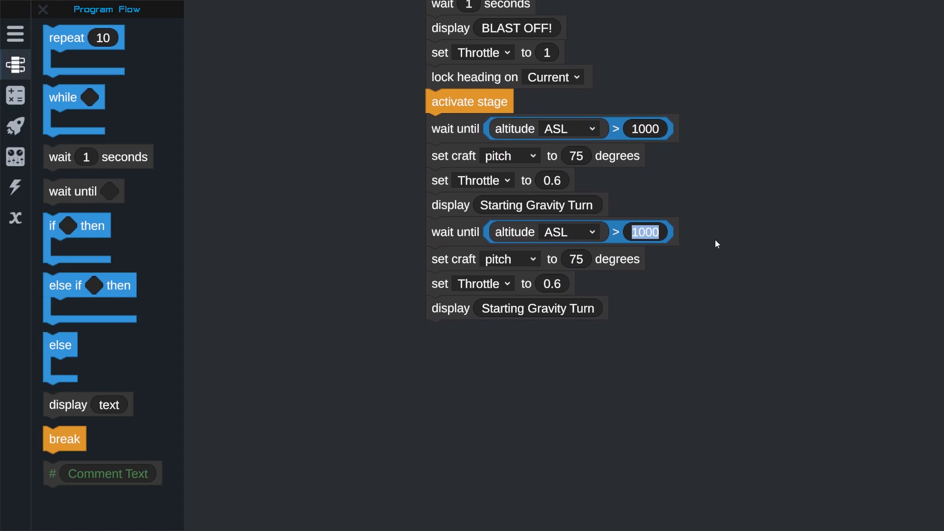
pyautogui.write('5000')
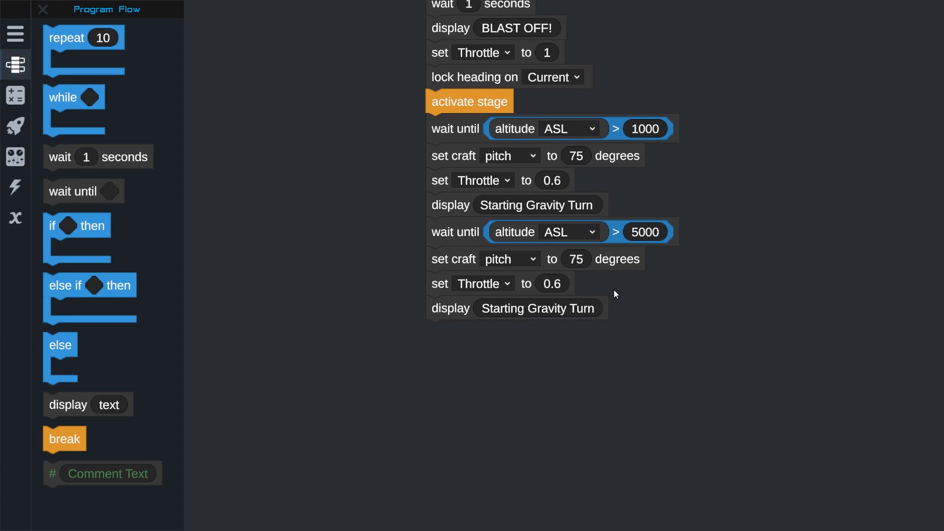
pyautogui.write('45')
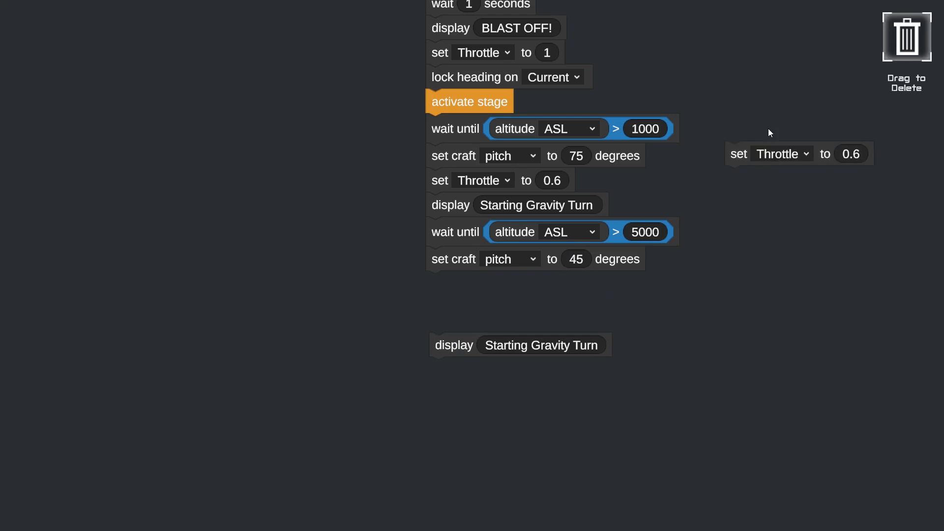
pyautogui.moveTo(795, 154); pyautogui.dragTo(906, 40)
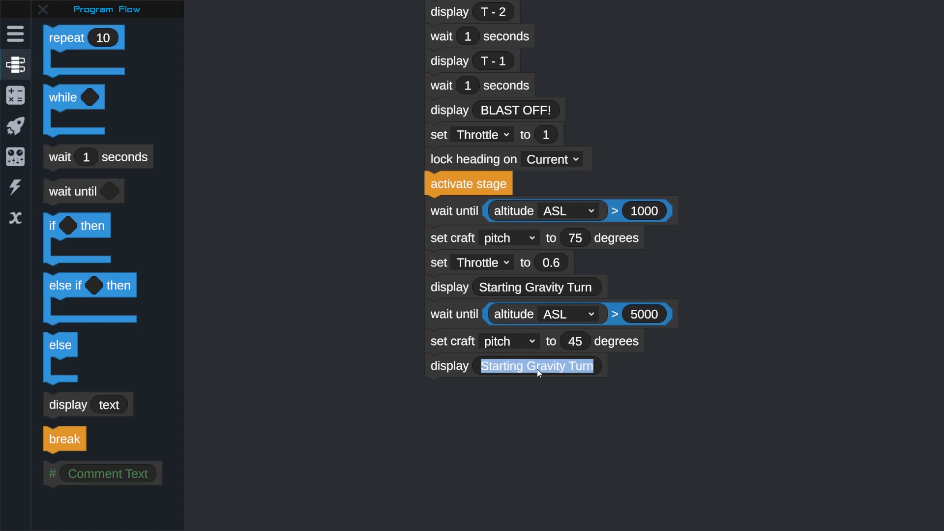
pyautogui.write('Pitching to 45 degrees')
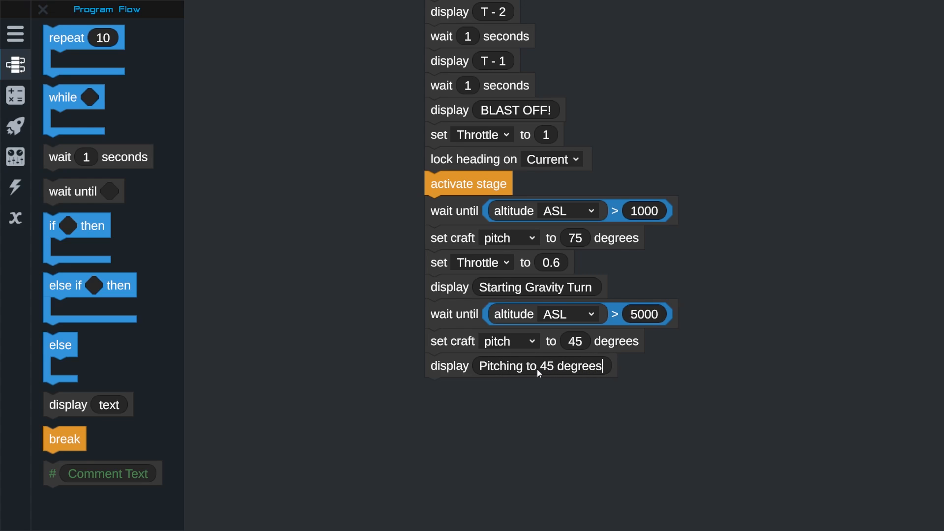
pyautogui.scroll(-3)
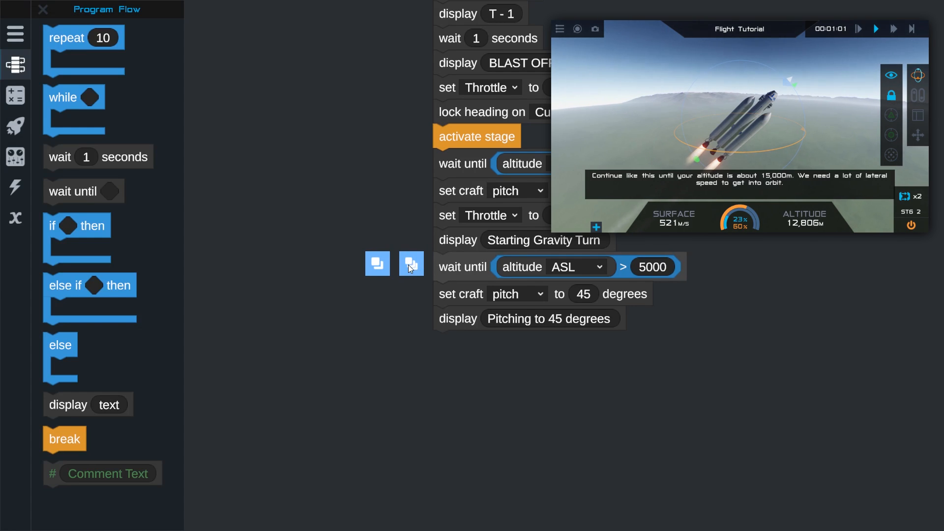
# - Duplicate the 45-degree blocks and set the new wait altitude to 15000
pyautogui.click(411, 264)
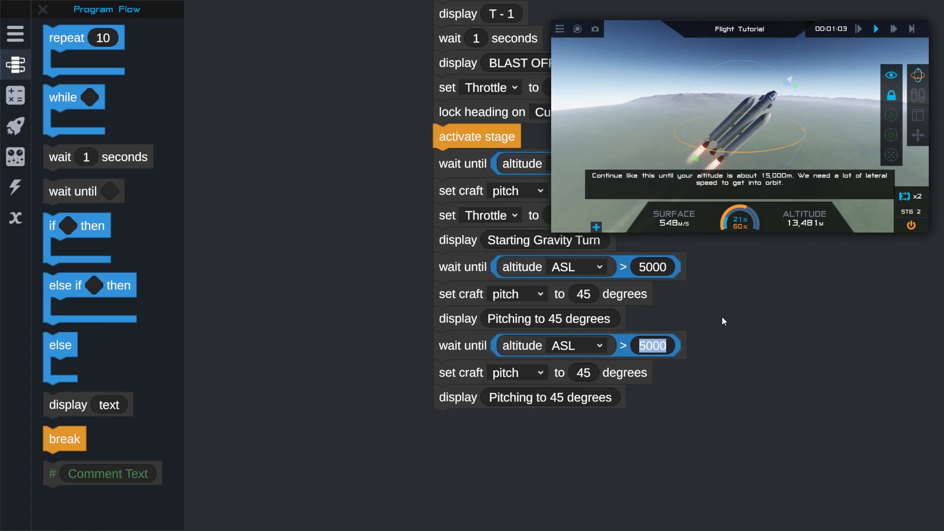
pyautogui.write('15000')
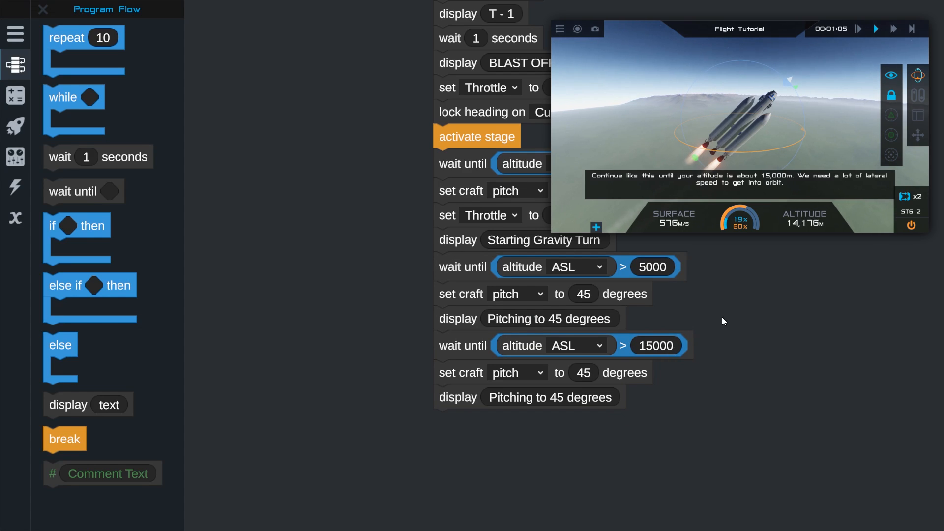
pyautogui.click(583, 372)
pyautogui.write('30')
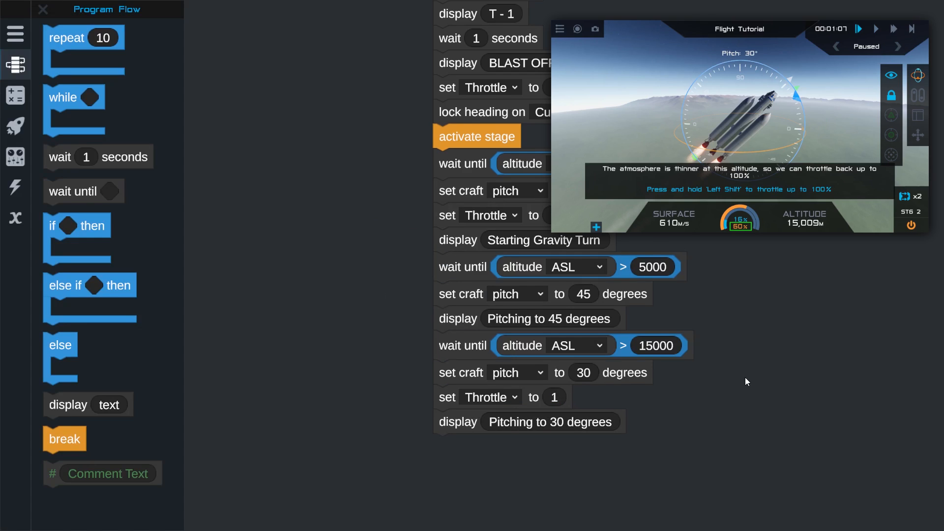
pyautogui.moveTo(749, 376)
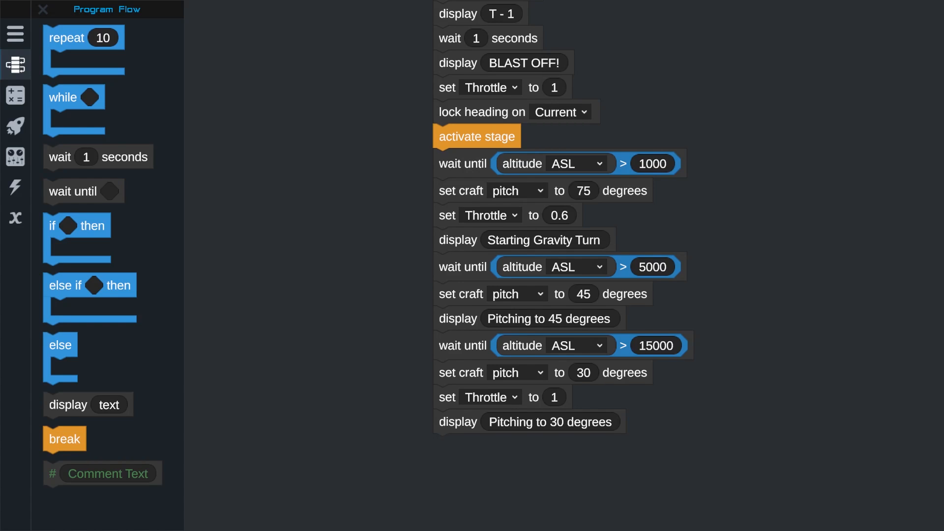
# - Add a wait-until step whose condition is stage fuel equals 0
pyautogui.moveTo(72, 191); pyautogui.dragTo(460, 454)
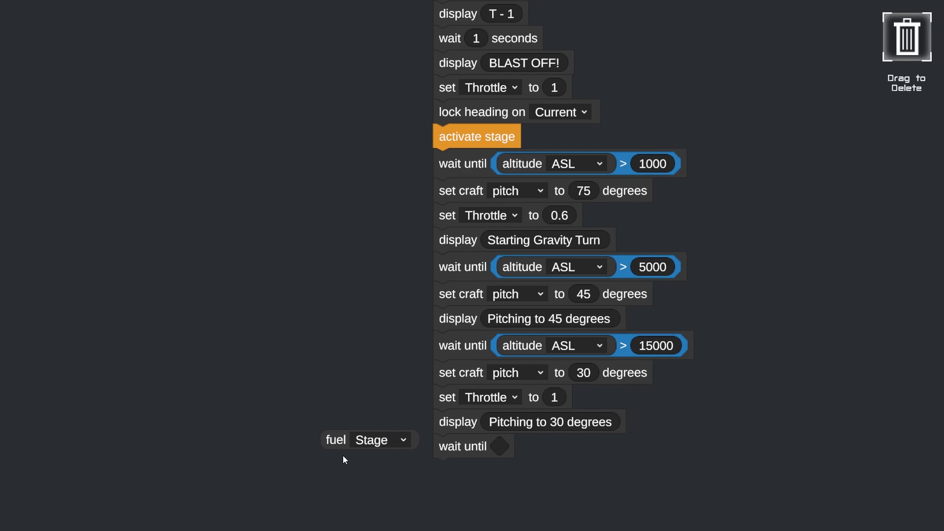
pyautogui.click(15, 94)
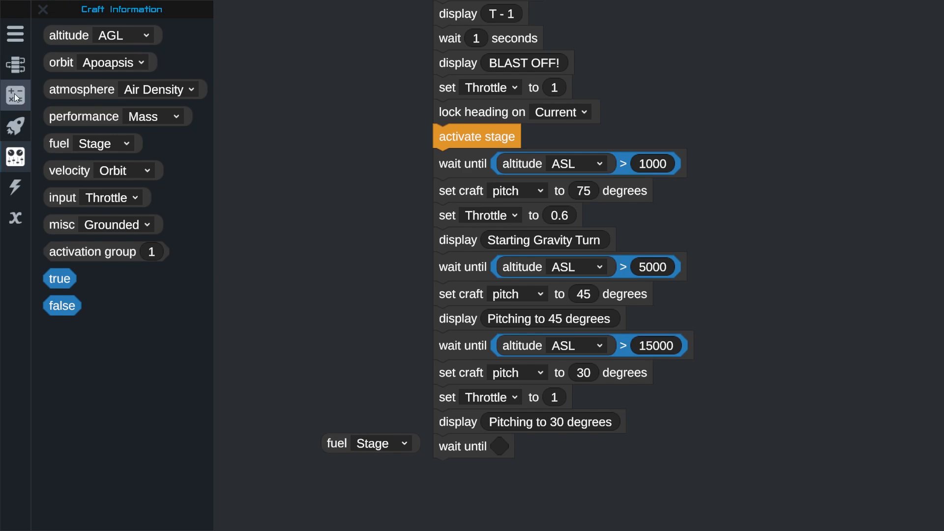
pyautogui.click(14, 95)
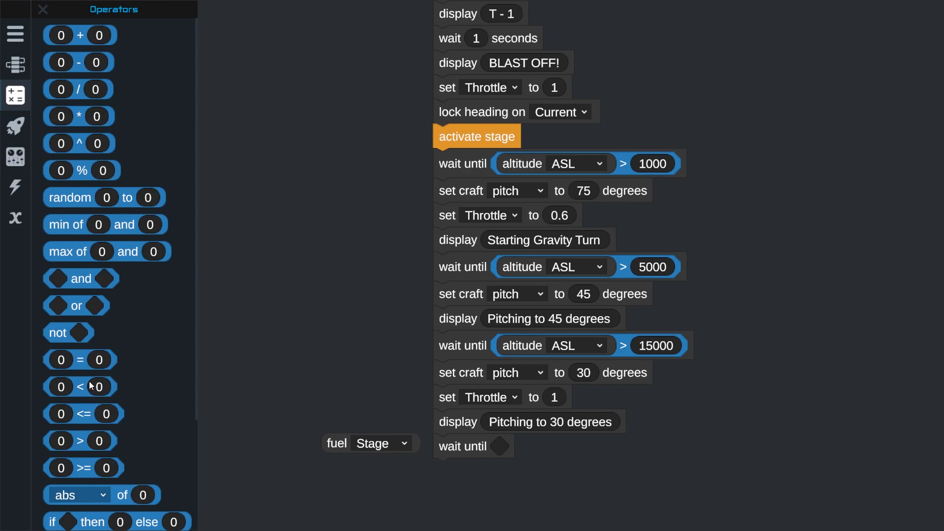
pyautogui.moveTo(79, 360); pyautogui.dragTo(527, 446)
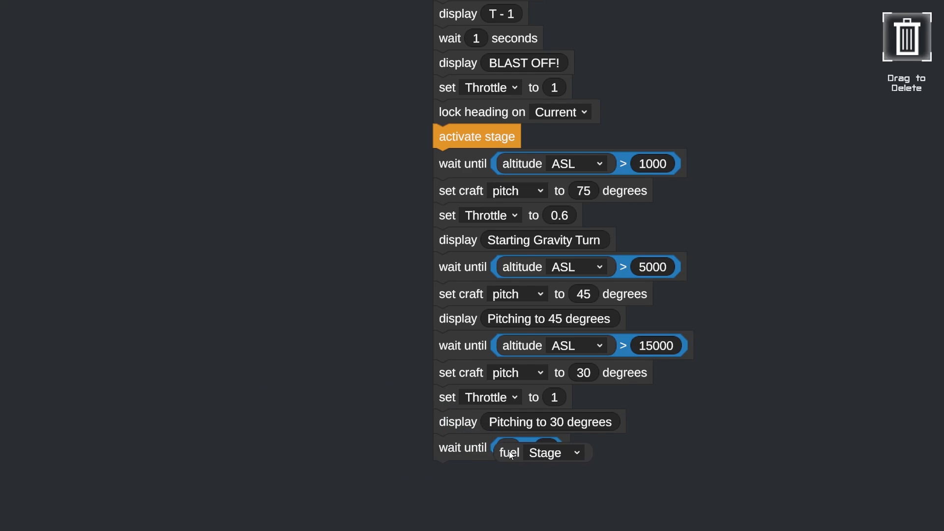
pyautogui.click(14, 95)
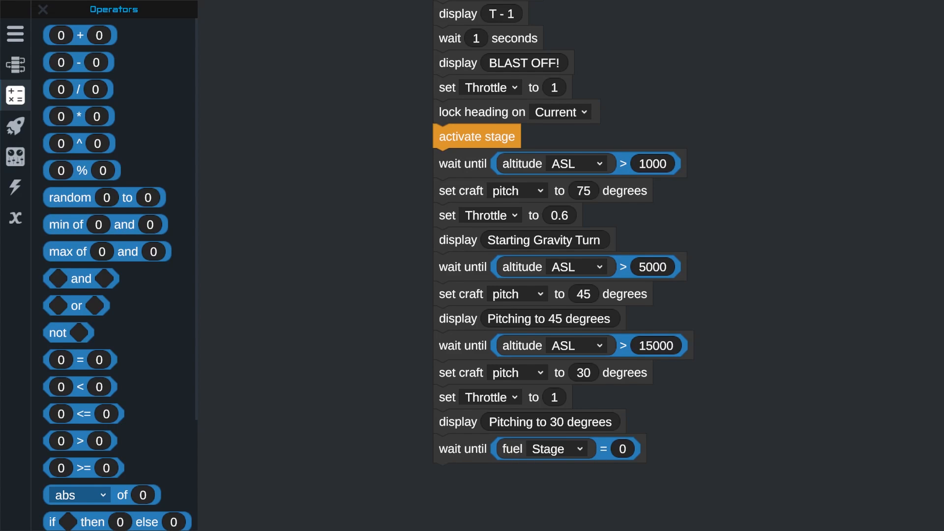
pyautogui.click(15, 65)
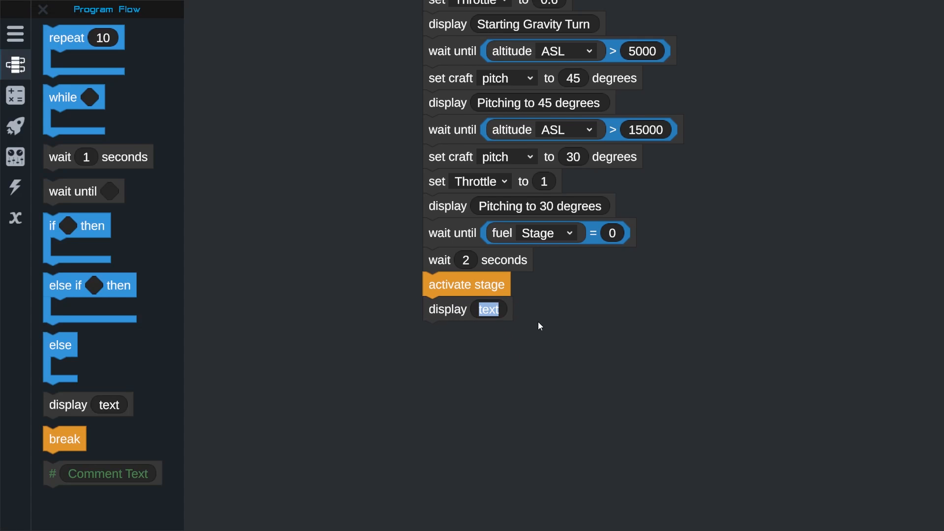
# - Add display 'Initiate Side Booster Separation', stage, then display 'Starting Center Engine' and stage again
pyautogui.write('Initiate')
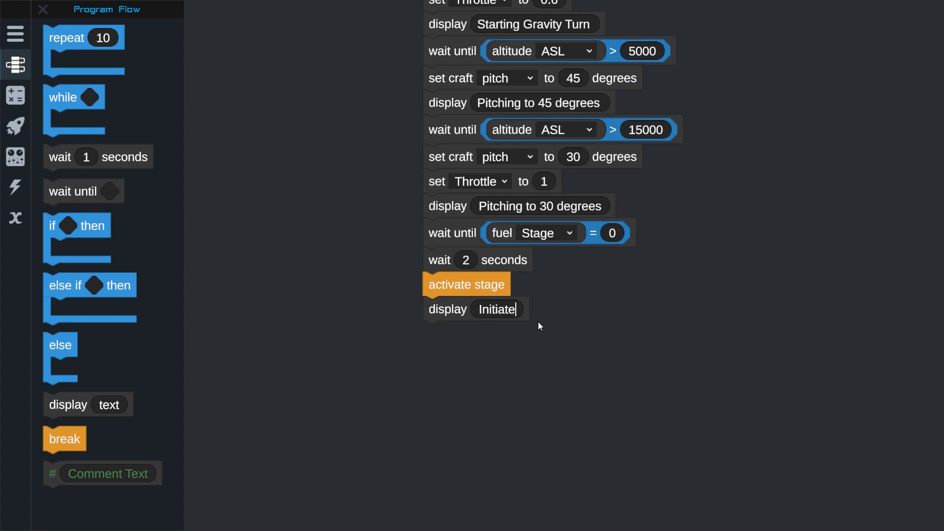
pyautogui.write('Side Booster Separation')
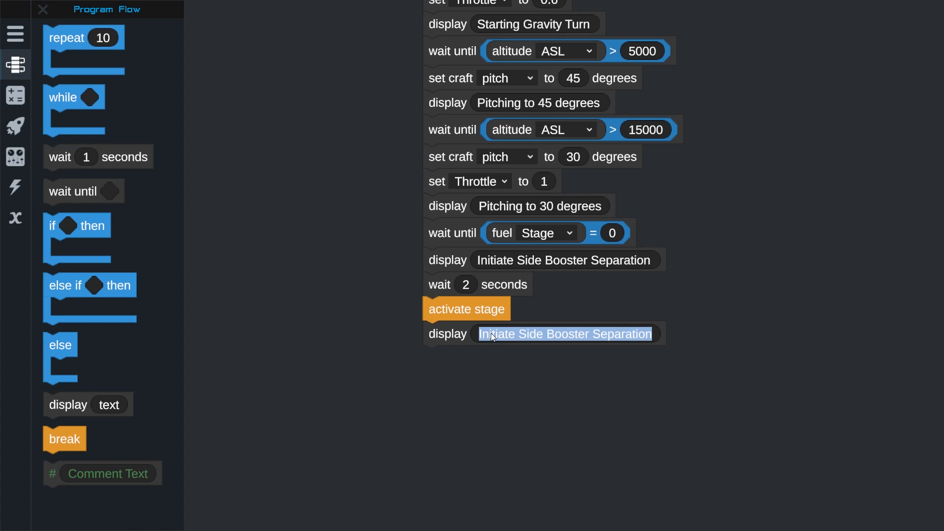
pyautogui.write('Starting Center')
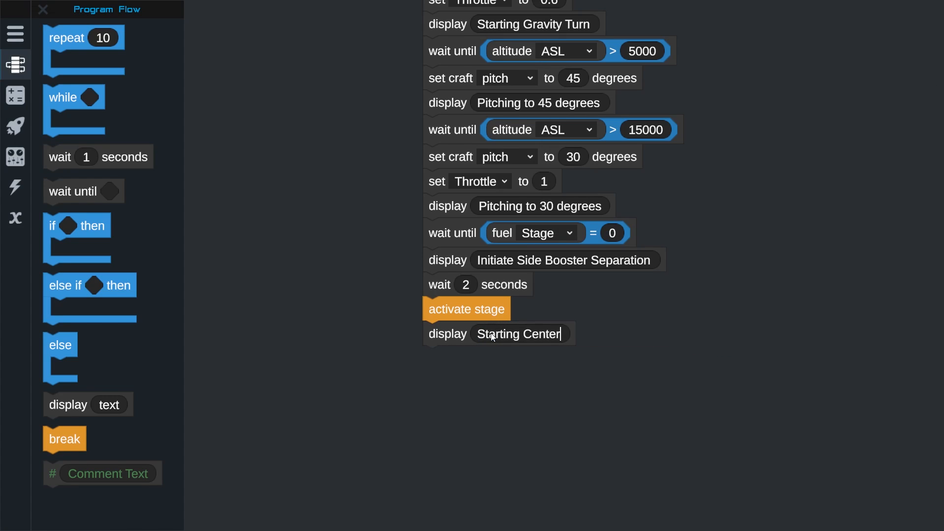
pyautogui.write('Engine')
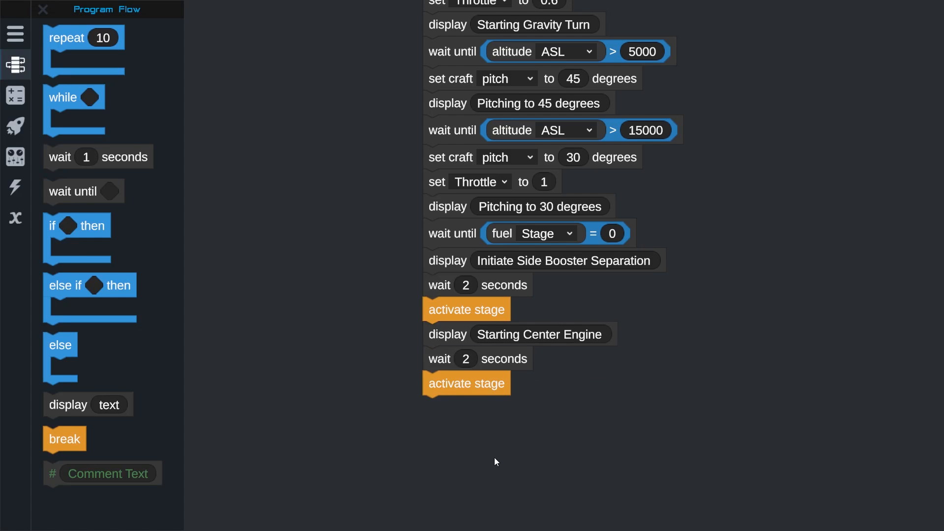
pyautogui.moveTo(106, 370)
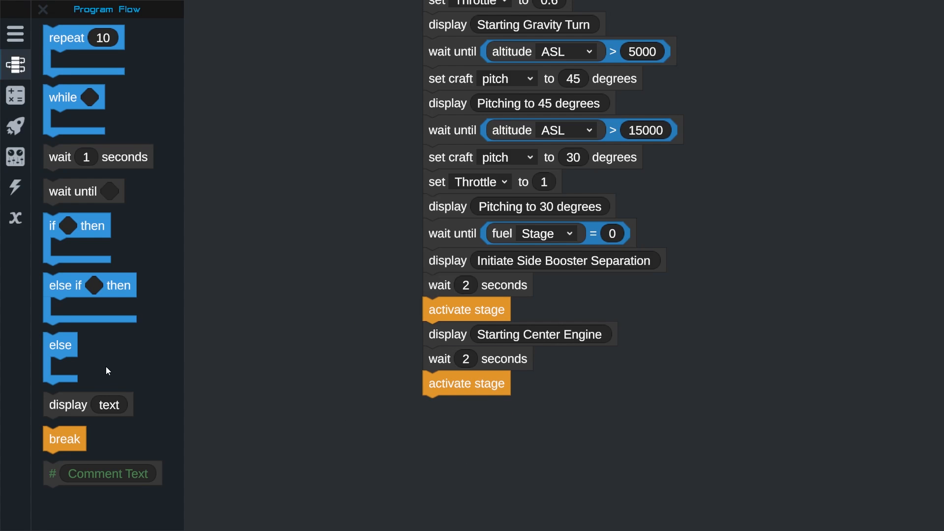
# - End the program with a wait until orbit Apoapsis > 125000
pyautogui.scroll(-3)
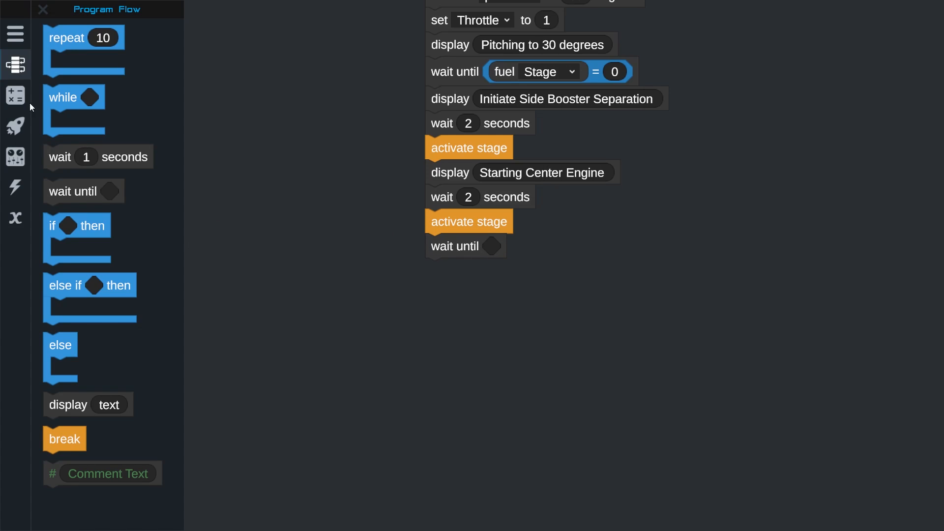
pyautogui.click(15, 95)
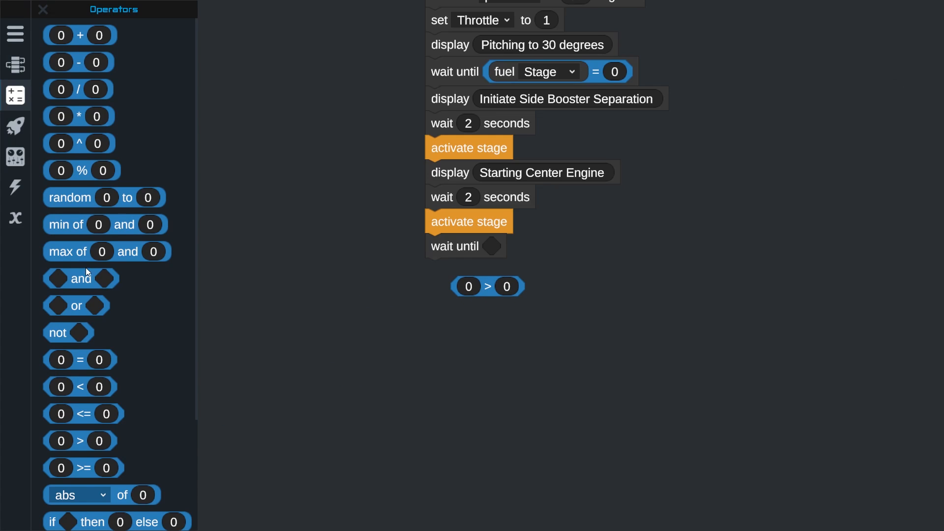
pyautogui.click(15, 126)
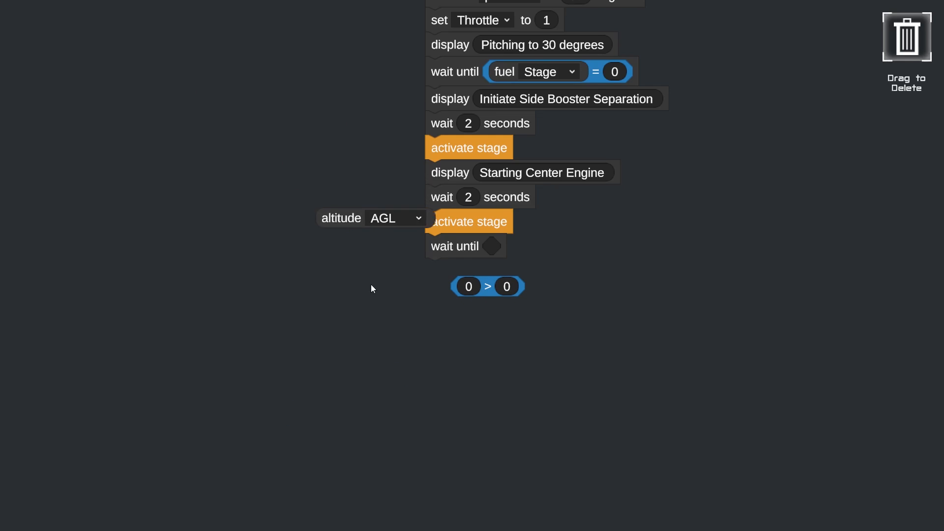
pyautogui.click(15, 158)
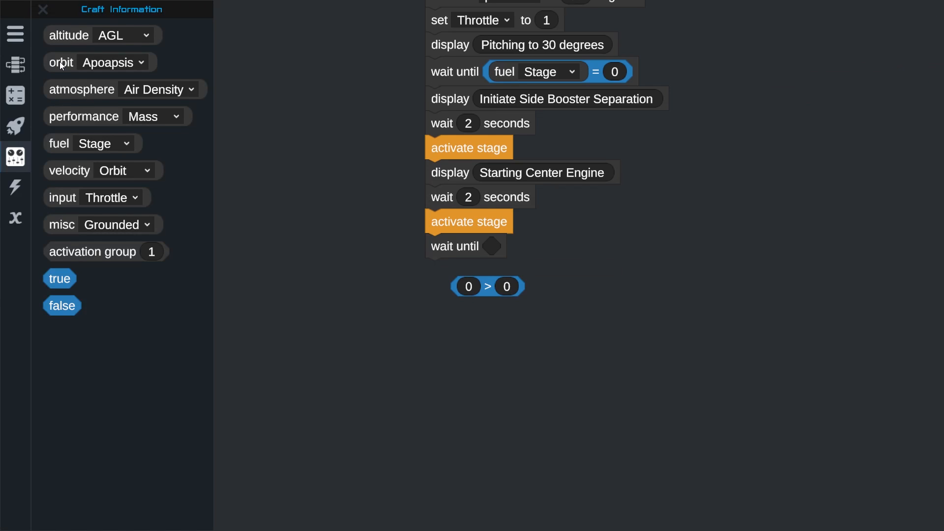
pyautogui.moveTo(60, 62); pyautogui.dragTo(471, 335)
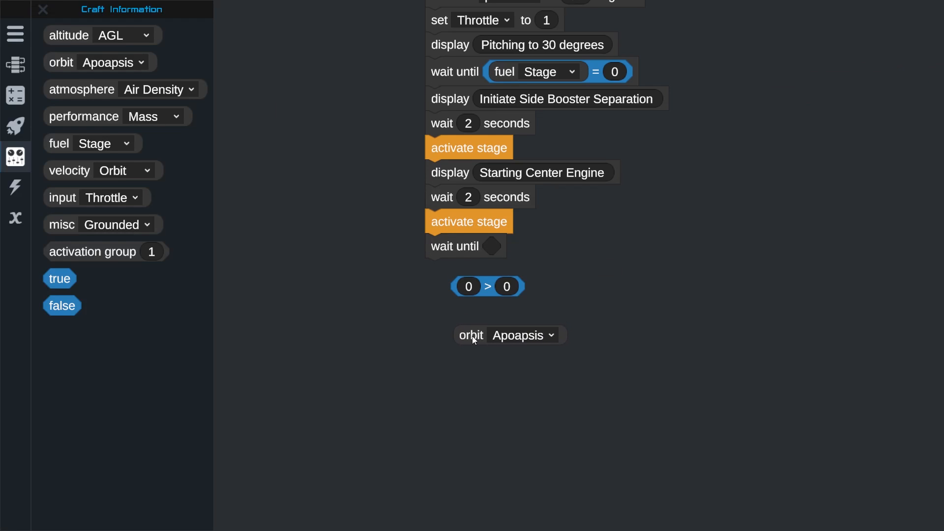
pyautogui.moveTo(470, 335); pyautogui.dragTo(468, 286)
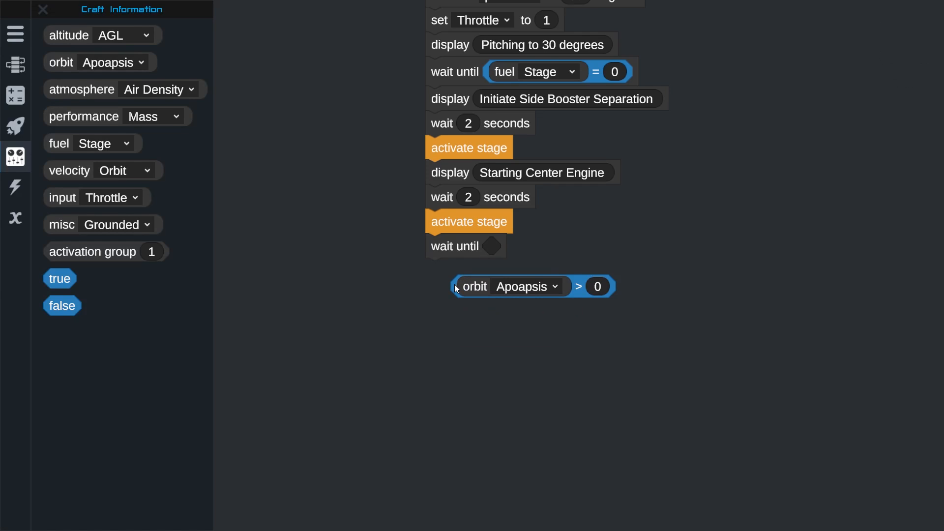
pyautogui.moveTo(533, 286); pyautogui.dragTo(567, 248)
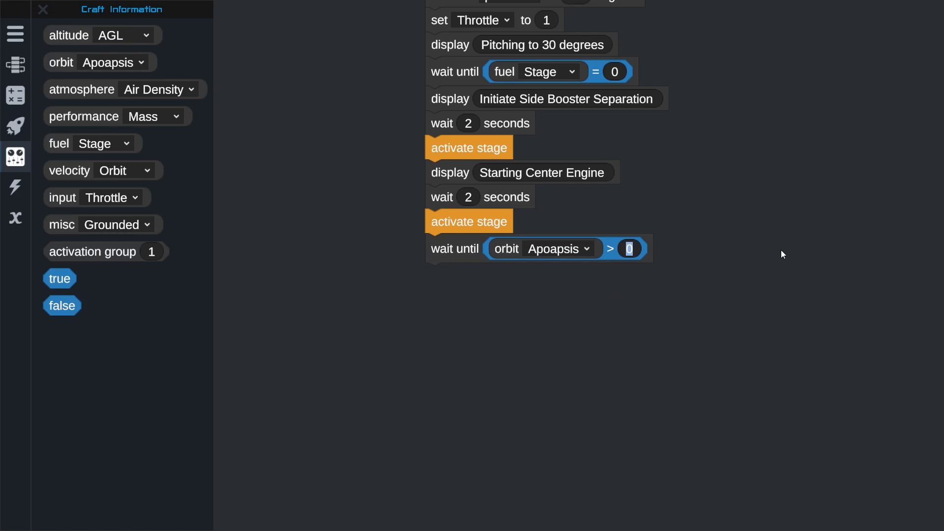
pyautogui.write('125000')
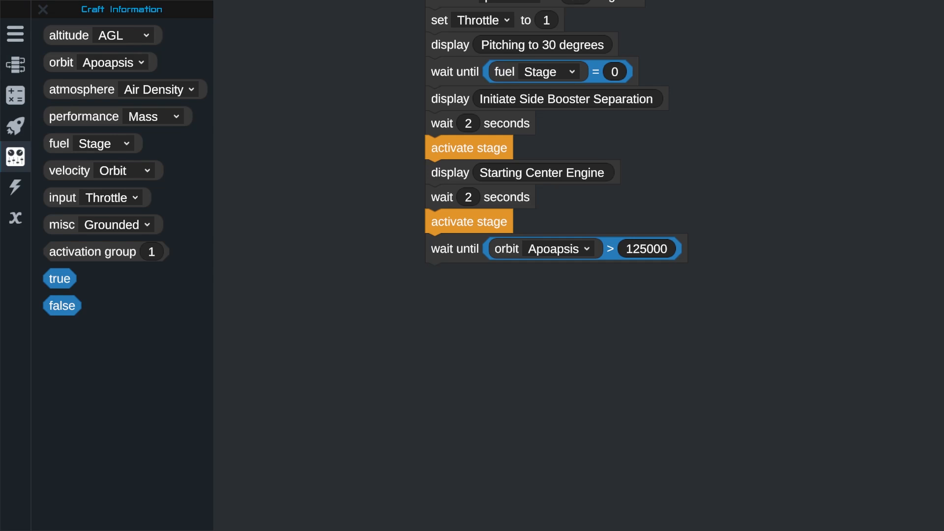
# - Display 'Apoapsis at 125km. Killing engines.', set Throttle to 0, then wait 5 seconds
pyautogui.click(15, 65)
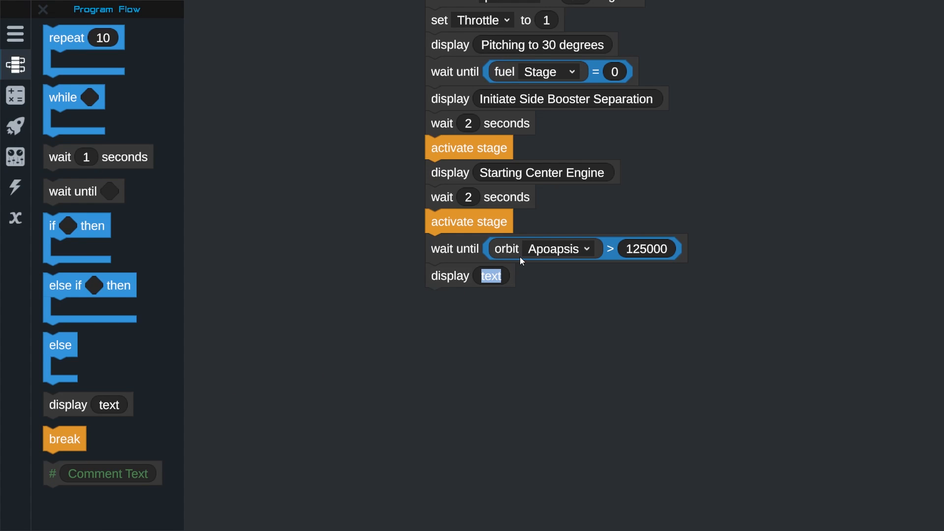
pyautogui.write('Apoapsis')
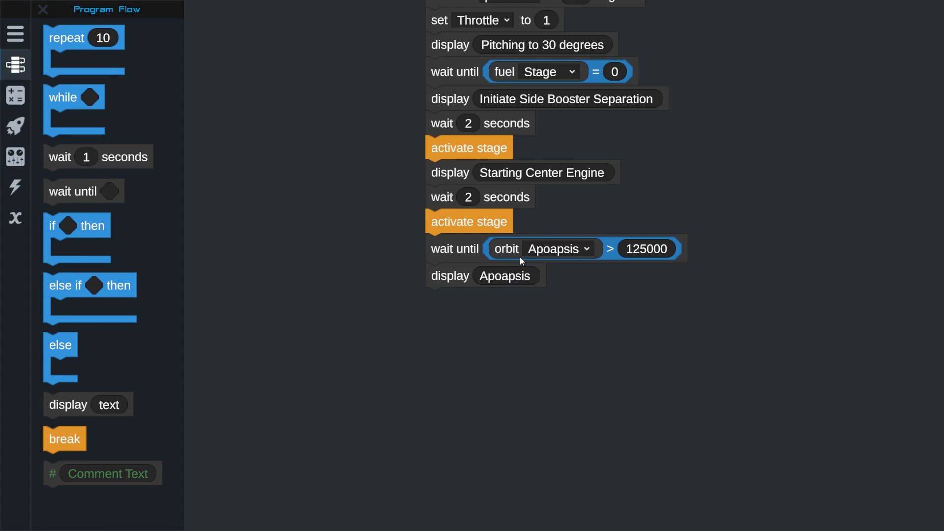
pyautogui.write('at 125km')
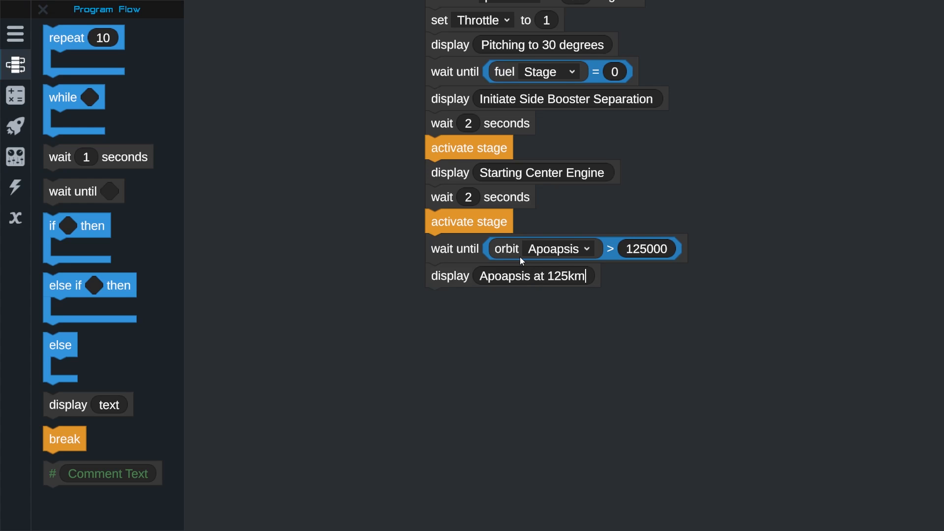
pyautogui.write('Killing engines.')
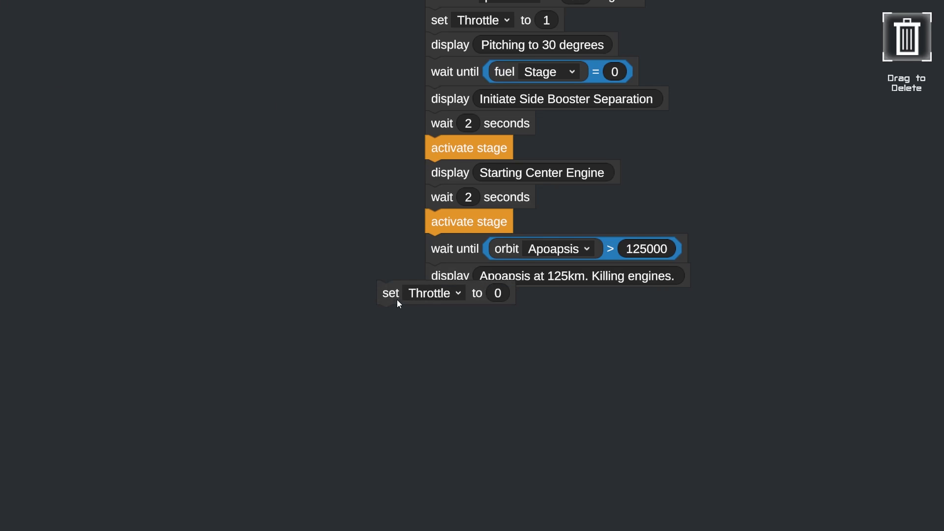
pyautogui.click(16, 126)
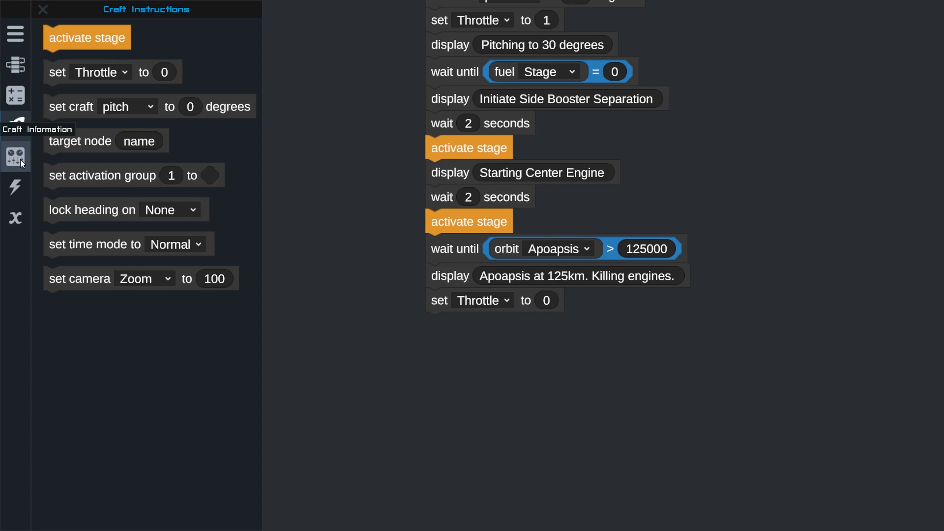
pyautogui.click(15, 65)
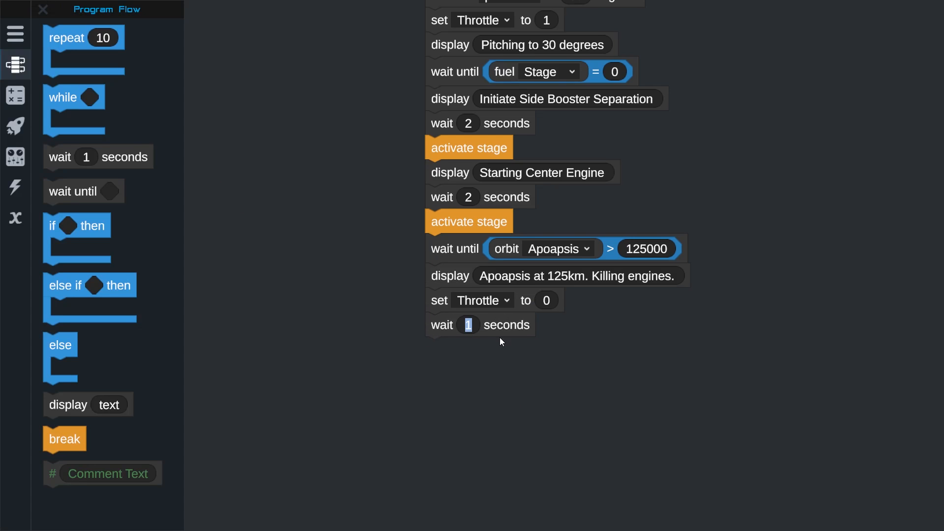
pyautogui.write('5')
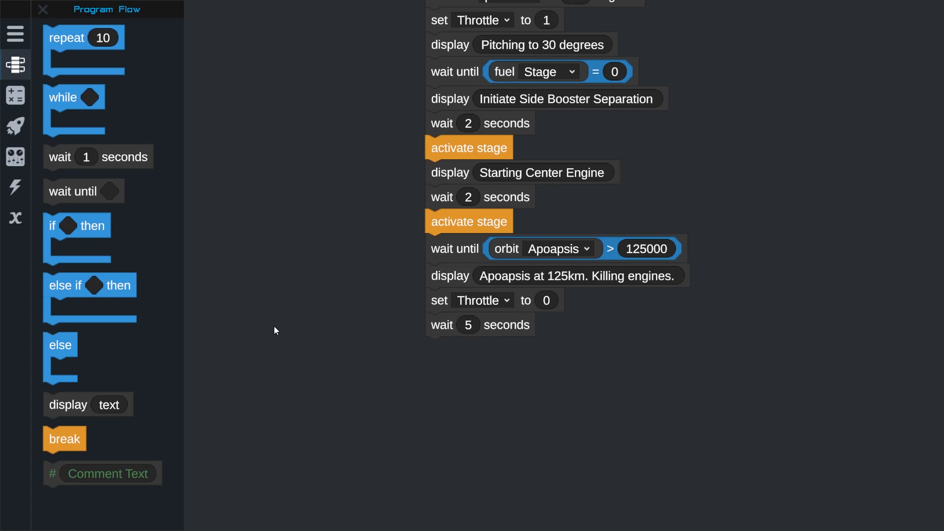
pyautogui.moveTo(98, 216)
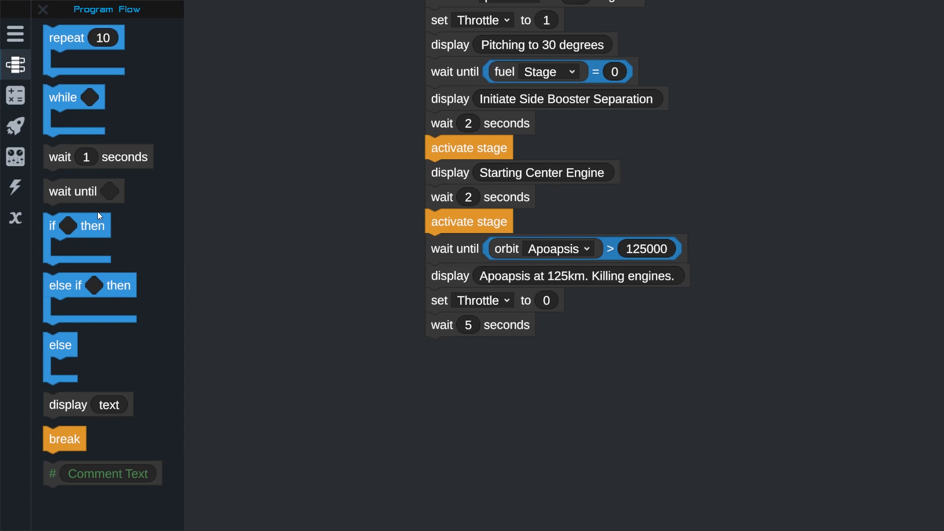
pyautogui.moveTo(100, 218)
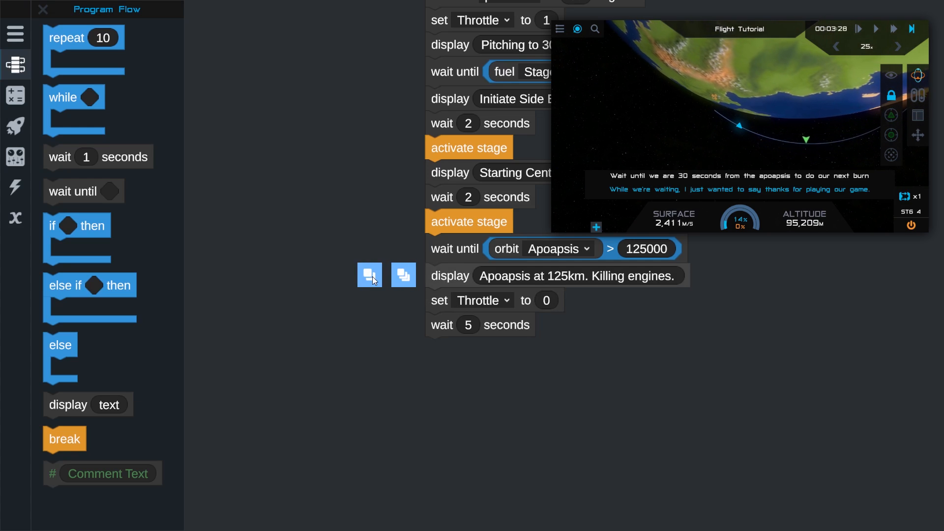
# - Display 'Speeding up time....' and set the time mode to TimeWarp1
pyautogui.write('Speeding up time....')
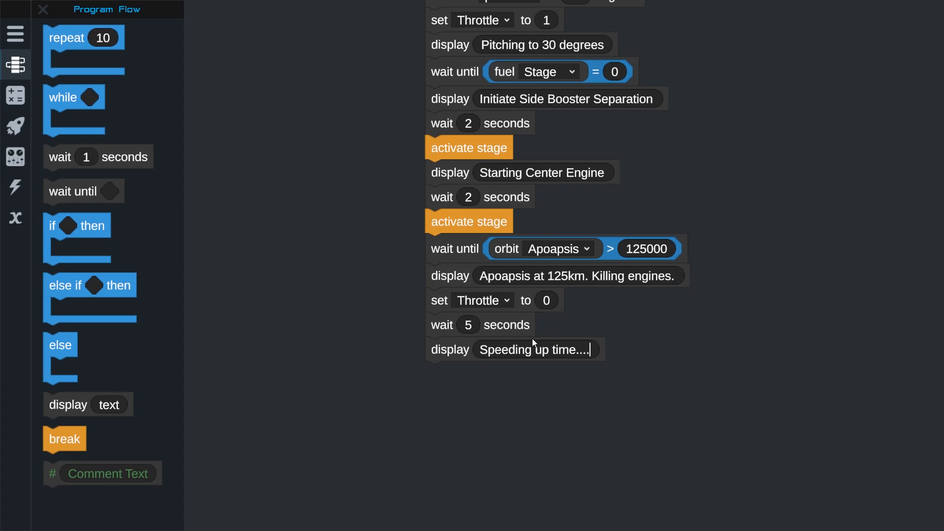
pyautogui.click(14, 125)
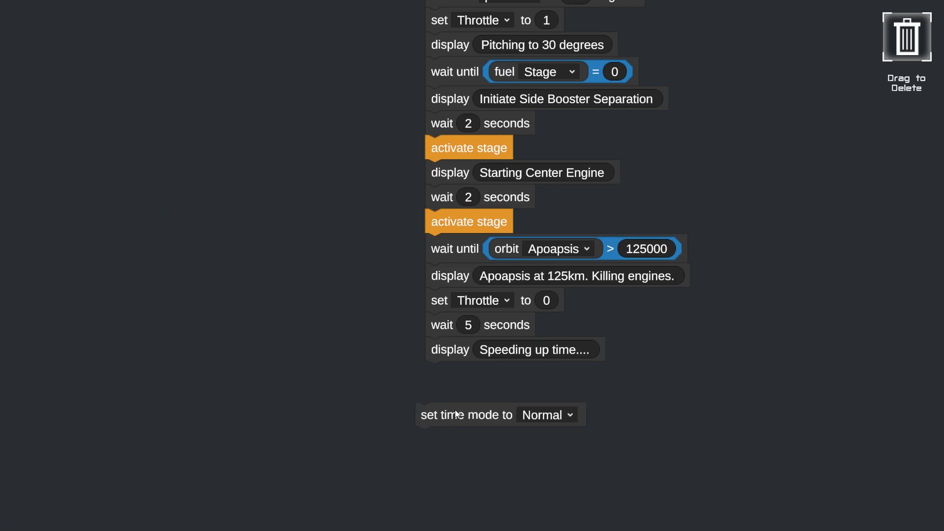
pyautogui.click(548, 416)
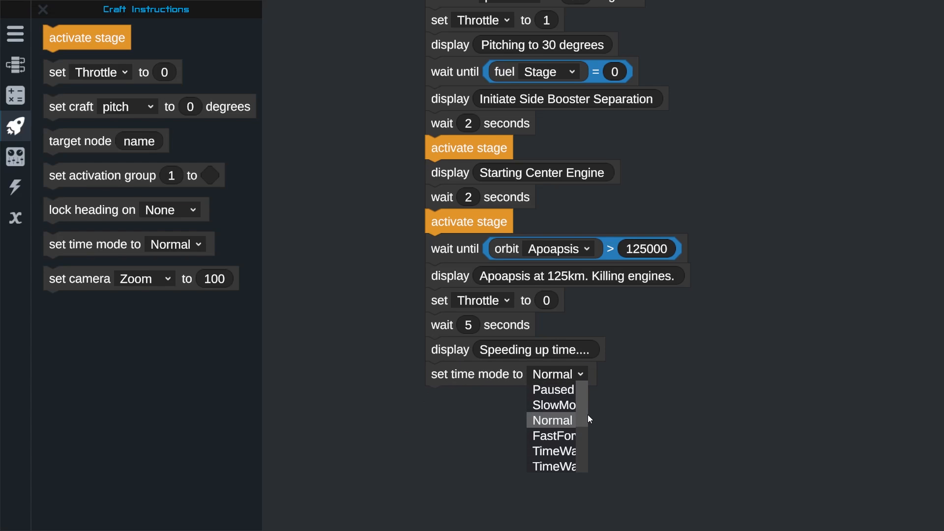
pyautogui.click(553, 467)
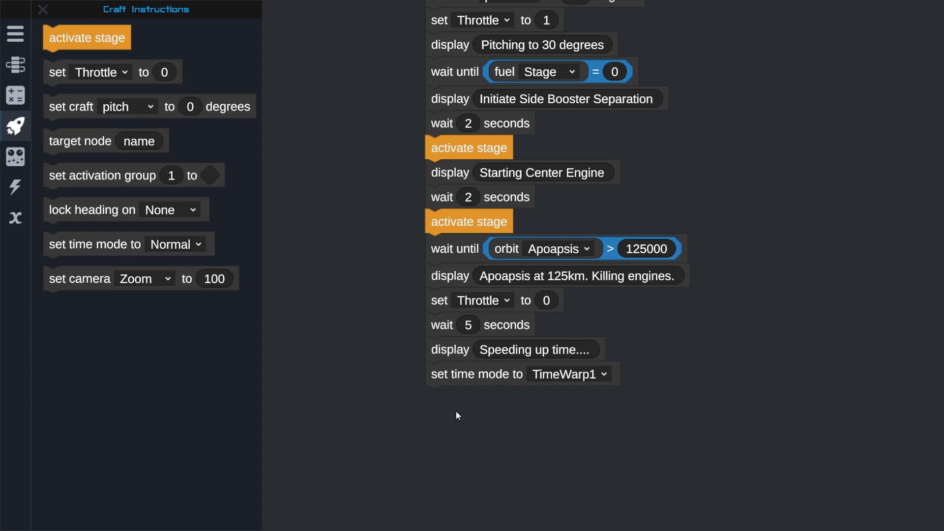
pyautogui.click(15, 65)
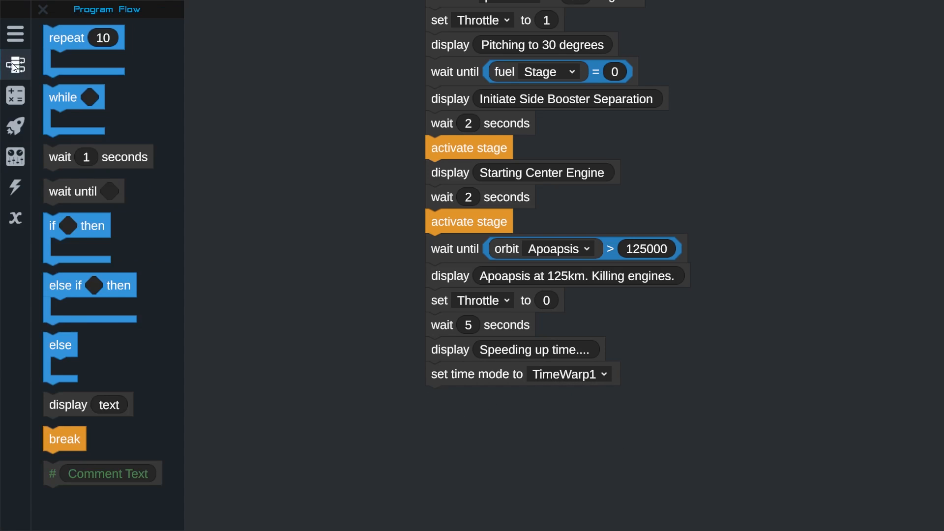
# - Add a wait-until step after the time warp holding a comparison operator
pyautogui.moveTo(84, 191); pyautogui.dragTo(465, 398)
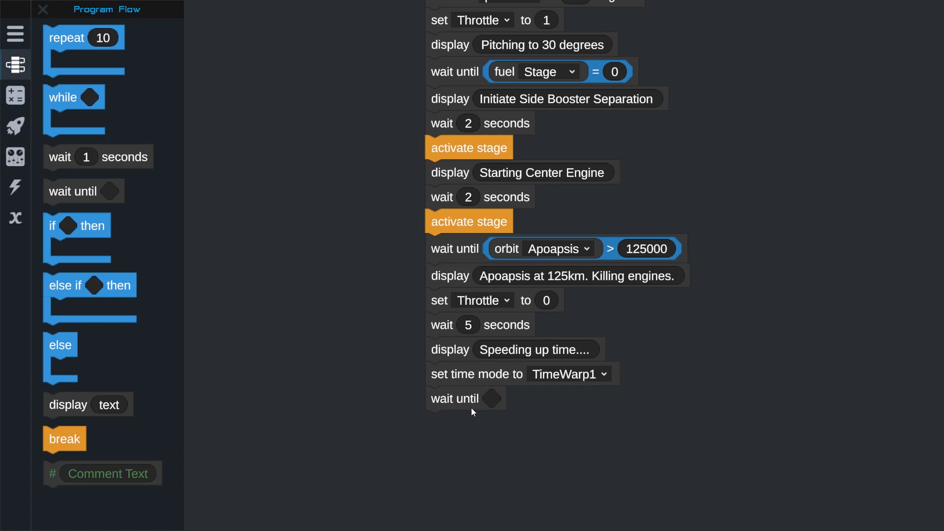
pyautogui.click(15, 126)
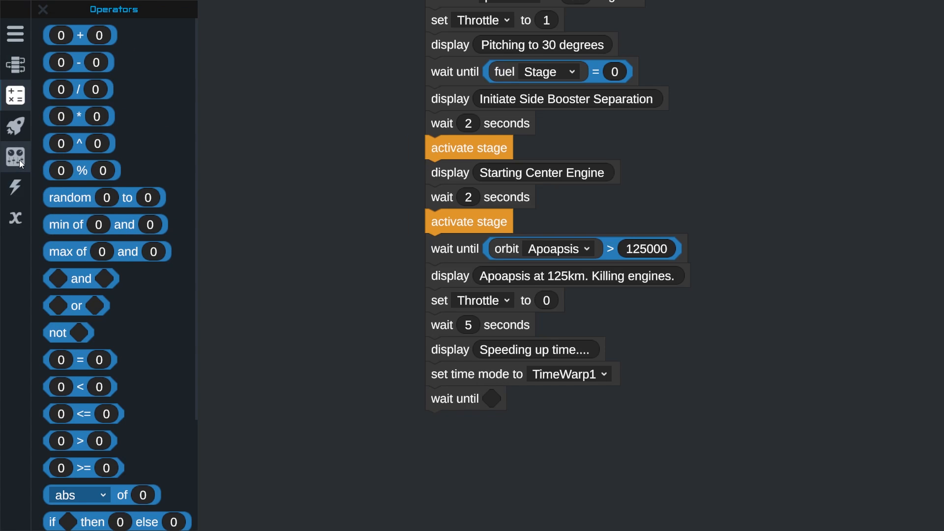
pyautogui.click(15, 158)
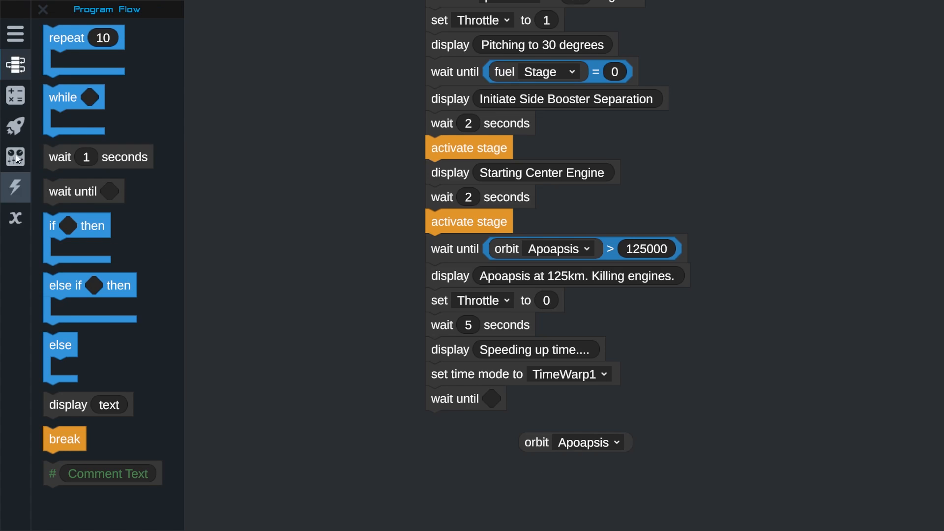
pyautogui.click(14, 94)
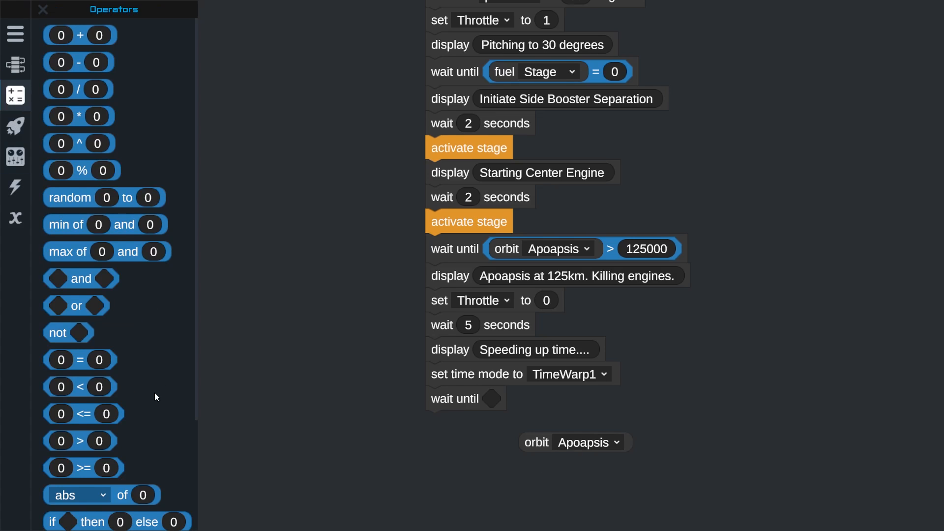
pyautogui.moveTo(80, 387); pyautogui.dragTo(517, 407)
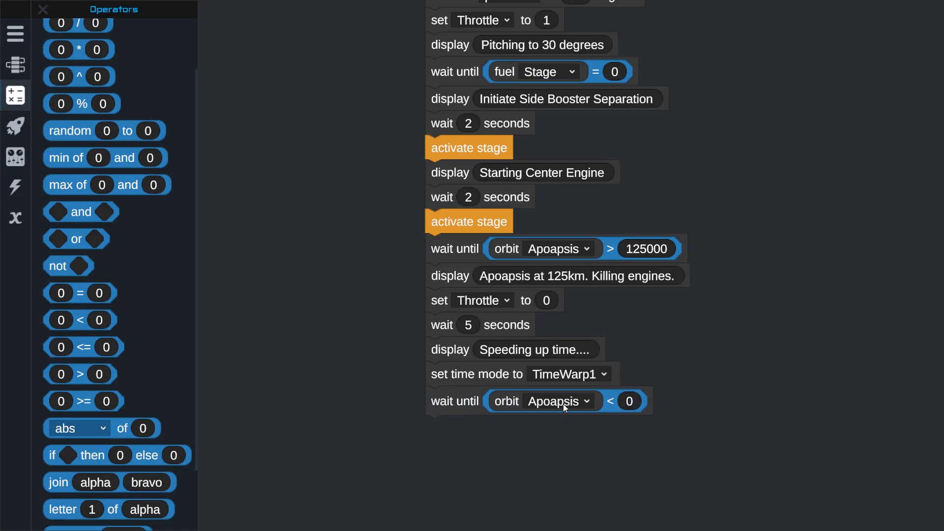
# - Make the wait depend on orbit Time To Apoapsis equalling 30
pyautogui.click(553, 401)
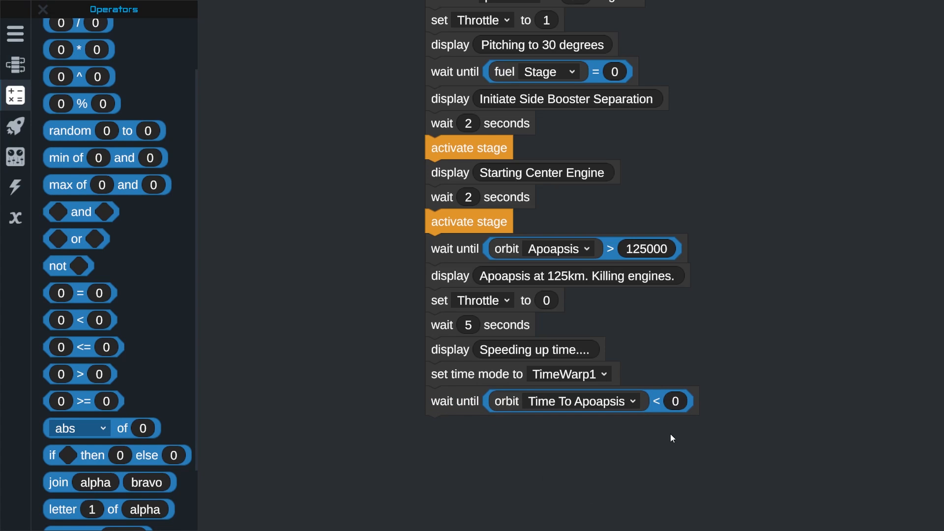
pyautogui.write('30')
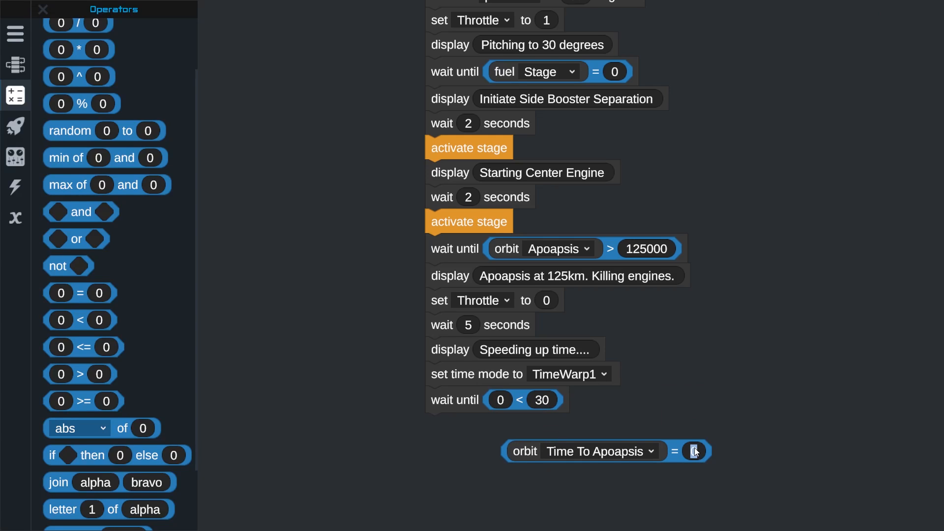
pyautogui.write('30')
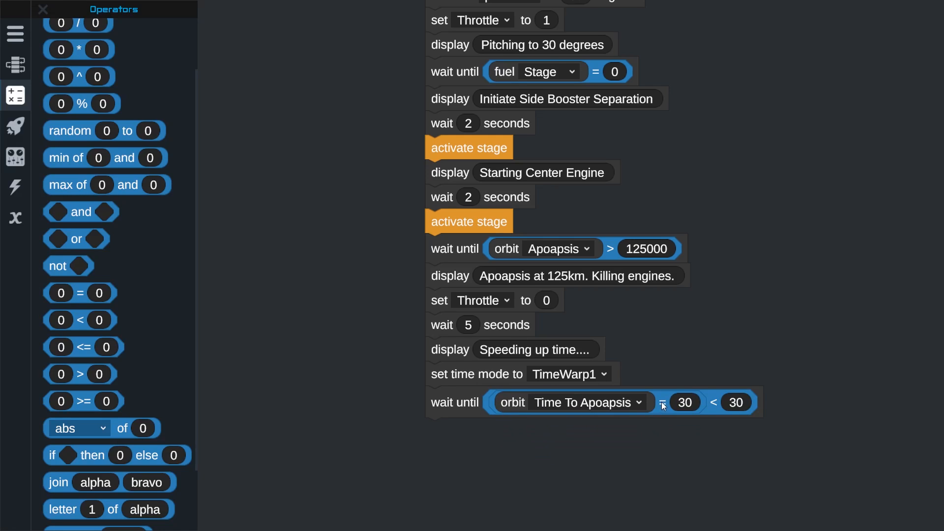
pyautogui.moveTo(662, 402); pyautogui.dragTo(319, 400)
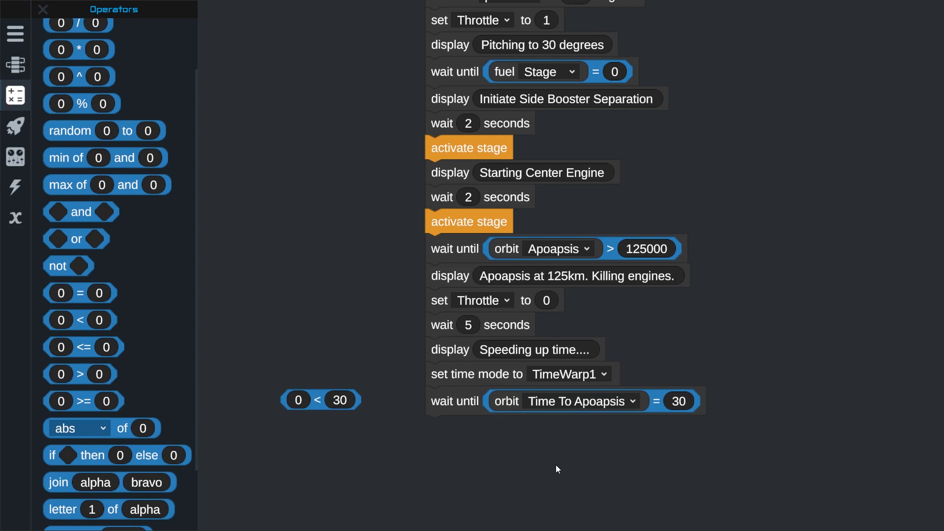
pyautogui.moveTo(630, 415)
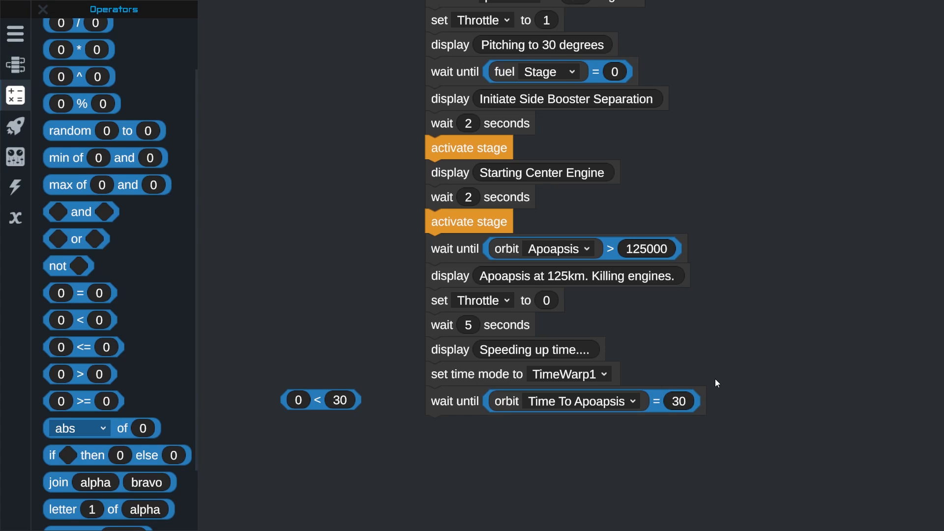
pyautogui.moveTo(703, 418)
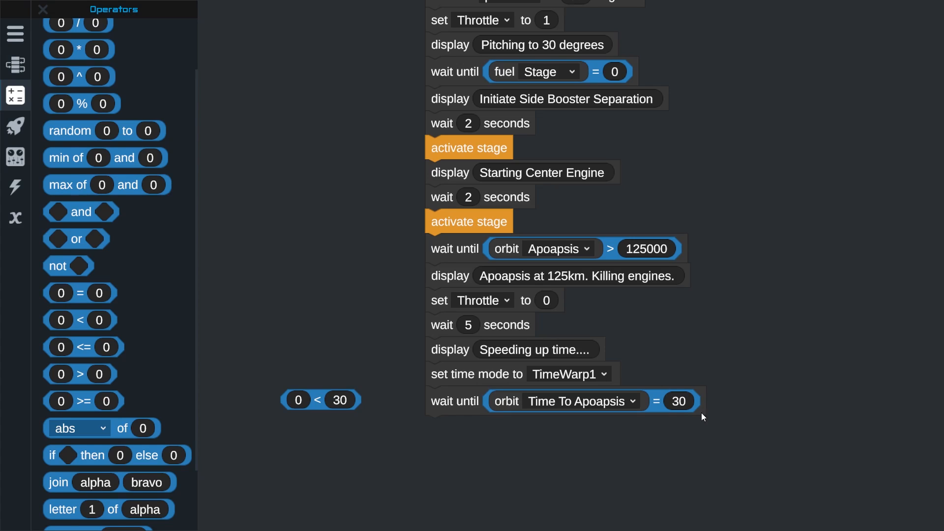
pyautogui.moveTo(683, 437)
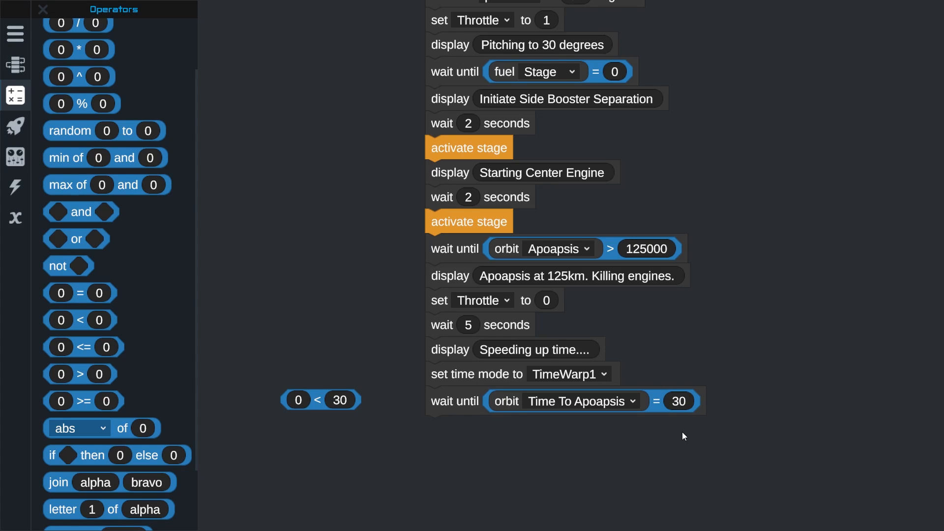
pyautogui.moveTo(666, 408)
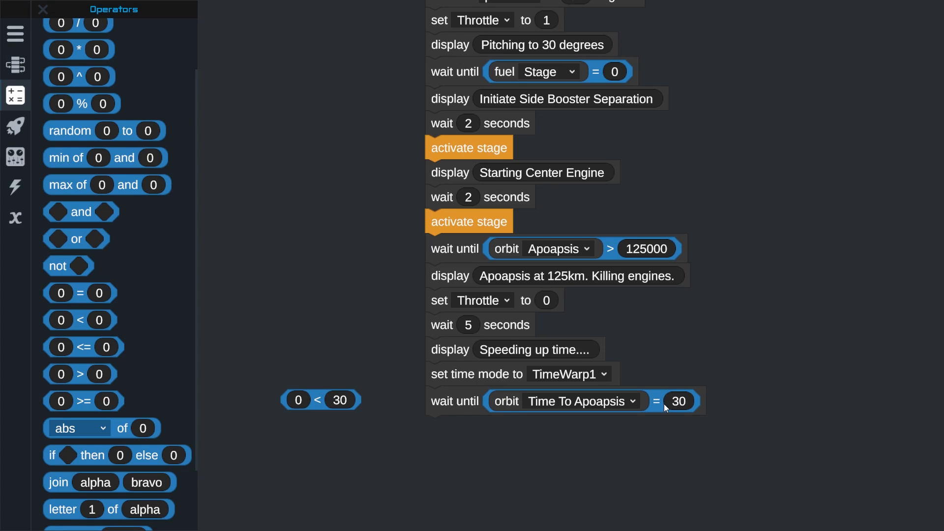
pyautogui.moveTo(680, 322)
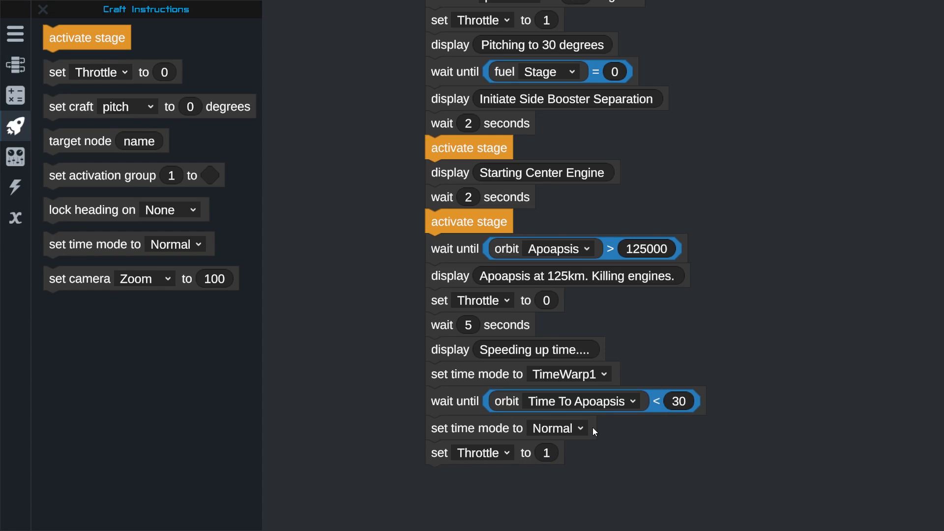
pyautogui.moveTo(68, 108)
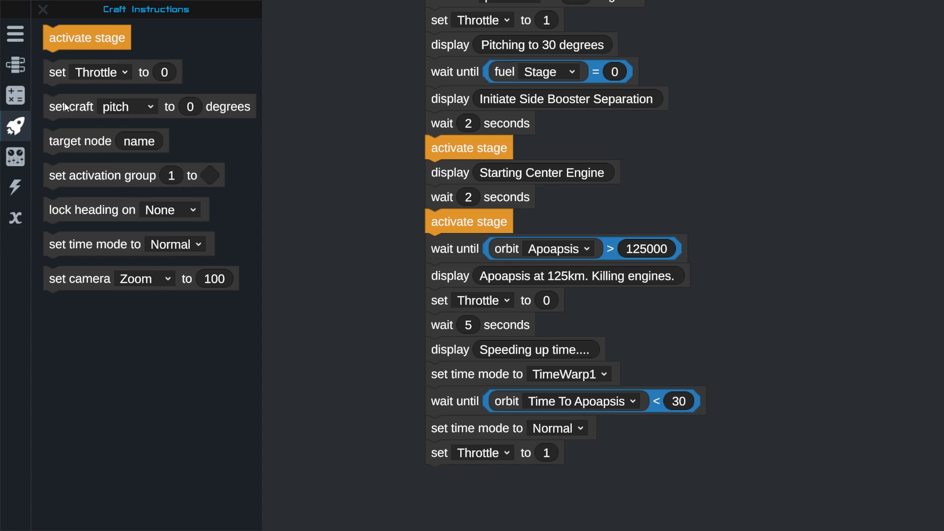
# - Lock heading on Prograde right after throttle is set to 1
pyautogui.moveTo(92, 210); pyautogui.dragTo(238, 369)
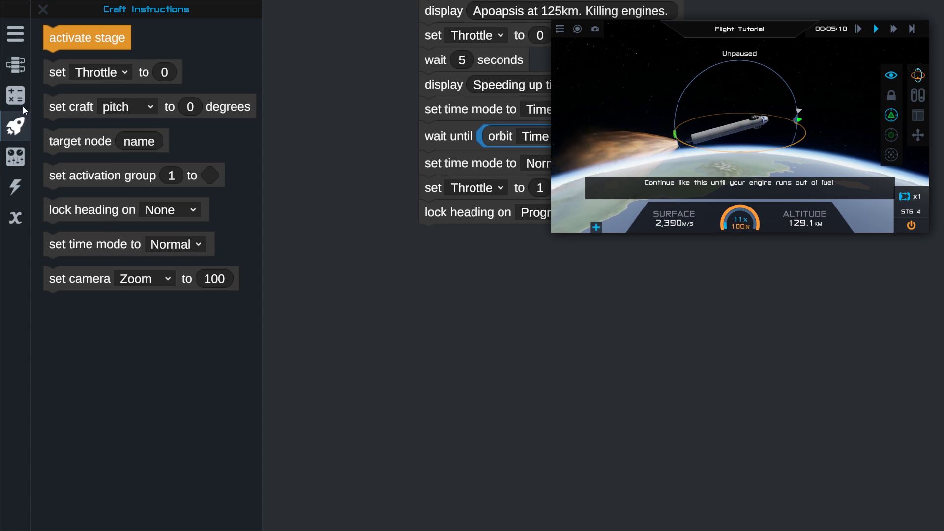
# - Wait until fuel Stage = 0, then wait 2 seconds before staging
pyautogui.click(15, 65)
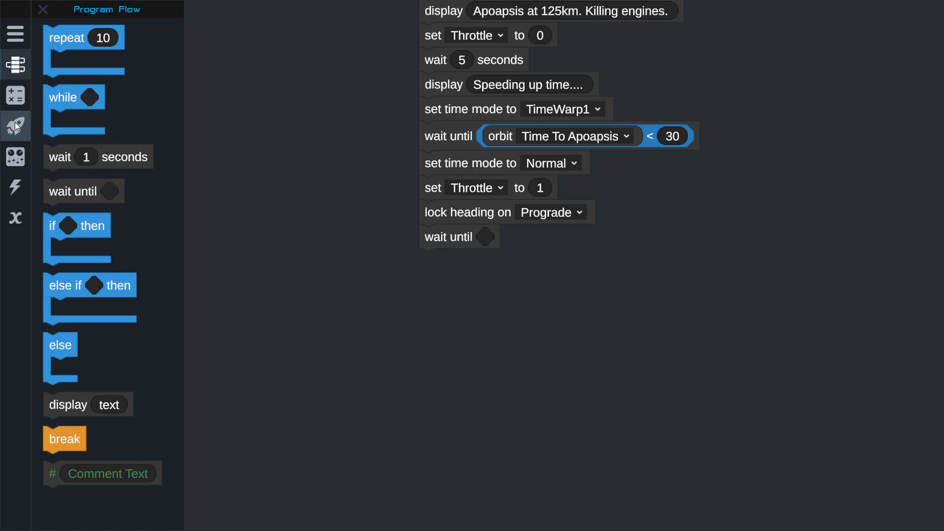
pyautogui.click(16, 96)
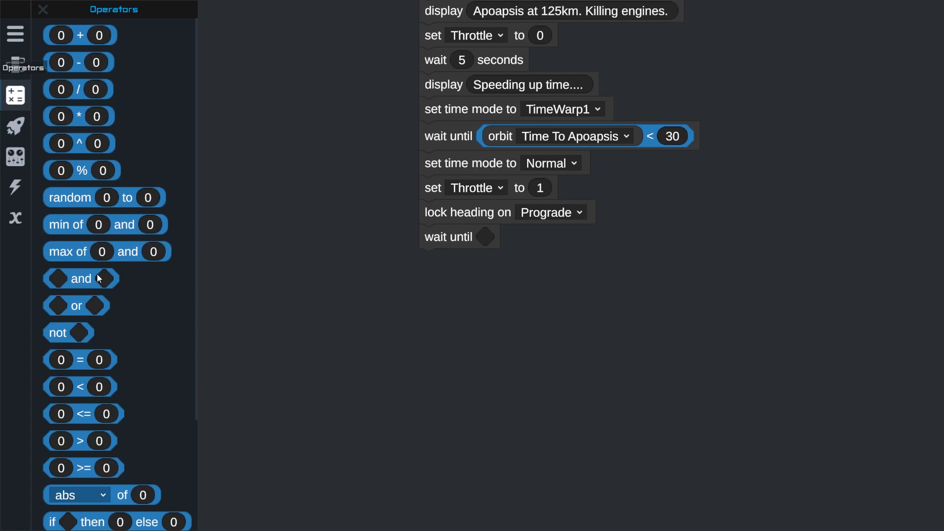
pyautogui.moveTo(79, 360); pyautogui.dragTo(512, 237)
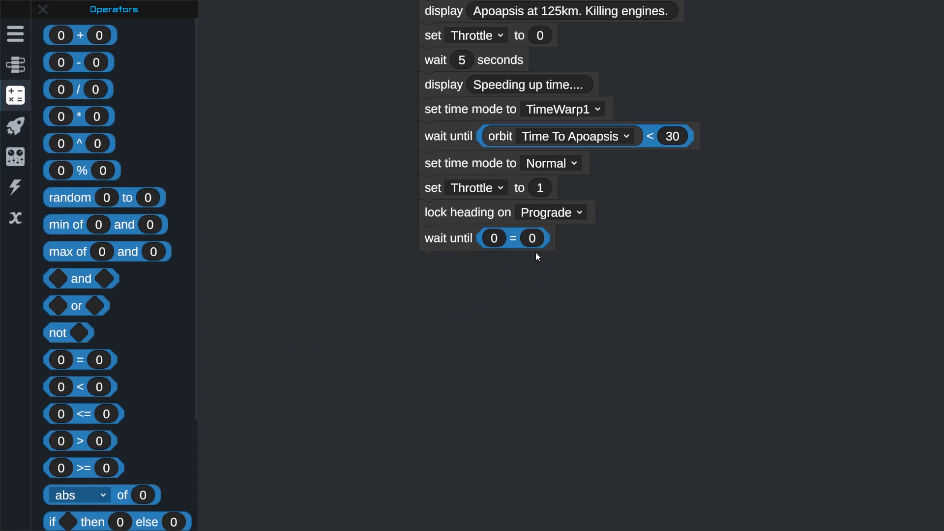
pyautogui.click(14, 157)
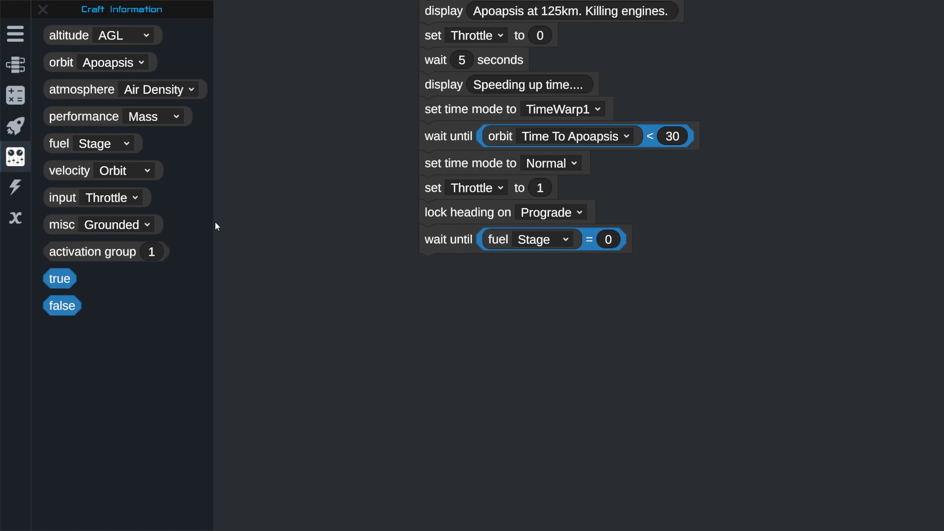
pyautogui.moveTo(284, 257)
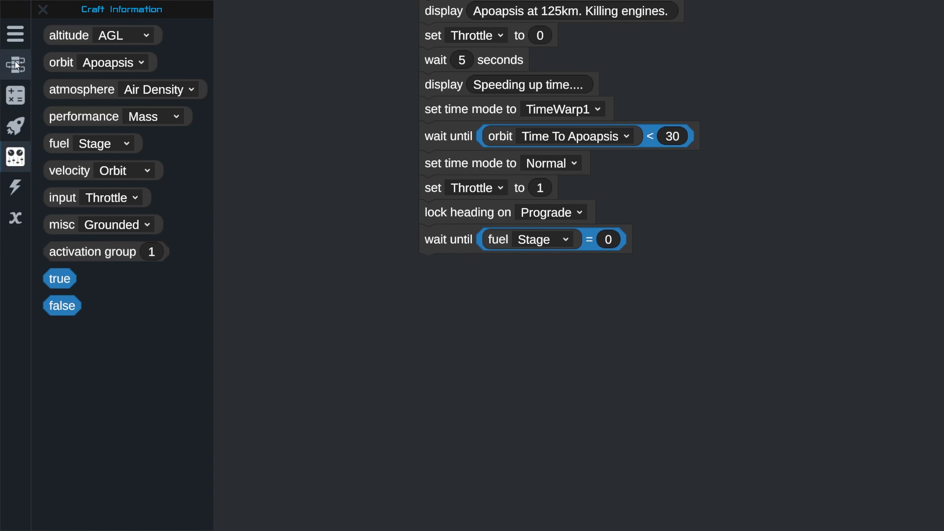
pyautogui.click(15, 65)
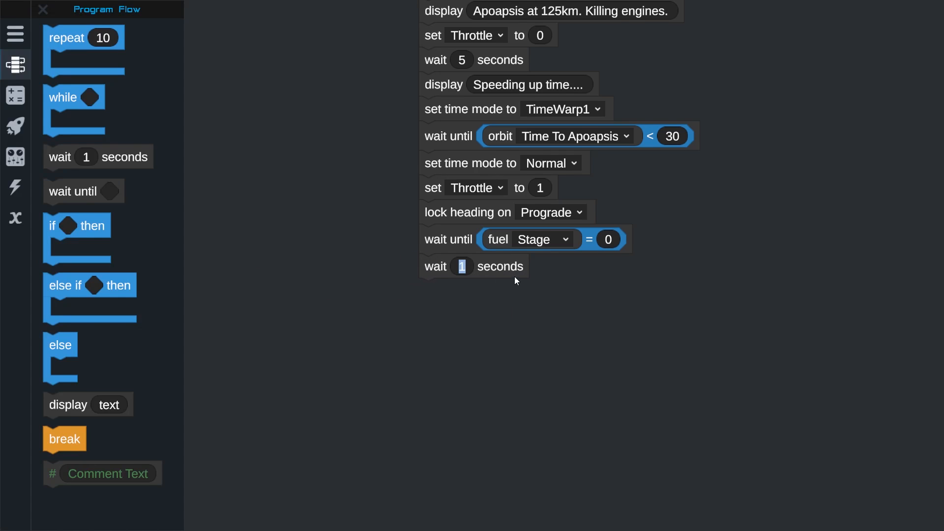
pyautogui.write('2')
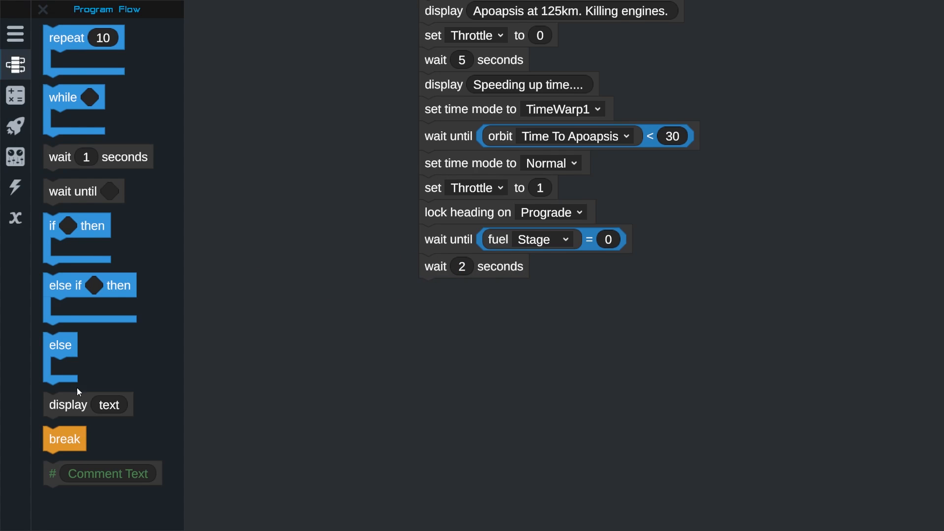
pyautogui.moveTo(65, 439); pyautogui.dragTo(412, 319)
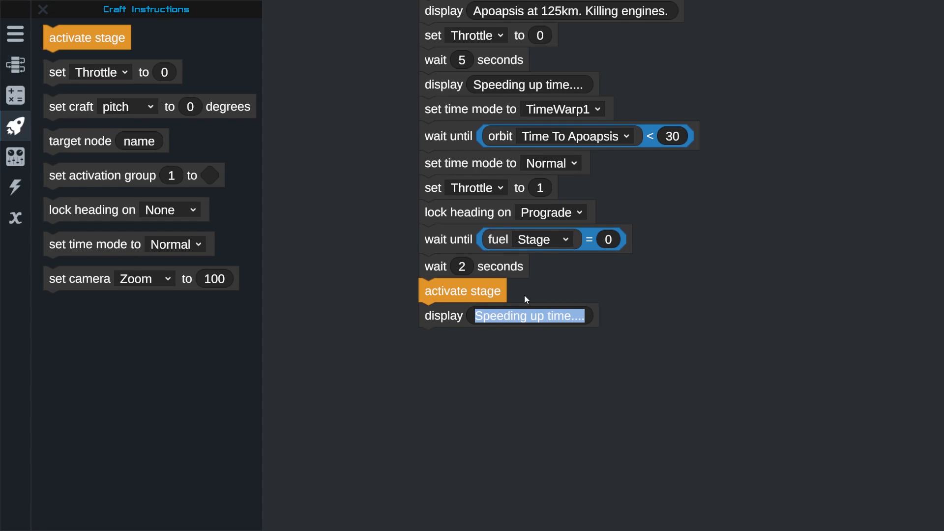
# - Display 'Preparing to separate center engine.', stage, display 'Activate final engine.', stage, with 2-second waits
pyautogui.write('Preparing to separate')
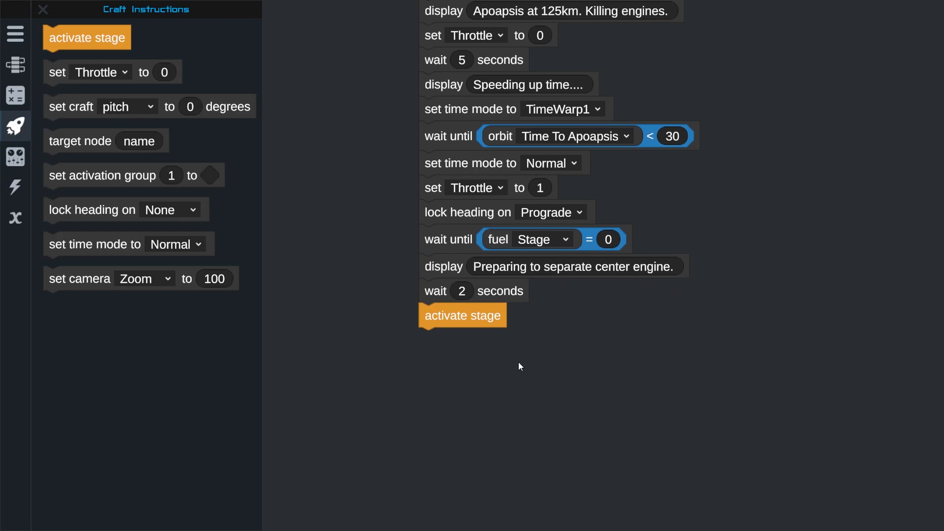
pyautogui.moveTo(490, 321)
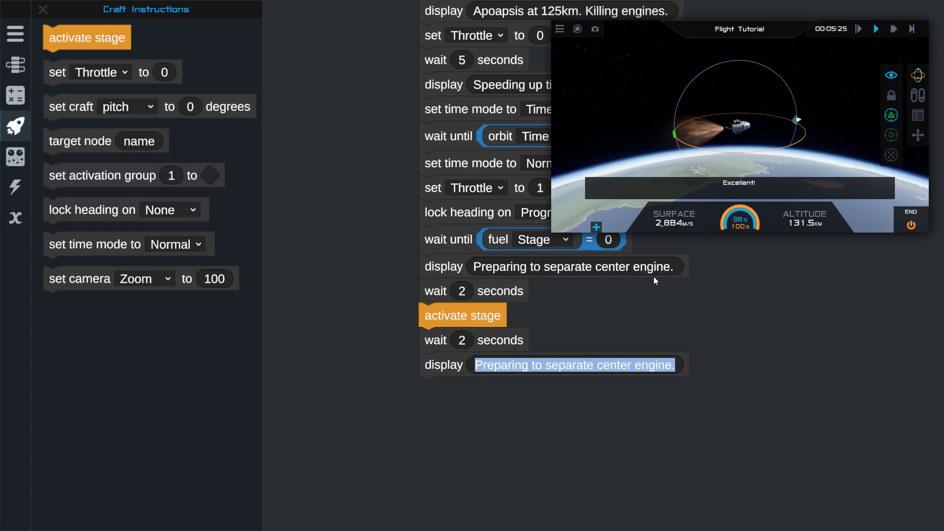
pyautogui.write('Aciv')
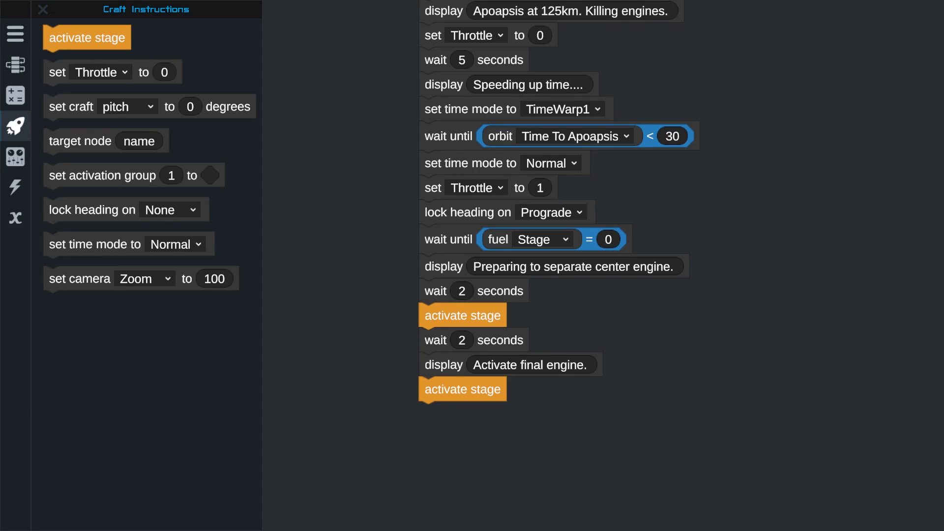
pyautogui.click(15, 65)
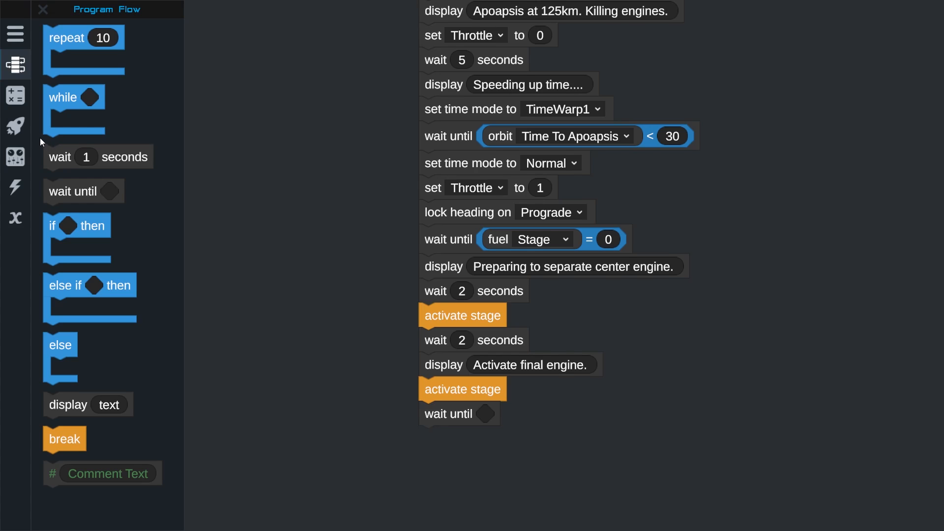
# - Wait until orbit Periapsis > 100000 before the final commands
pyautogui.click(15, 125)
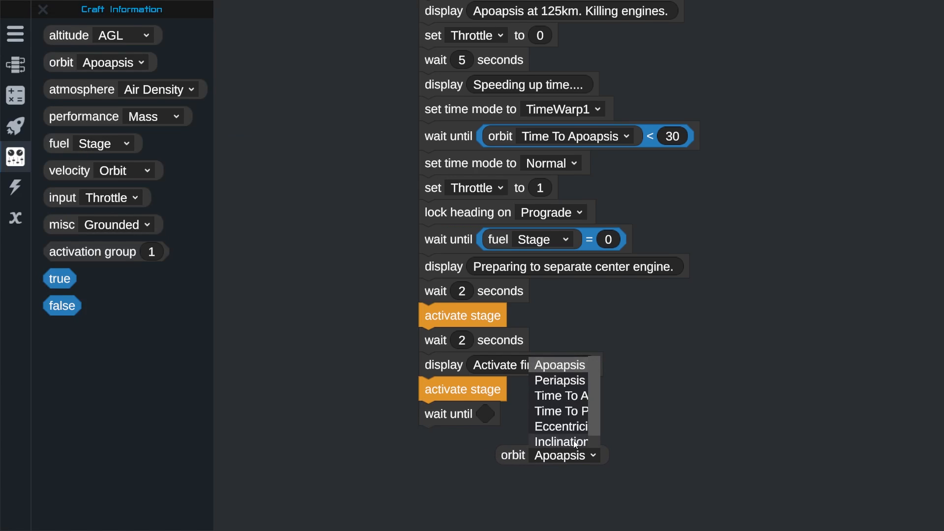
pyautogui.click(559, 380)
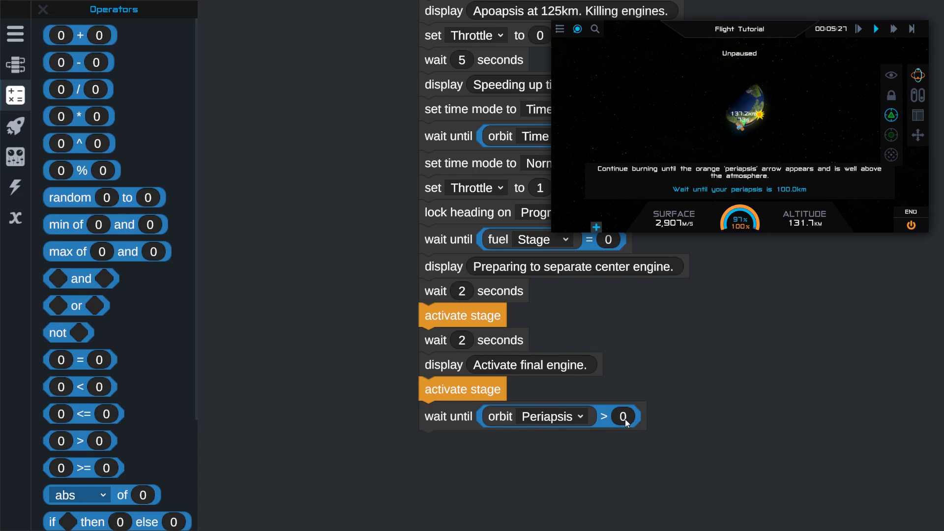
pyautogui.write('100000')
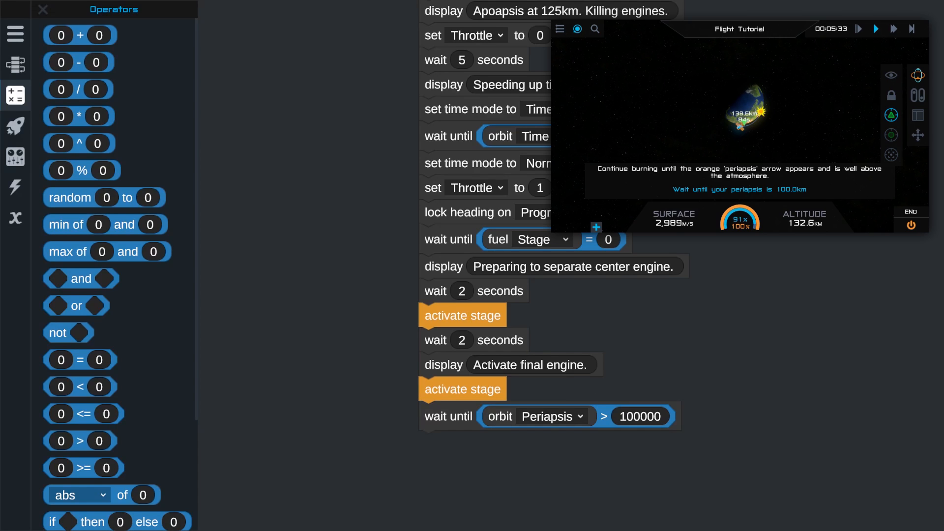
pyautogui.click(15, 125)
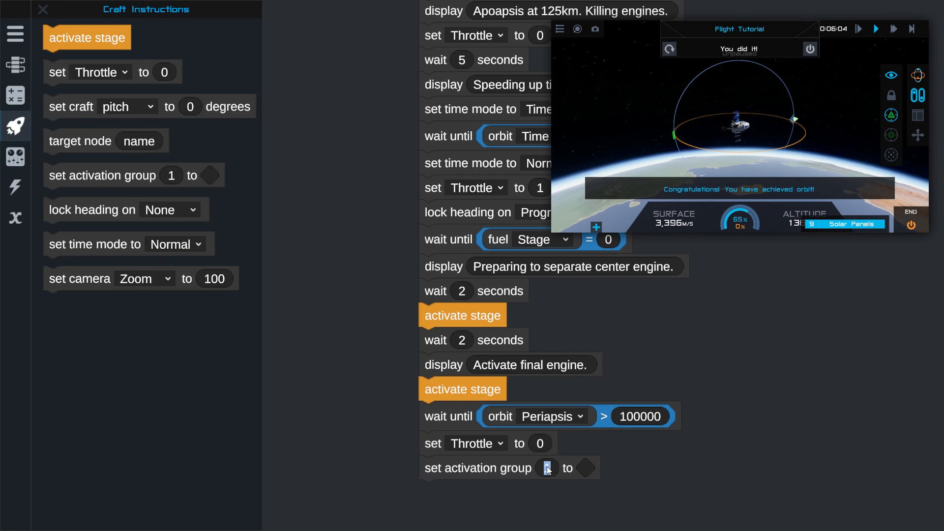
# - Set Throttle to 0, activation group 9 to true, and display 'YOUR ORBIT ARE BELONG TO ME!'
pyautogui.write('9')
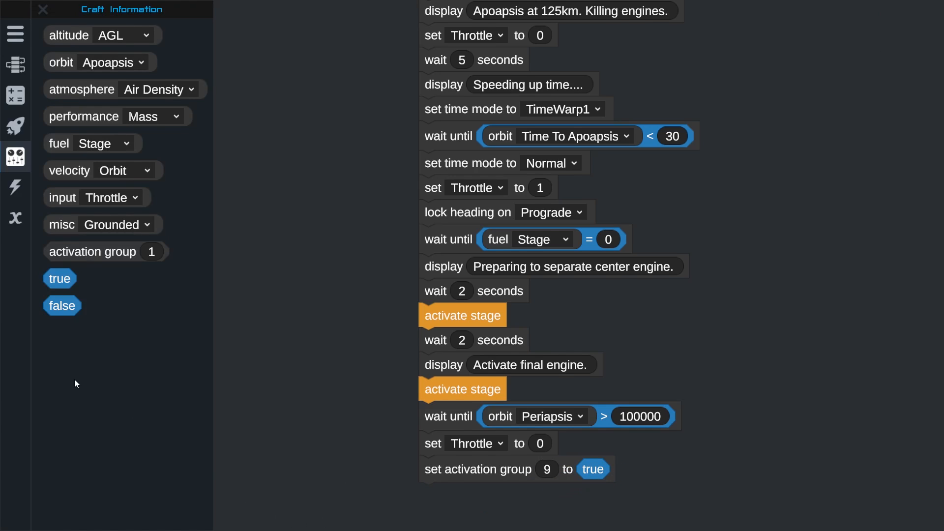
pyautogui.moveTo(54, 194)
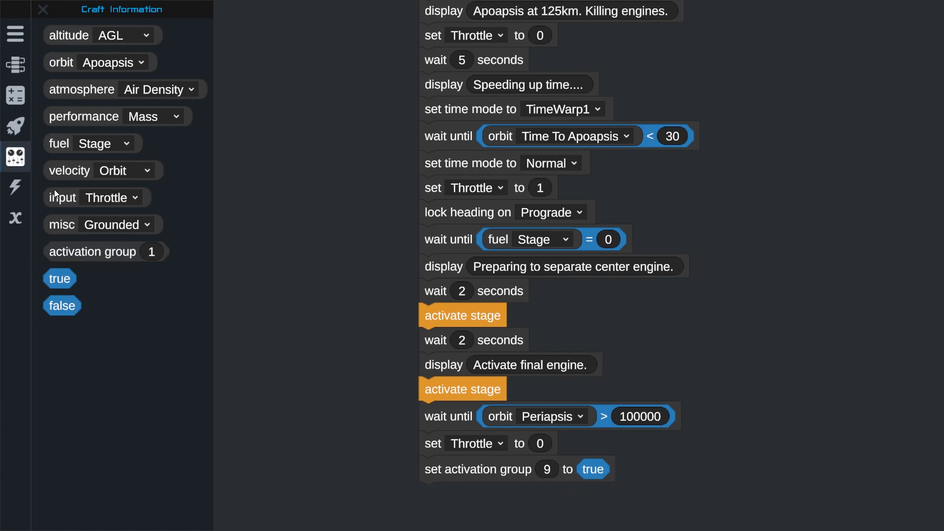
pyautogui.moveTo(65, 183)
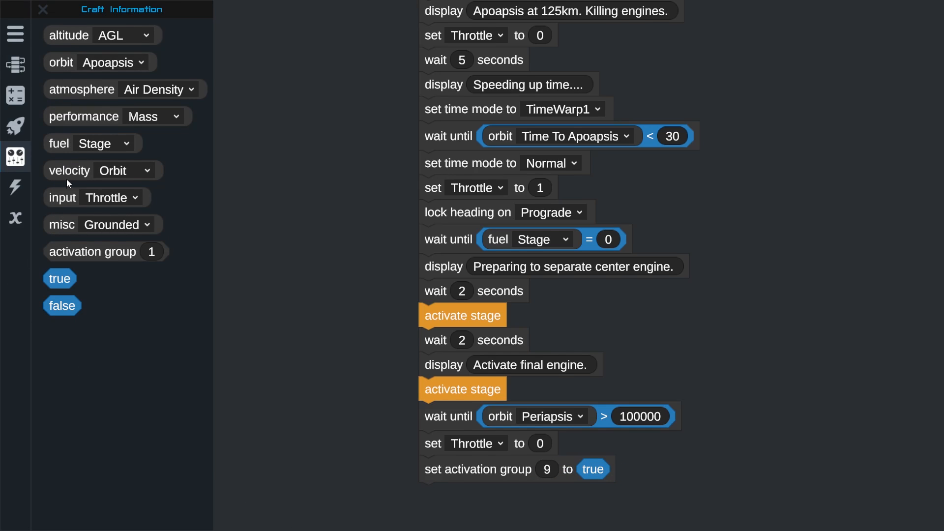
pyautogui.moveTo(15, 125)
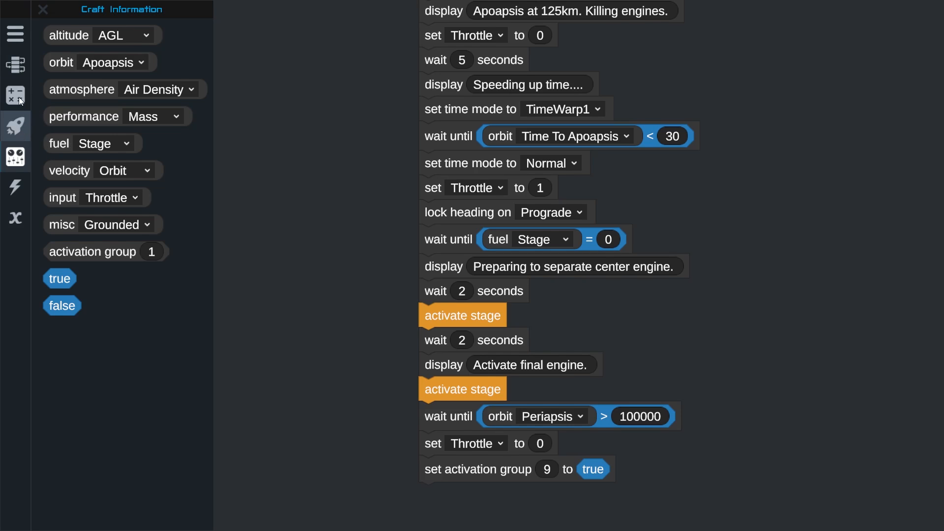
pyautogui.click(14, 65)
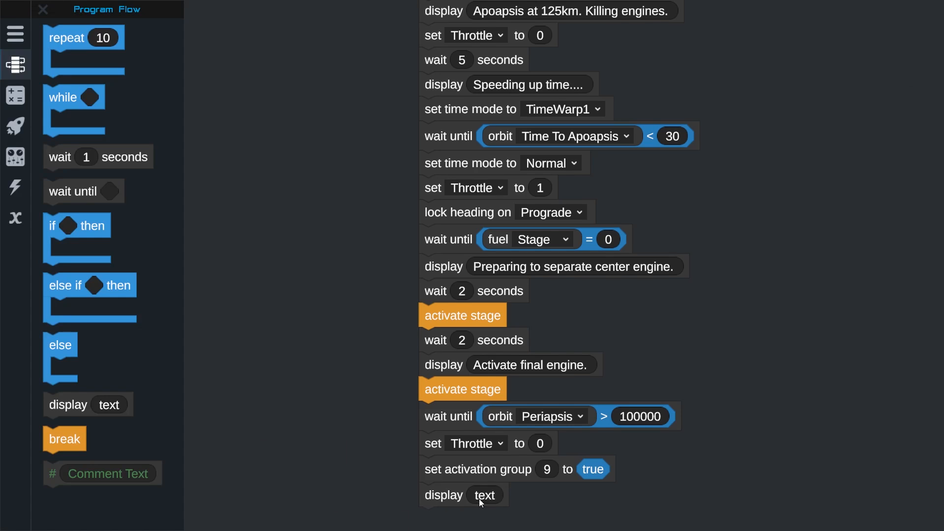
pyautogui.write('YOUR ORBIT ARE BELONG TO ME!')
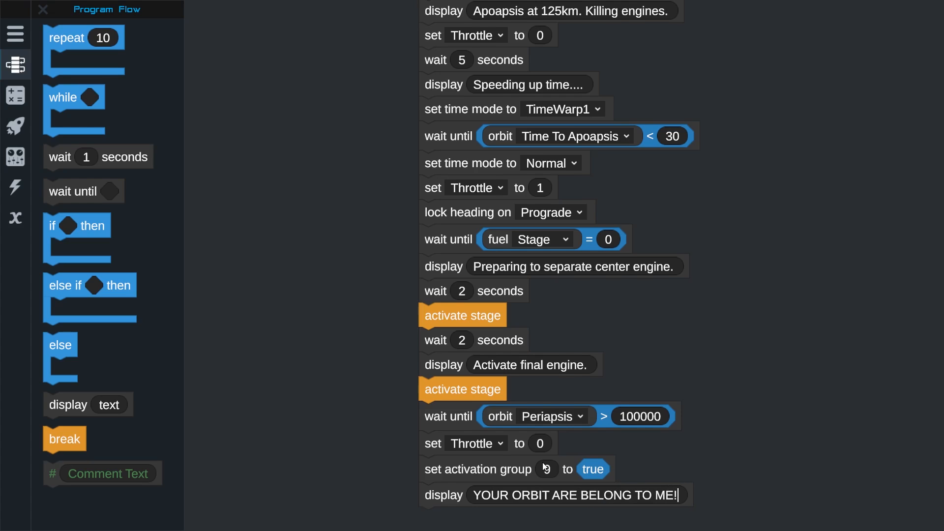
pyautogui.write('9')
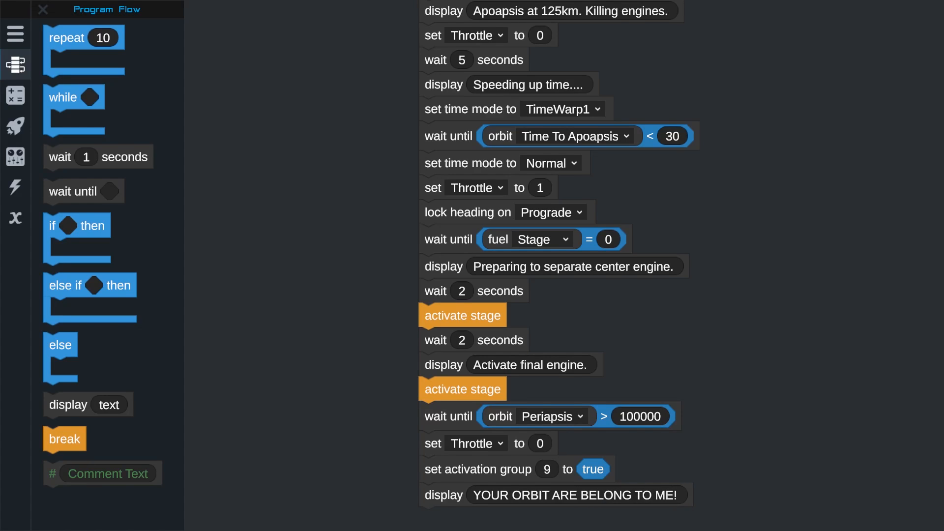
pyautogui.click(15, 33)
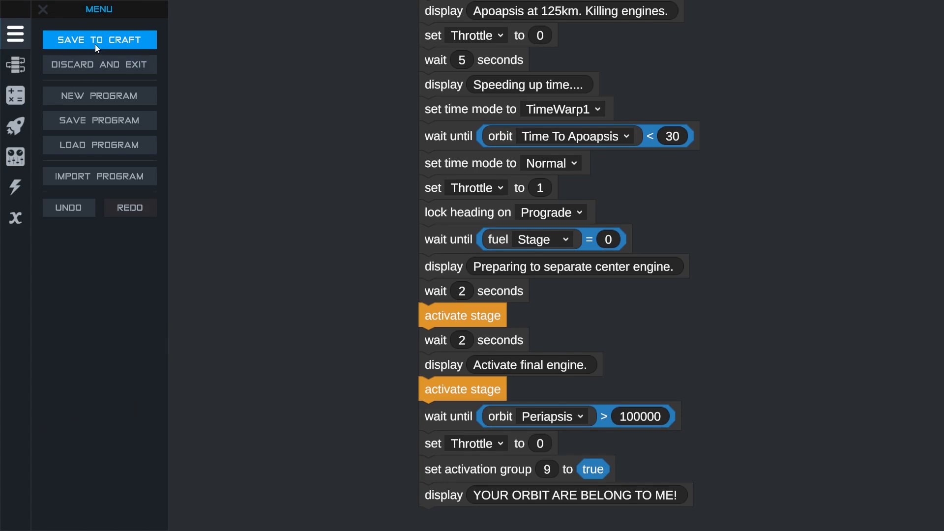
# - Save the Vizzy program to the craft and launch the rocket
pyautogui.click(98, 40)
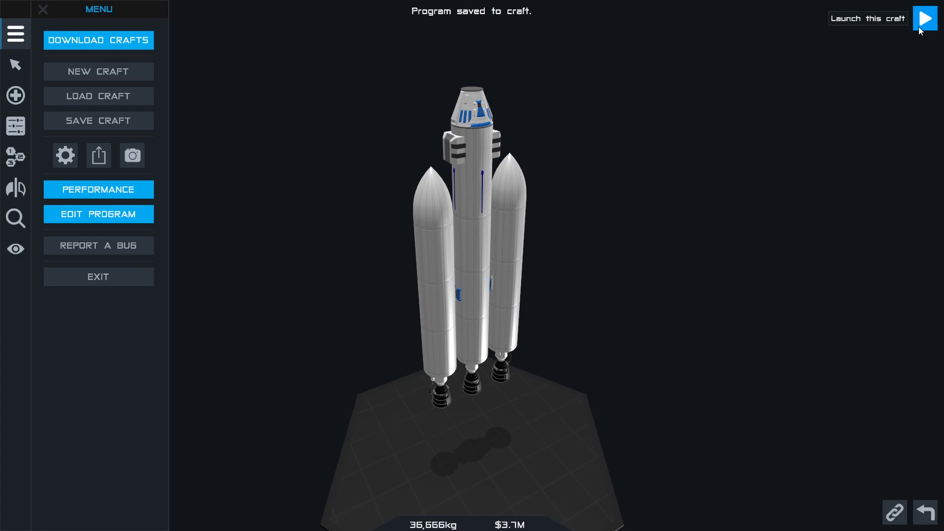
pyautogui.click(926, 16)
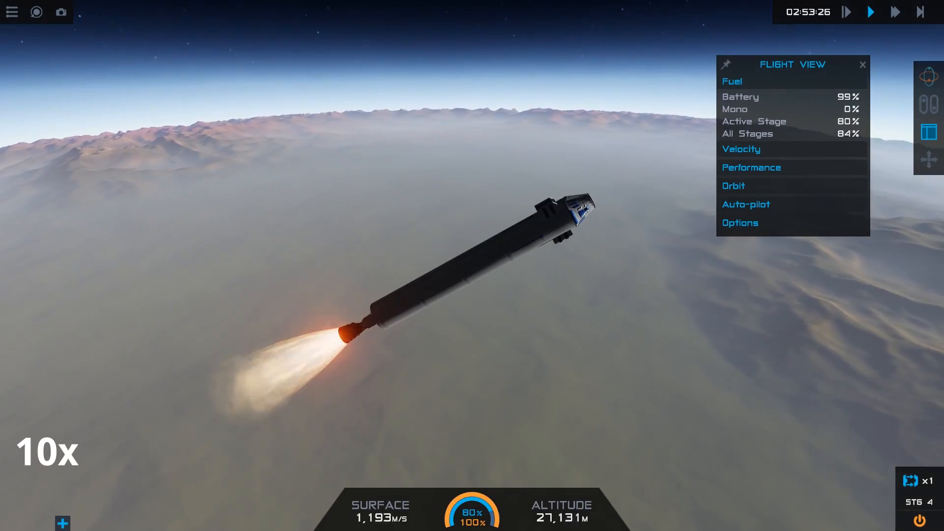
# - Expand the Orbit readouts in the Flight View panel as the rocket climbs past 35 km
pyautogui.click(734, 186)
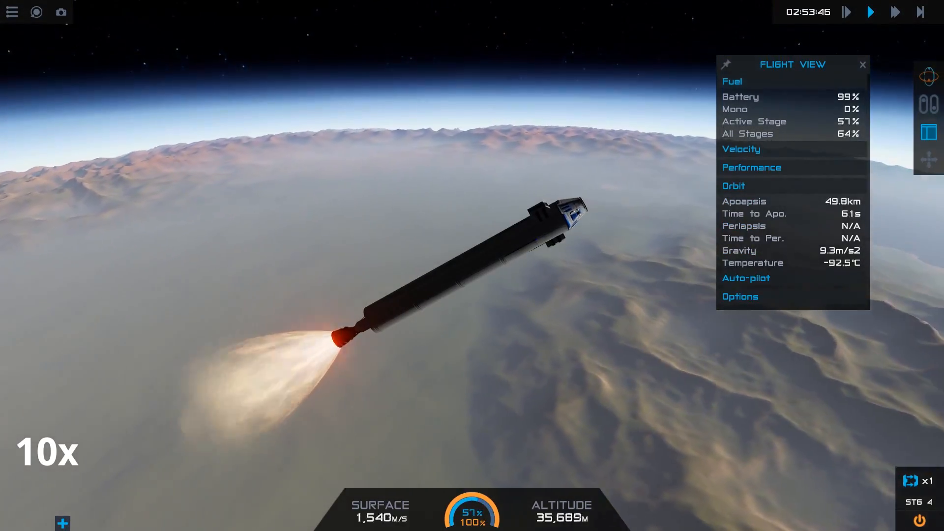